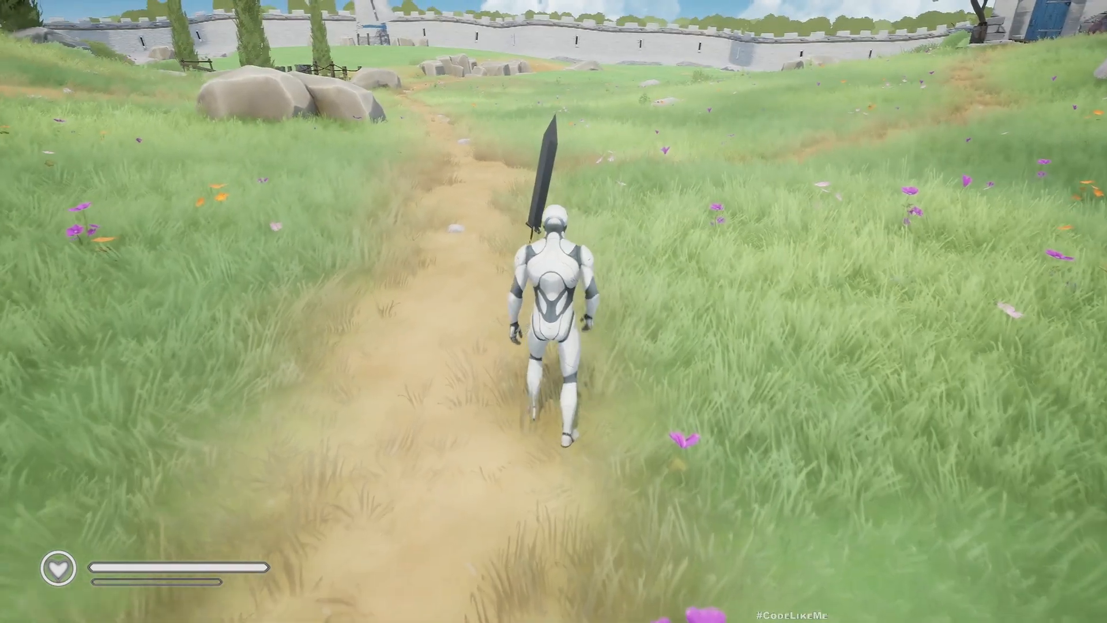
- Scroll through the Patreon recent posts, then bring up the YouTube Action RPG playlist tab
key(w)
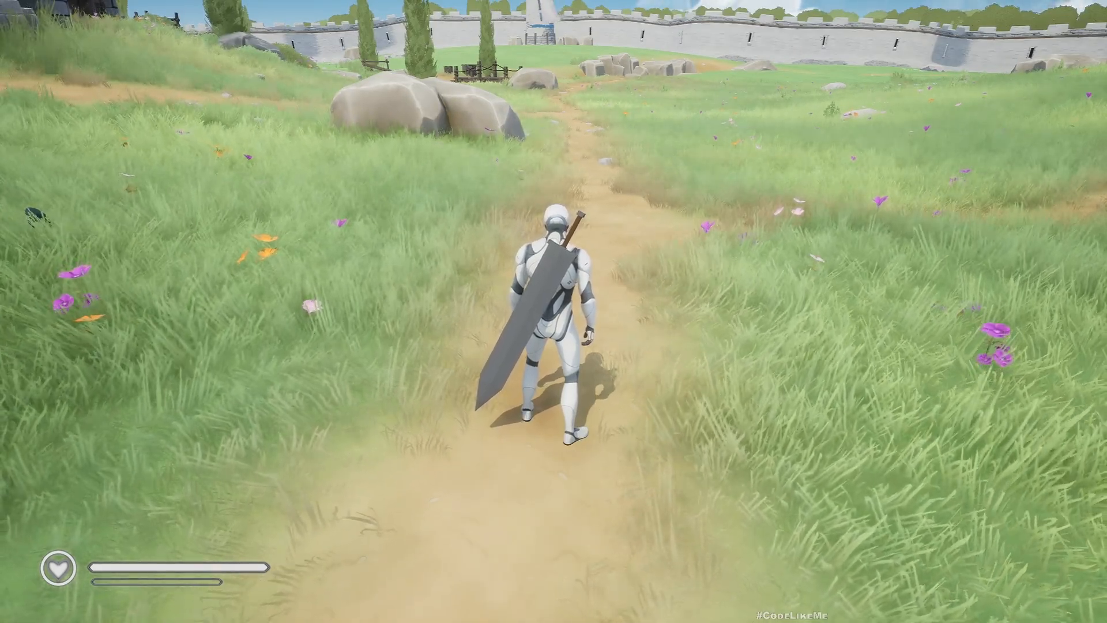
key(w)
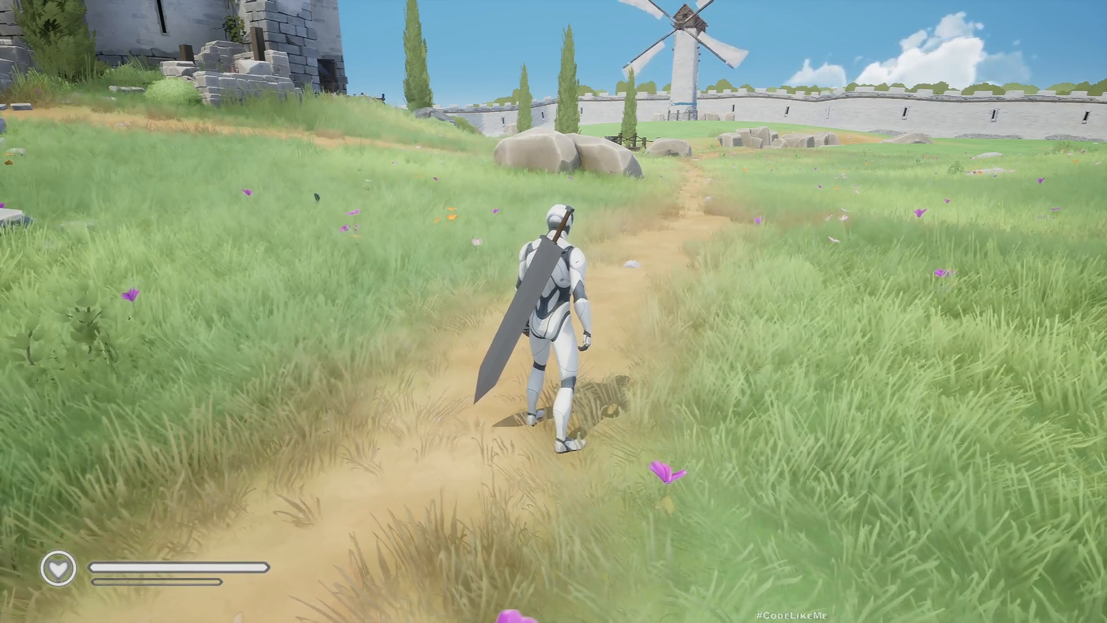
key(w)
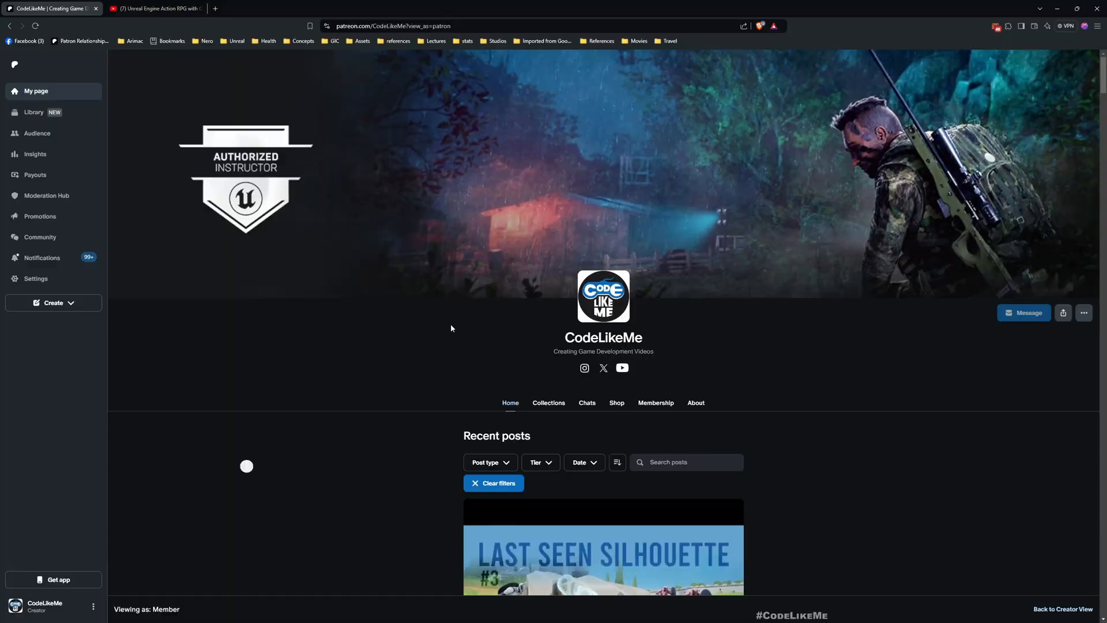
scroll(down, 3)
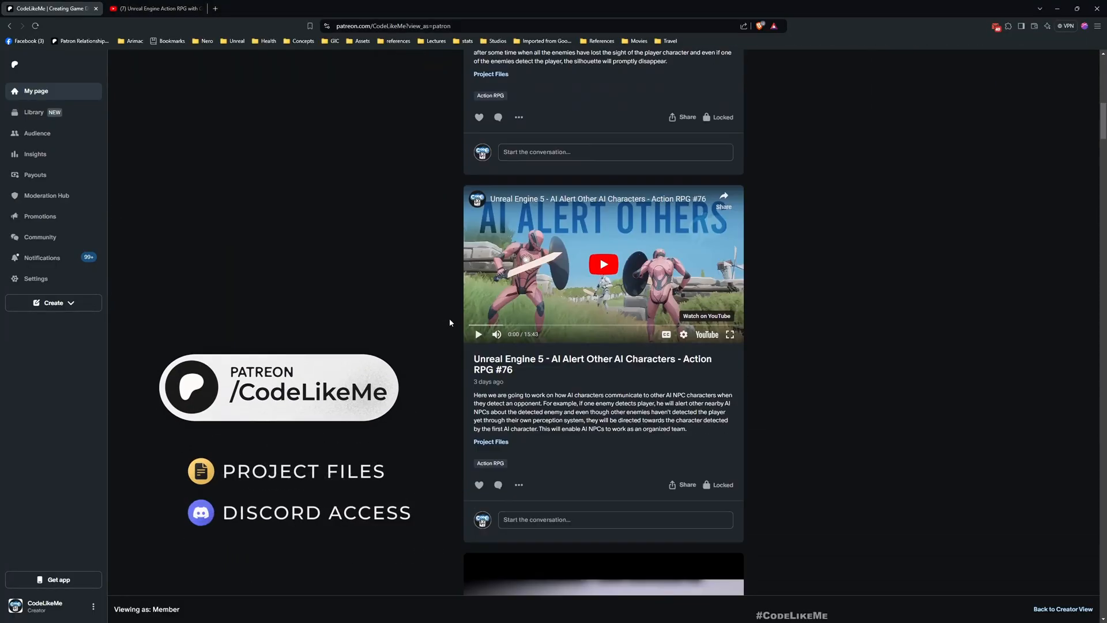
scroll(down, 3)
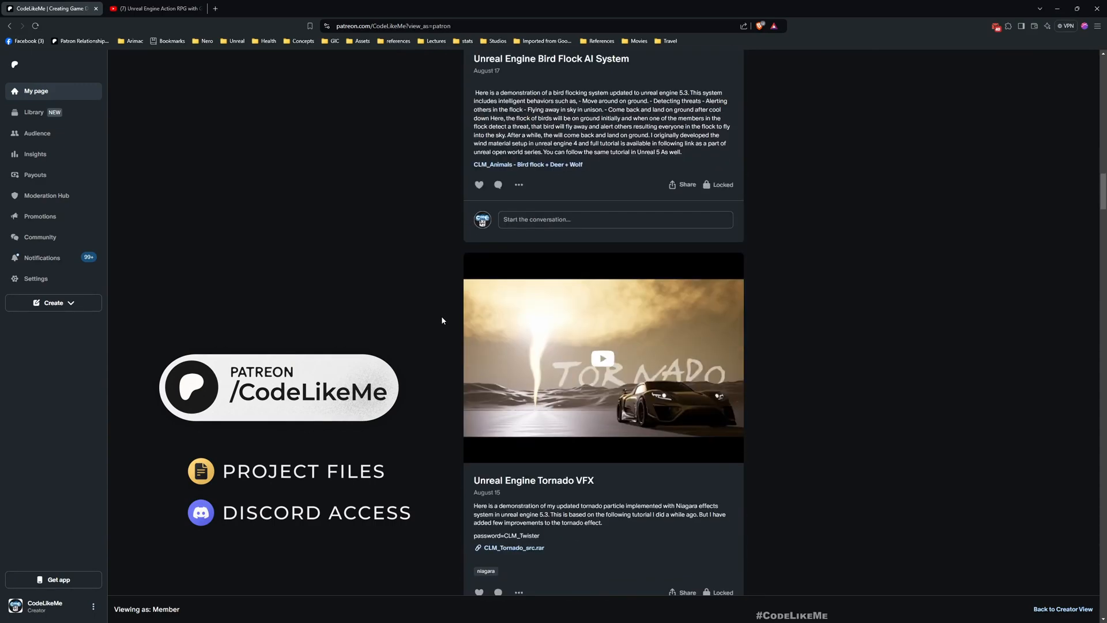
scroll(down, 3)
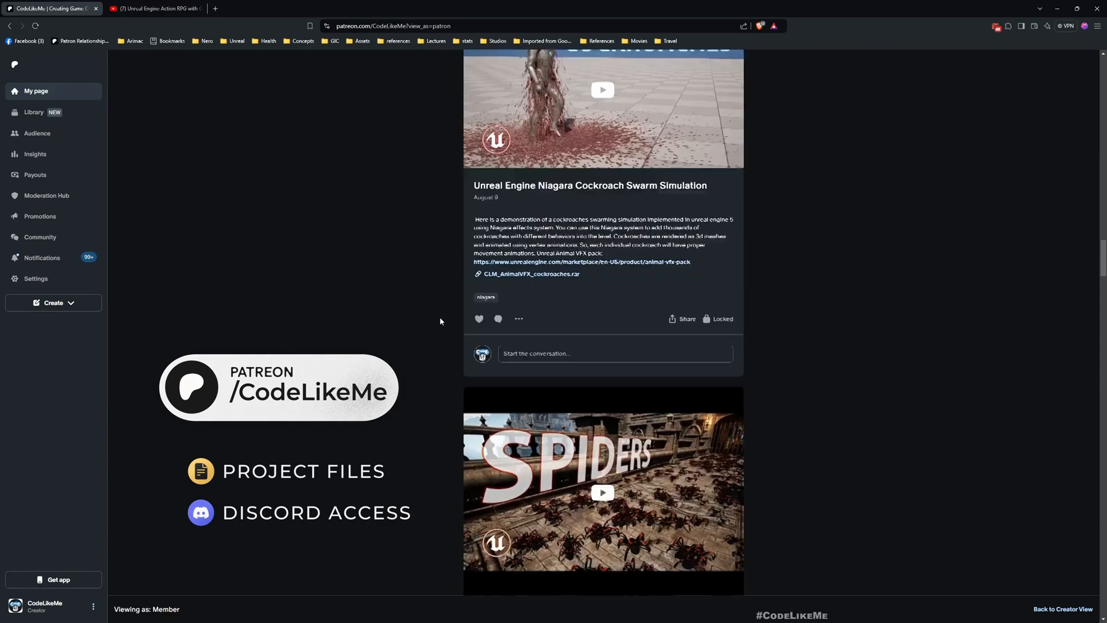
scroll(down, 3)
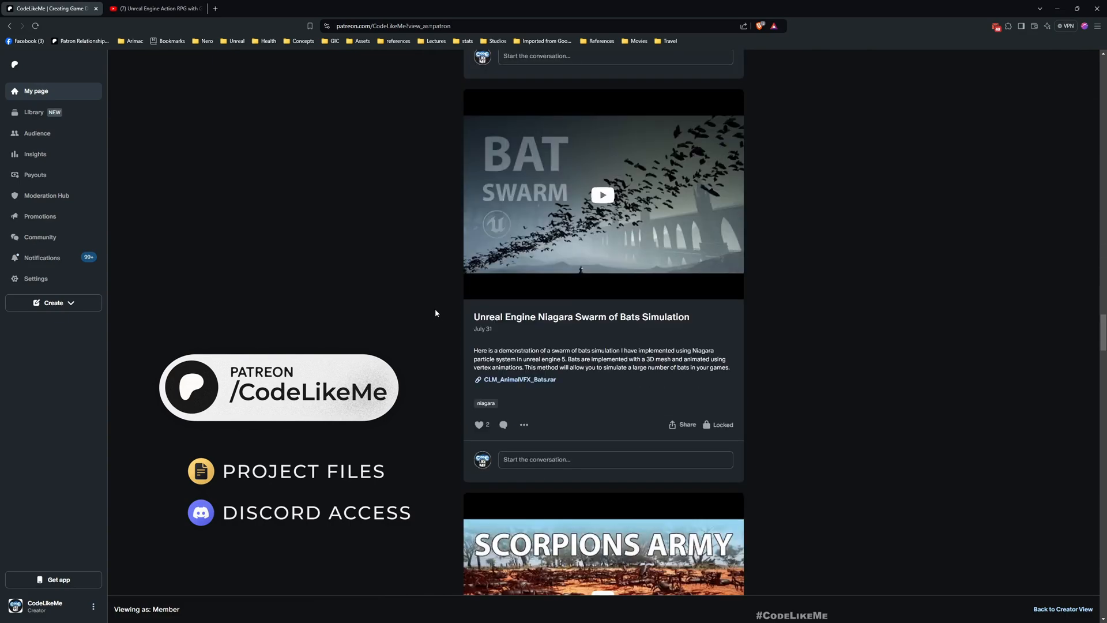
scroll(down, 3)
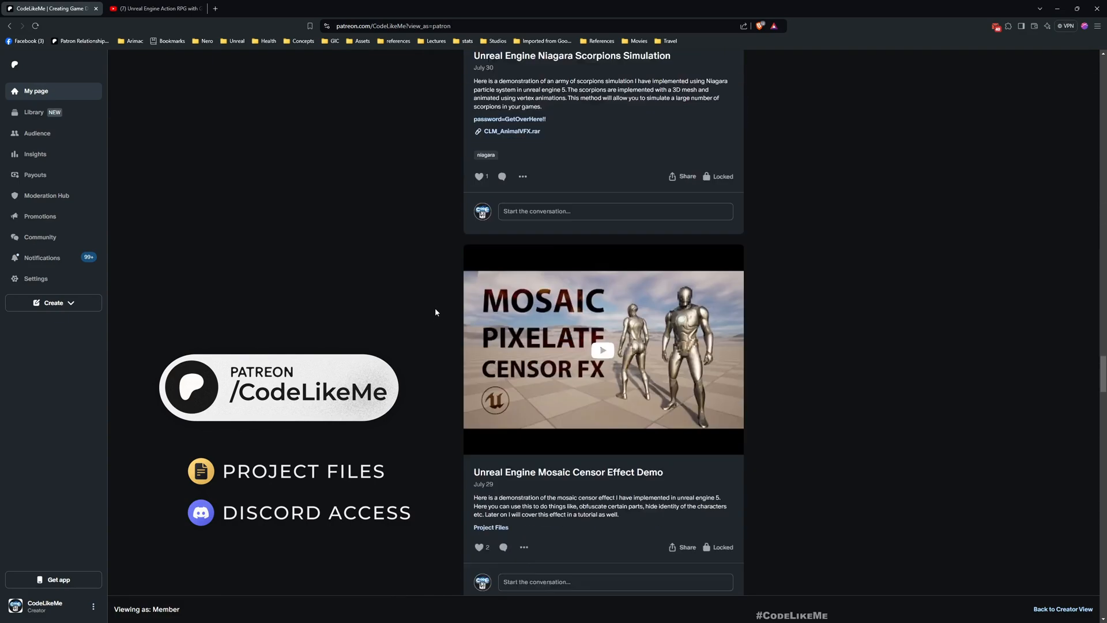
click(154, 8)
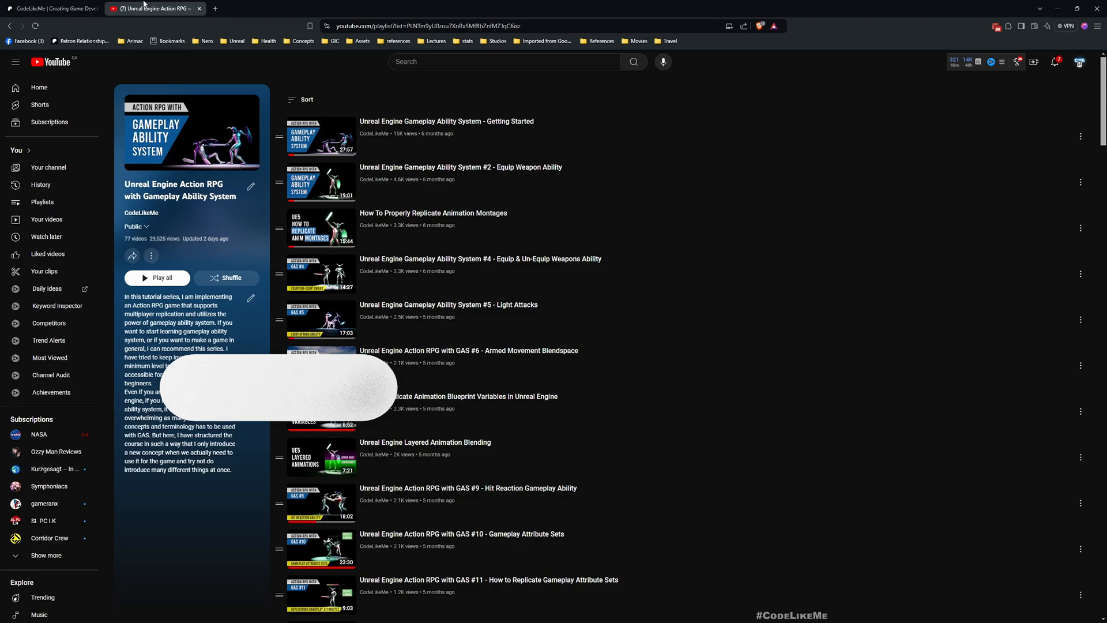
scroll(down, 3)
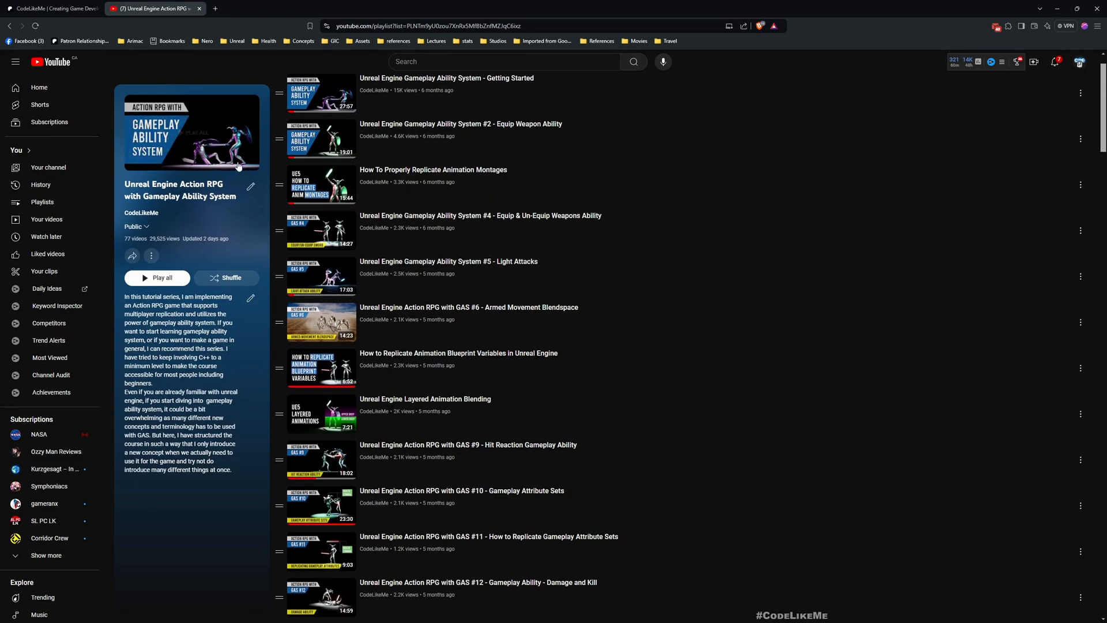
scroll(down, 3)
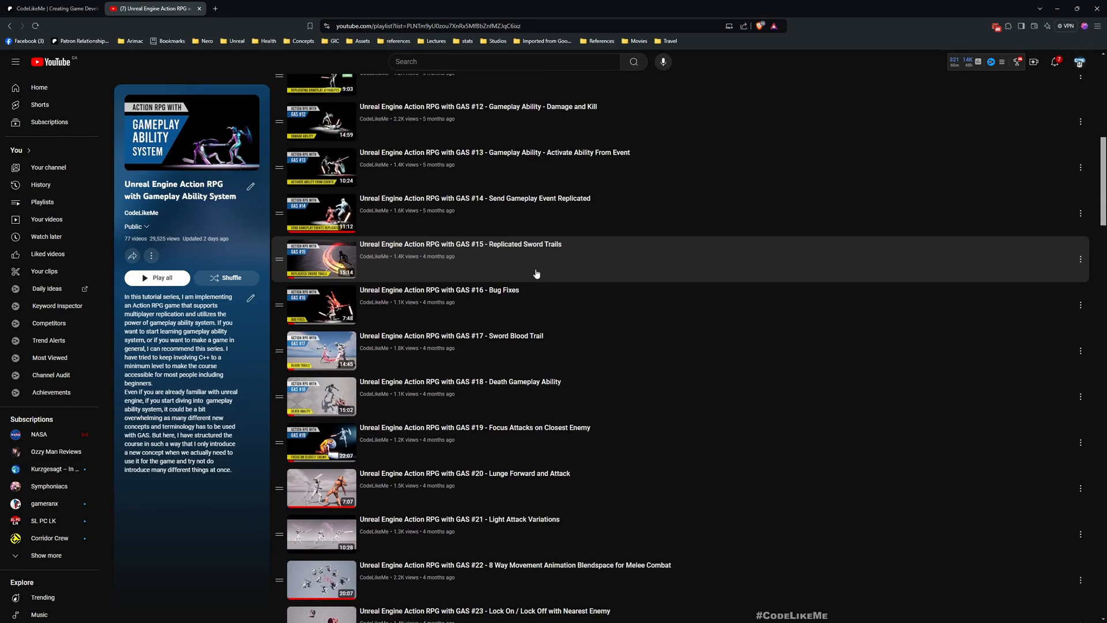
scroll(down, 3)
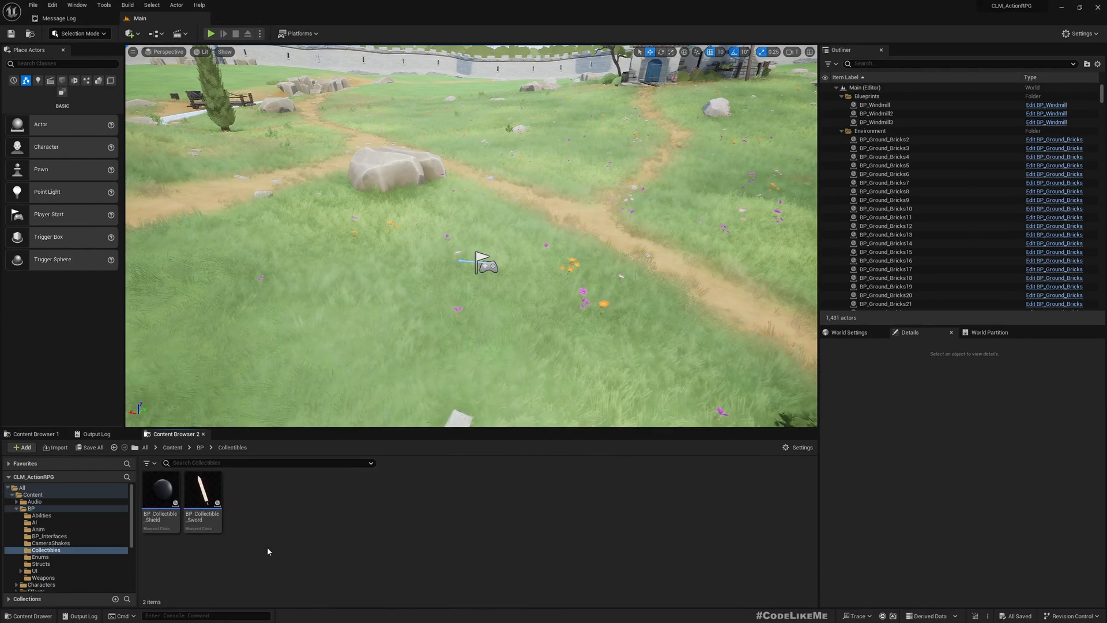
- Drop BP_Collectible_Sword onto the grass near Player Start and select Player Start
click(202, 488)
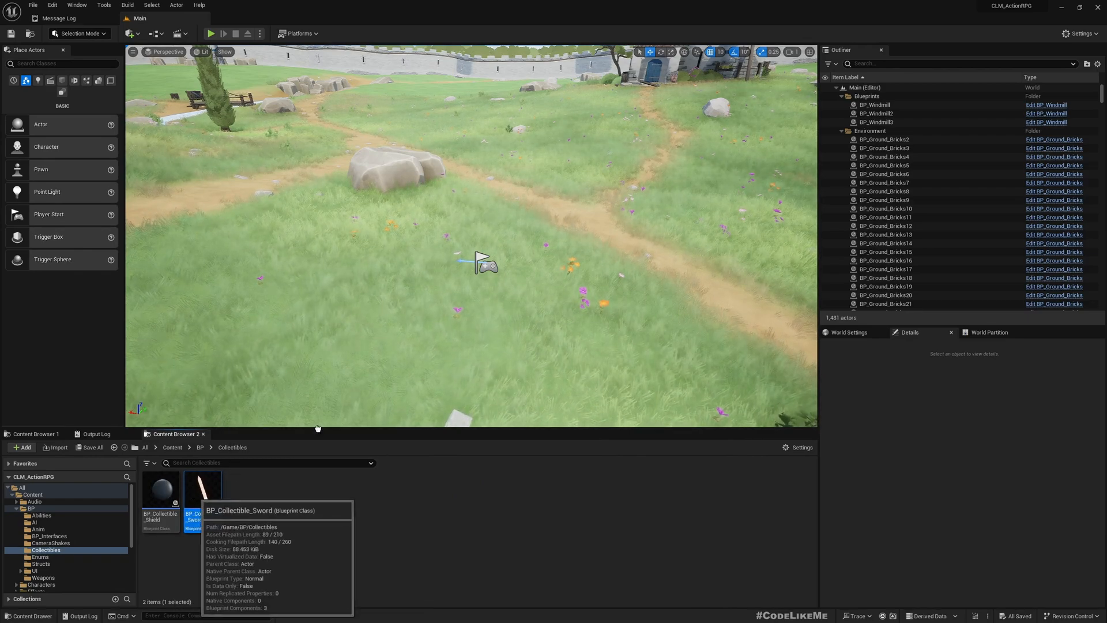
drag(201, 487, 512, 268)
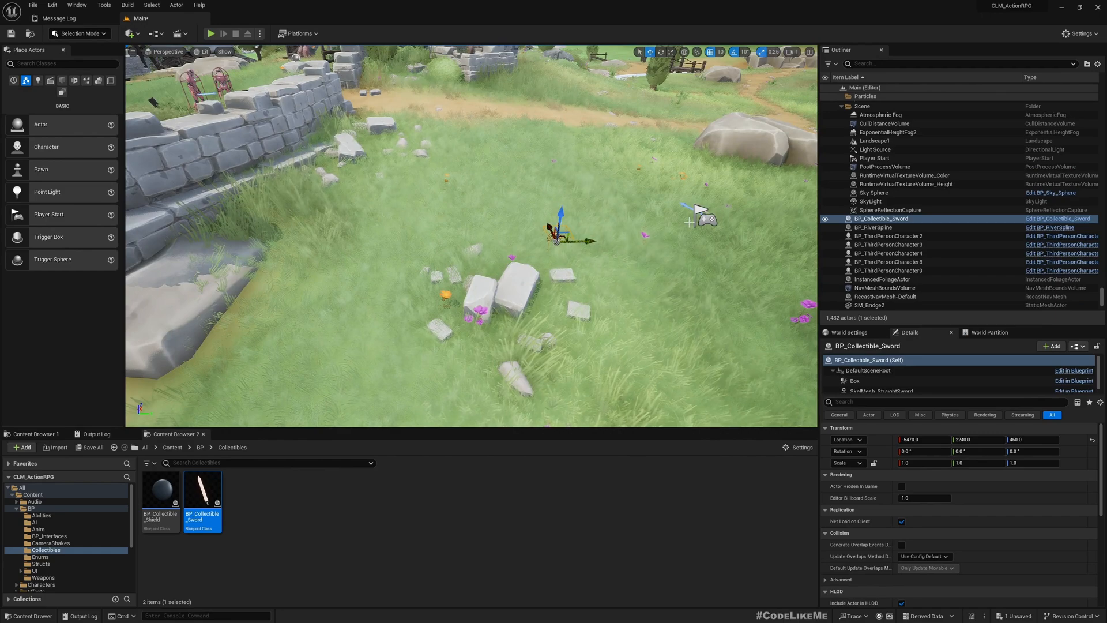
click(876, 158)
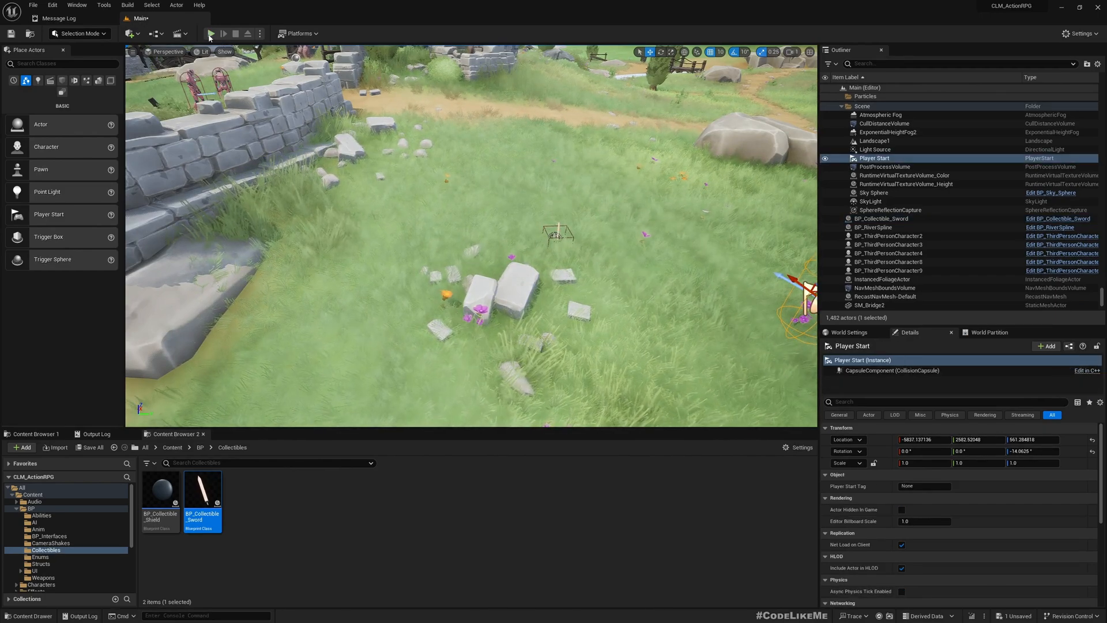
click(210, 33)
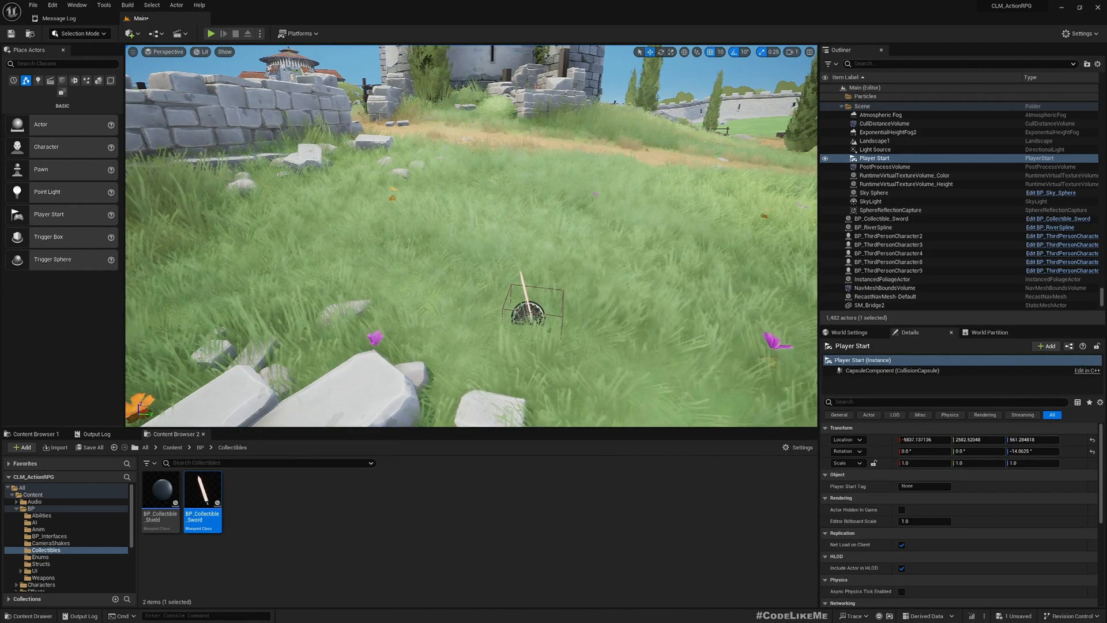
- Play the level, eject to select the player character, then stop
click(210, 33)
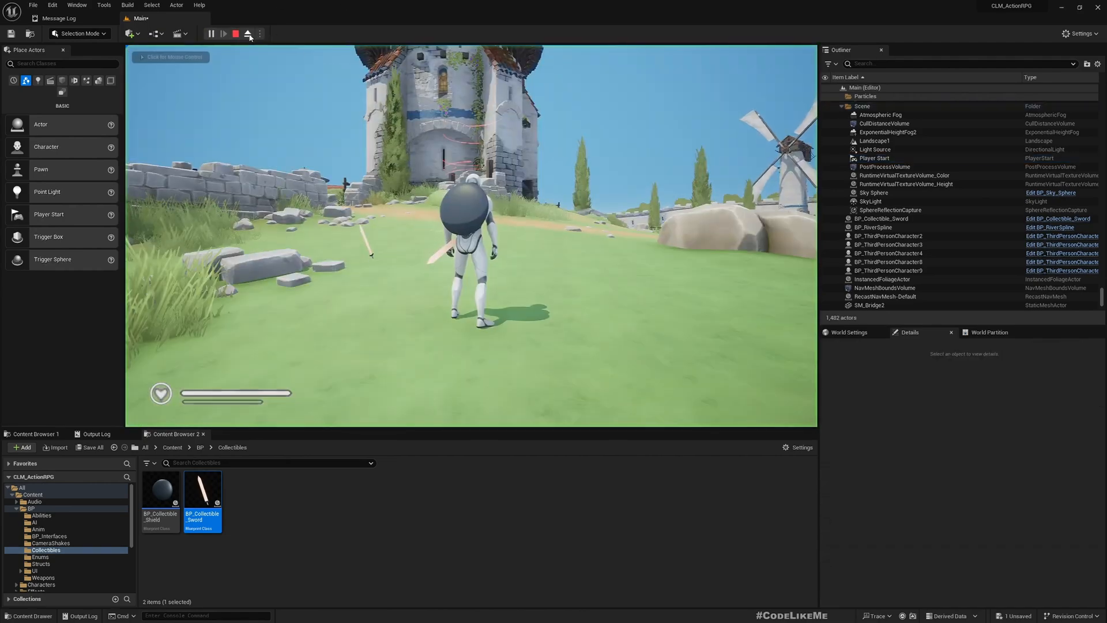
click(235, 34)
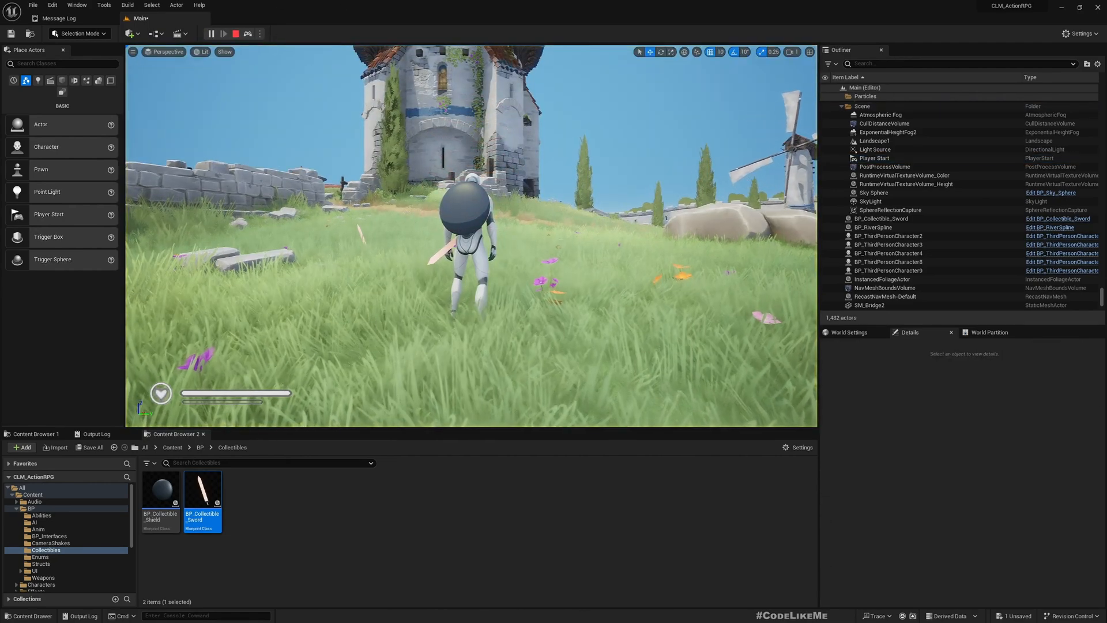
click(468, 201)
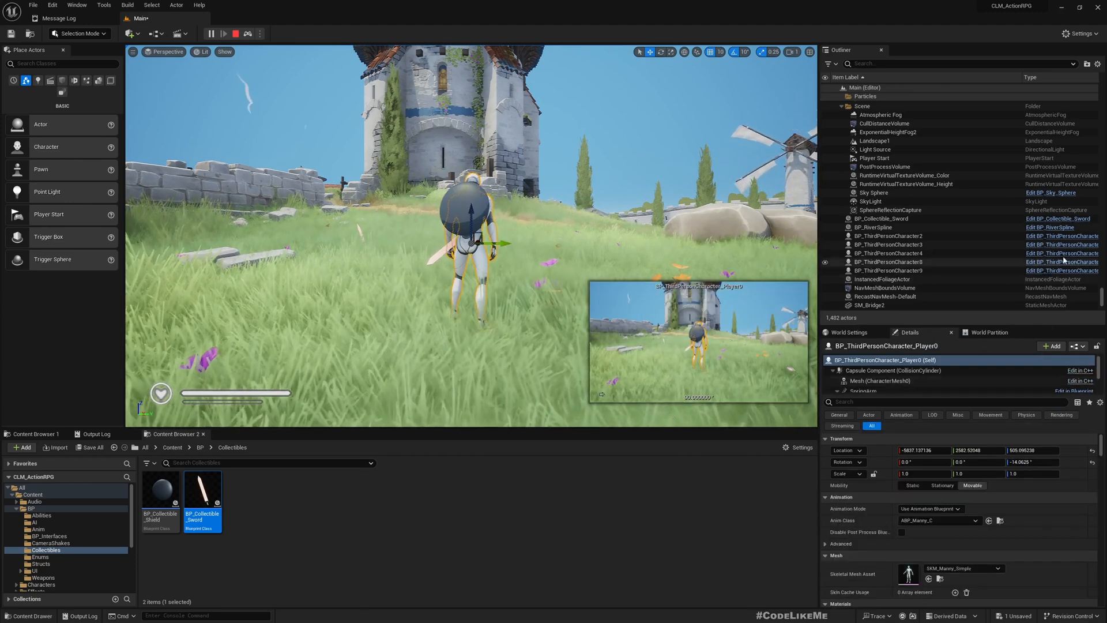
mouse_move(1080, 346)
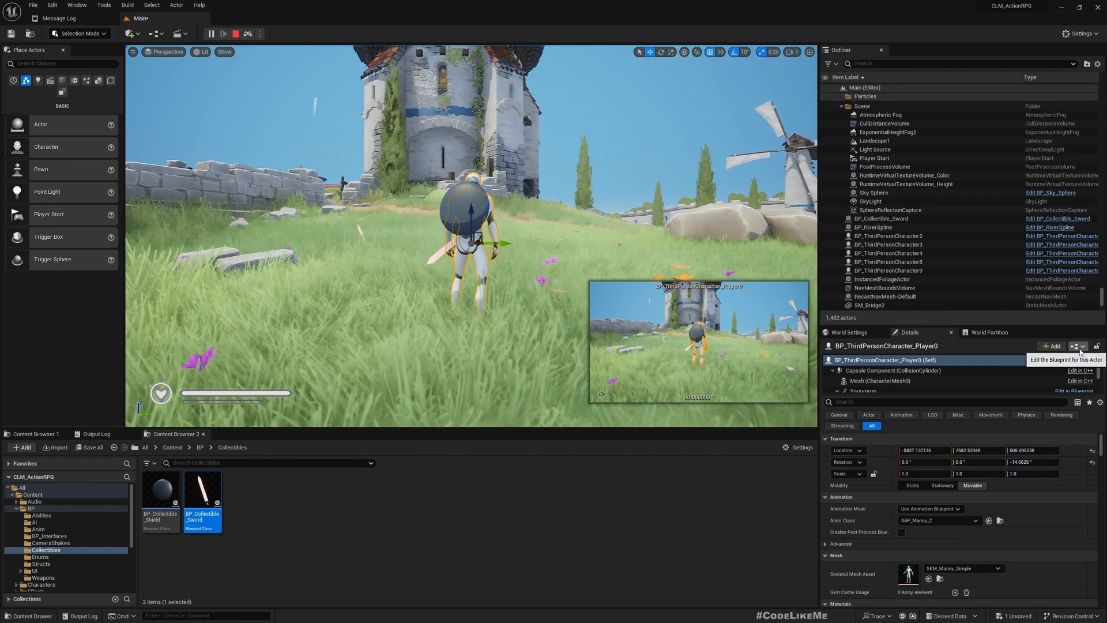
click(211, 34)
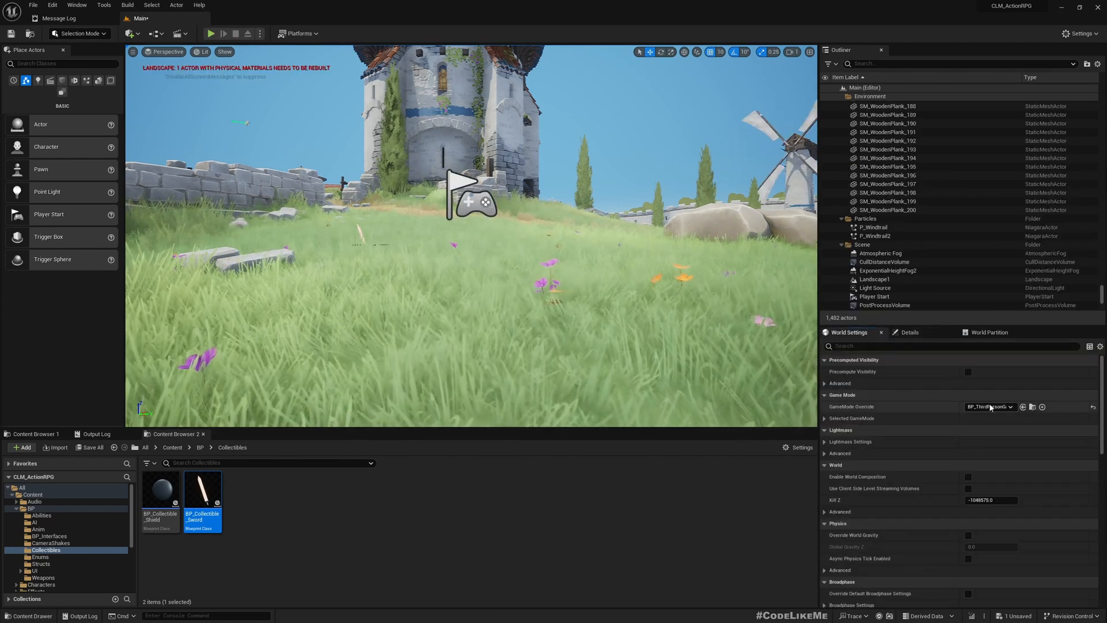
- Open BP_ThirdPersonCharacter_Player from the World Settings Default Pawn Class
click(825, 418)
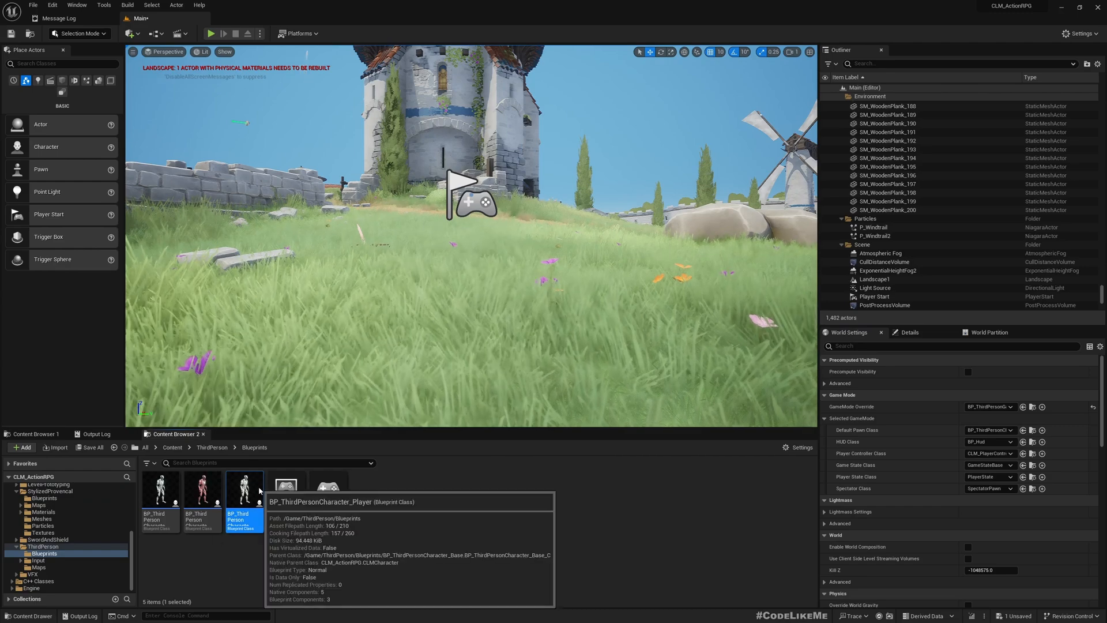
double_click(243, 491)
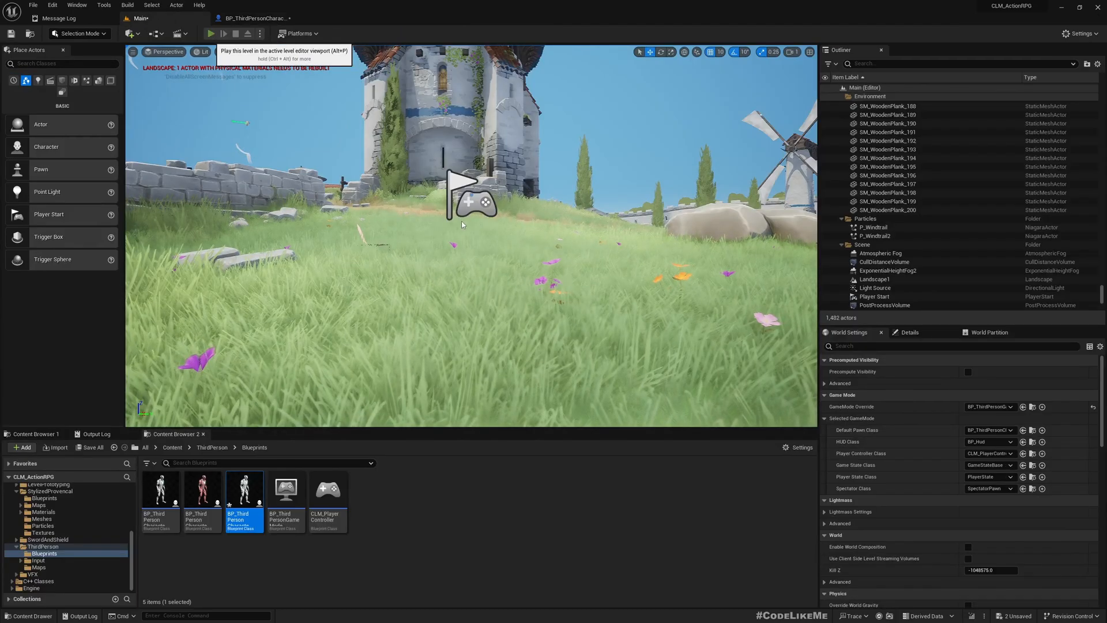
click(211, 34)
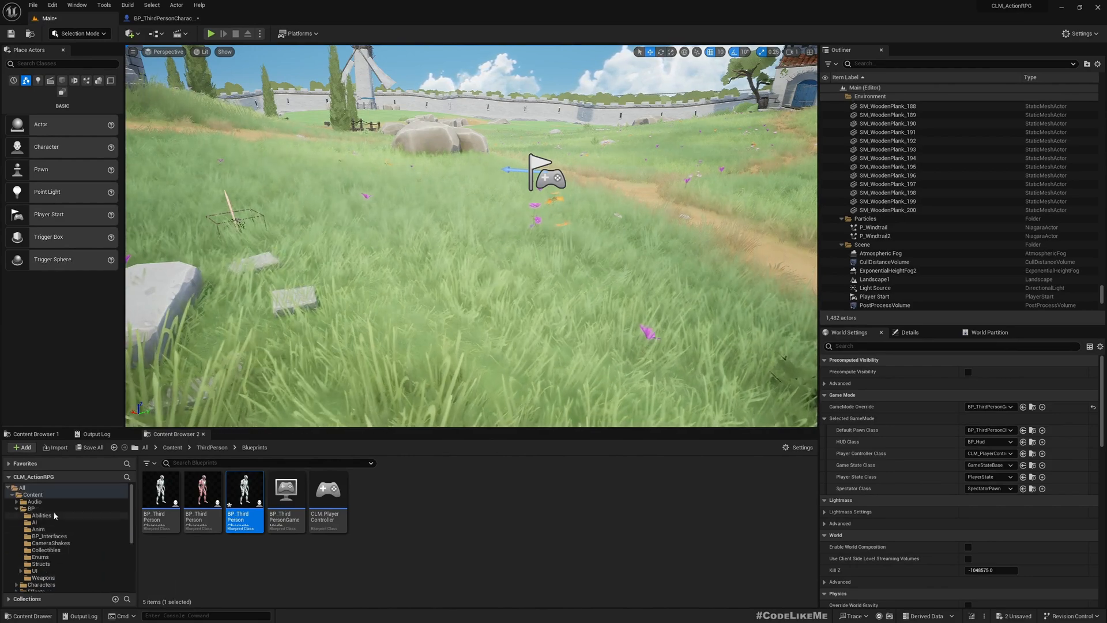
- Open BP_Collectible_Sword to inspect its Class Defaults and SkelMesh_StraightSword, then return to Main
click(46, 549)
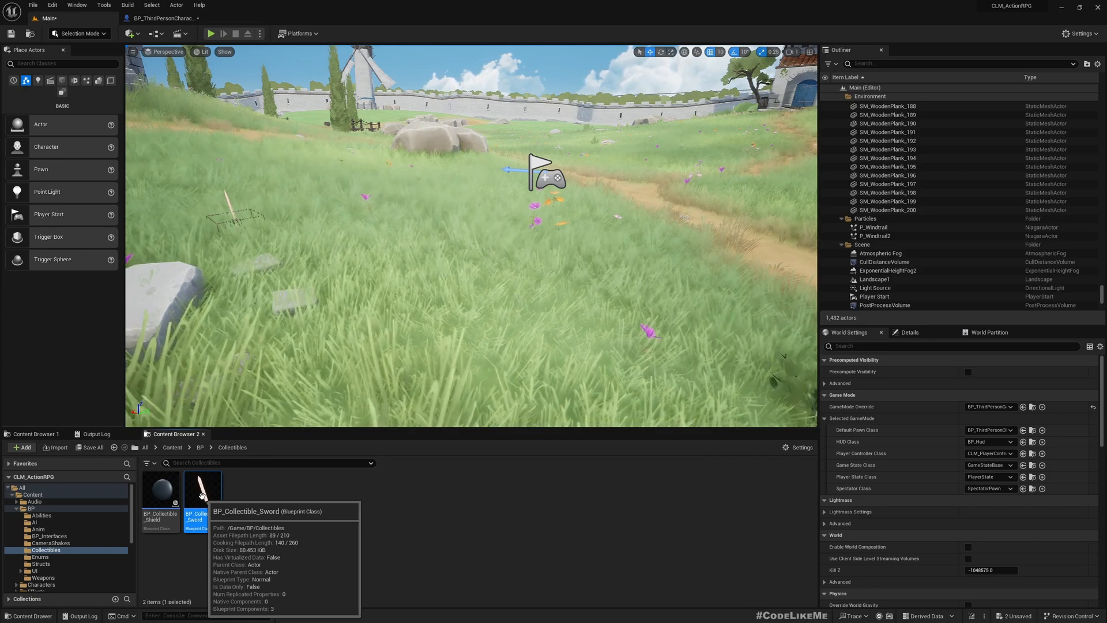
double_click(201, 485)
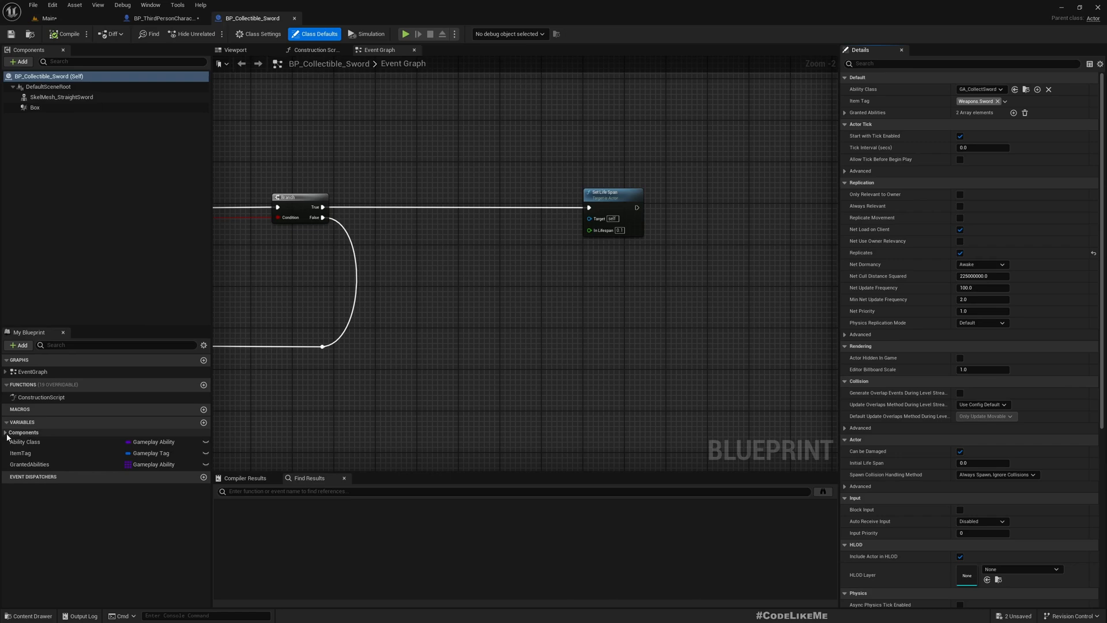
mouse_move(8, 438)
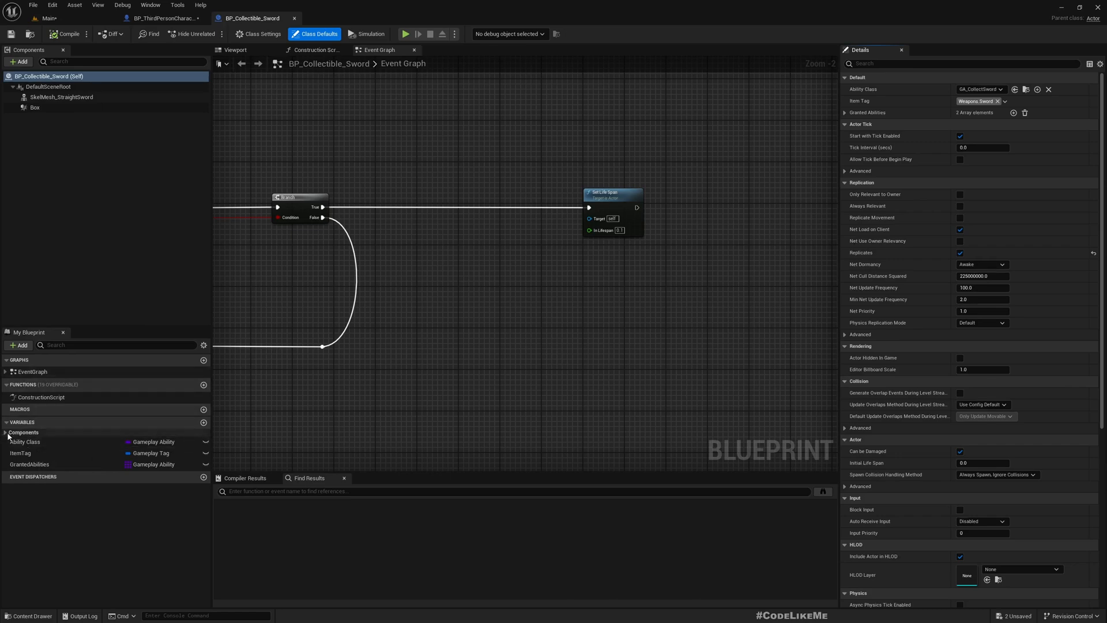
click(7, 432)
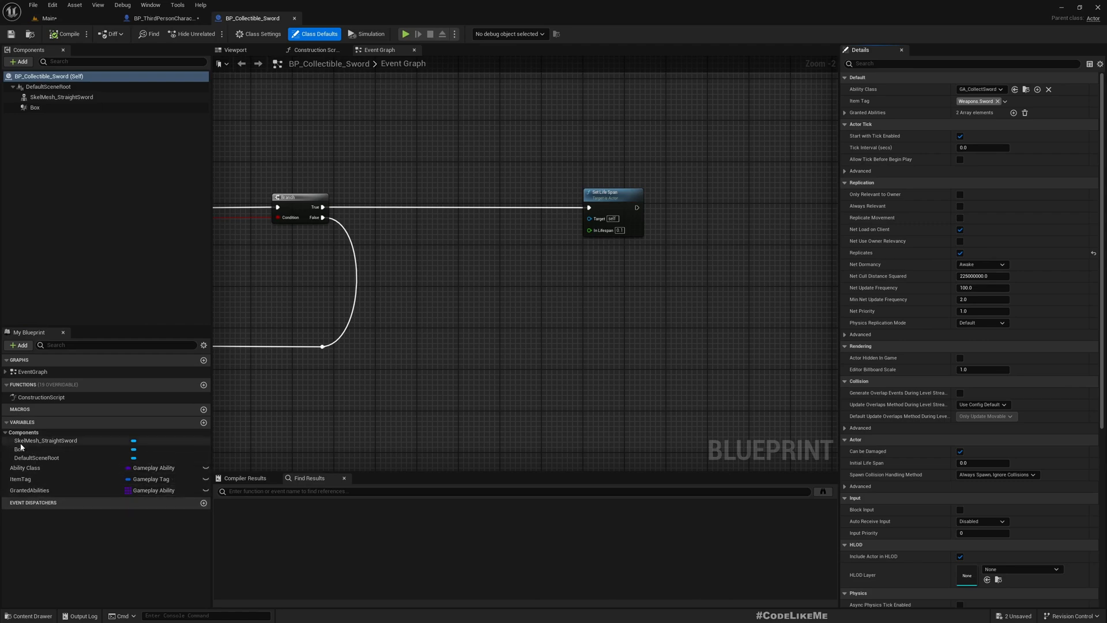
click(234, 50)
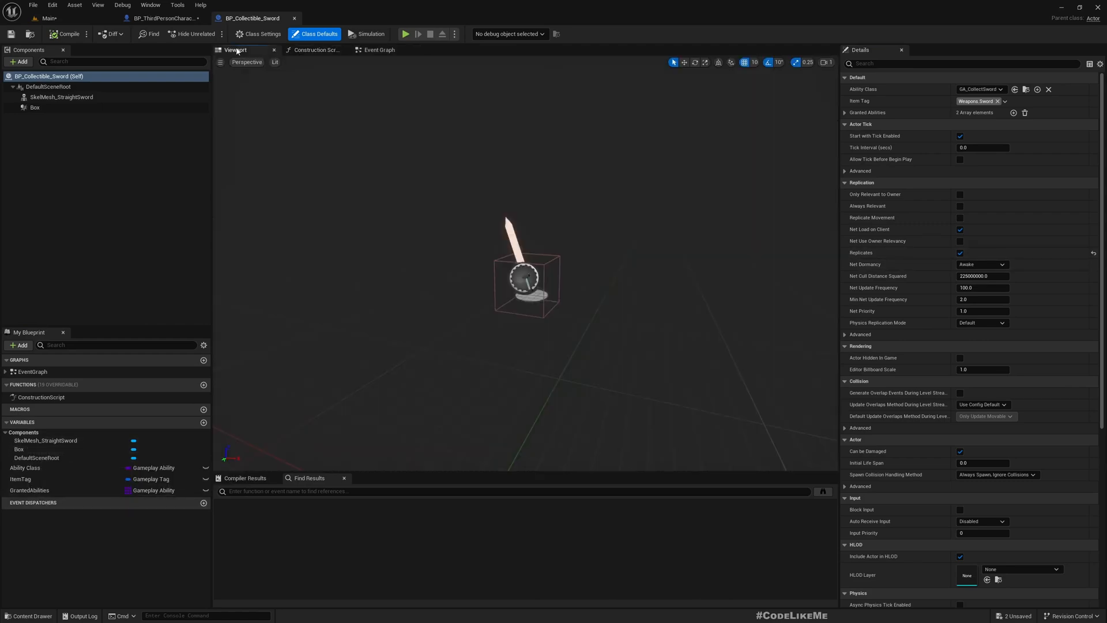
click(61, 97)
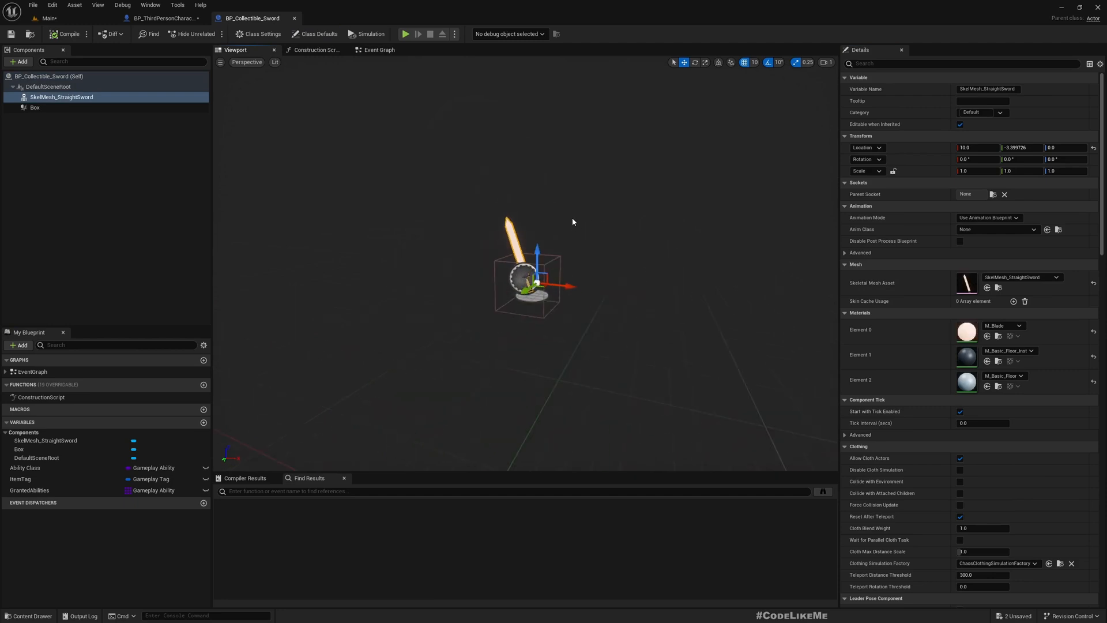
click(47, 18)
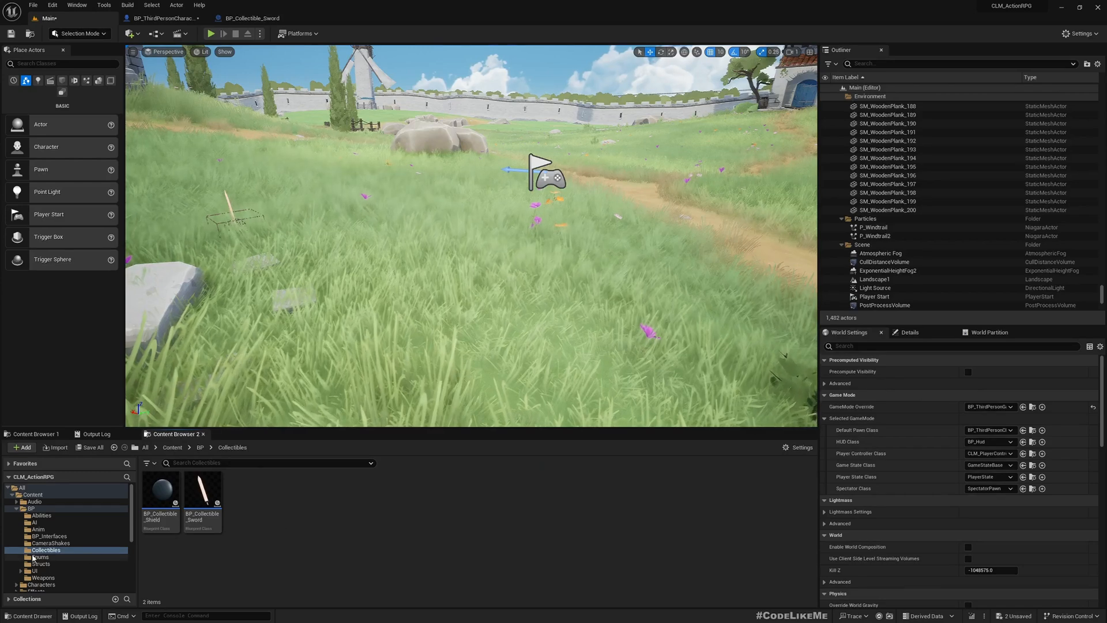
- Find SkelMesh_Greatsword in Greatsword_Anims > Demo > Props, then go back to BP_Collectible_Sword
scroll(down, 3)
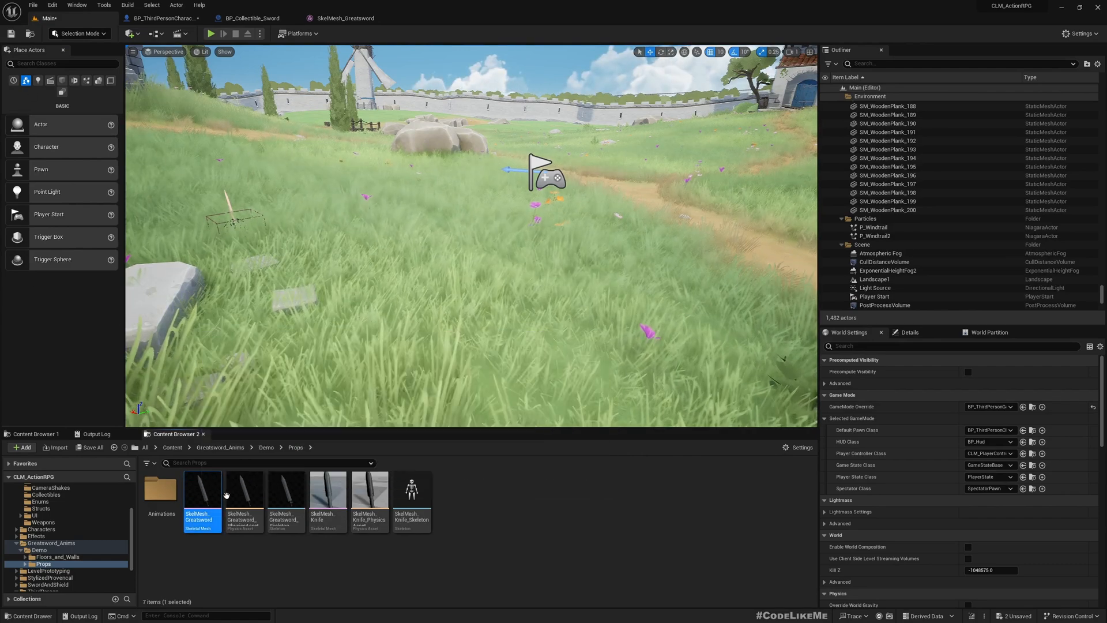
mouse_move(203, 490)
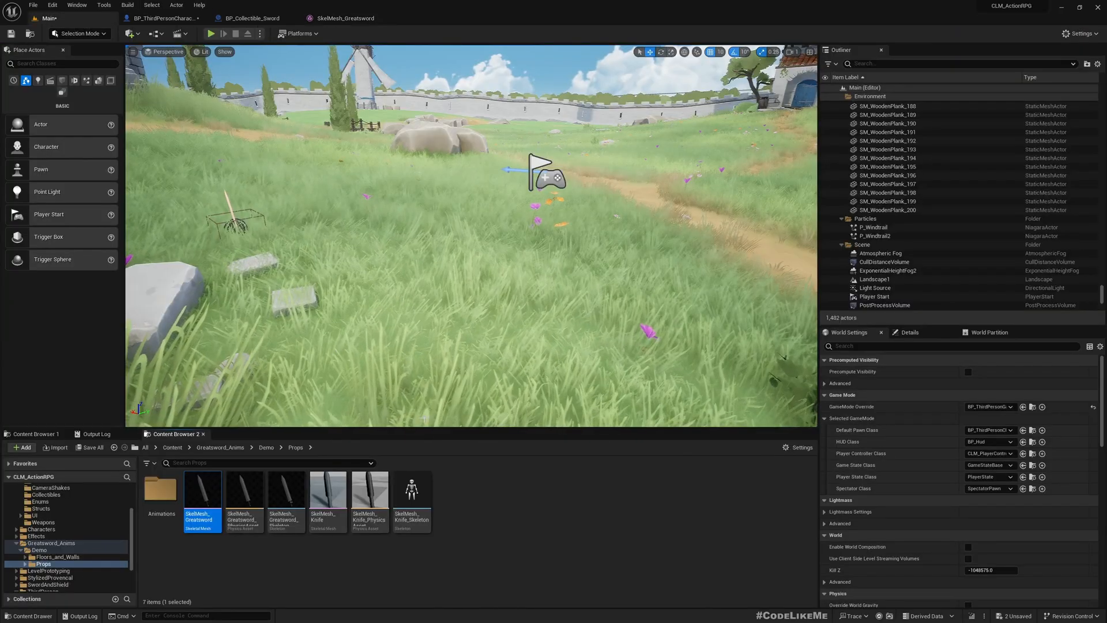
click(249, 18)
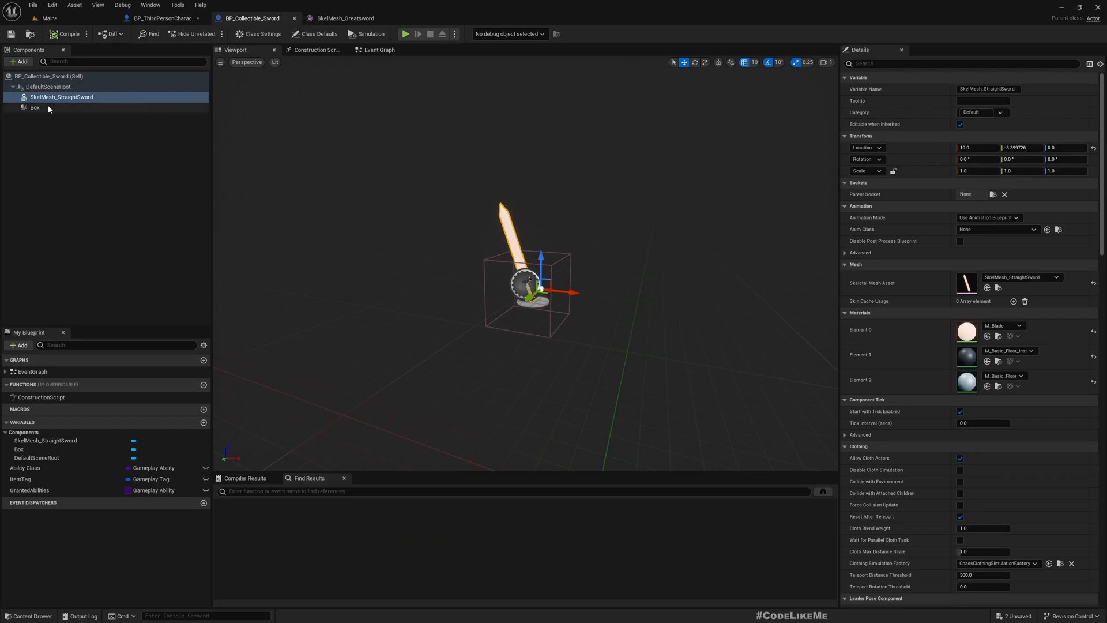
- Review defaults: Ability Class GA_CollectSword, ItemTag Weapons.Sword, and equip/unequip GrantedAbilities
click(24, 468)
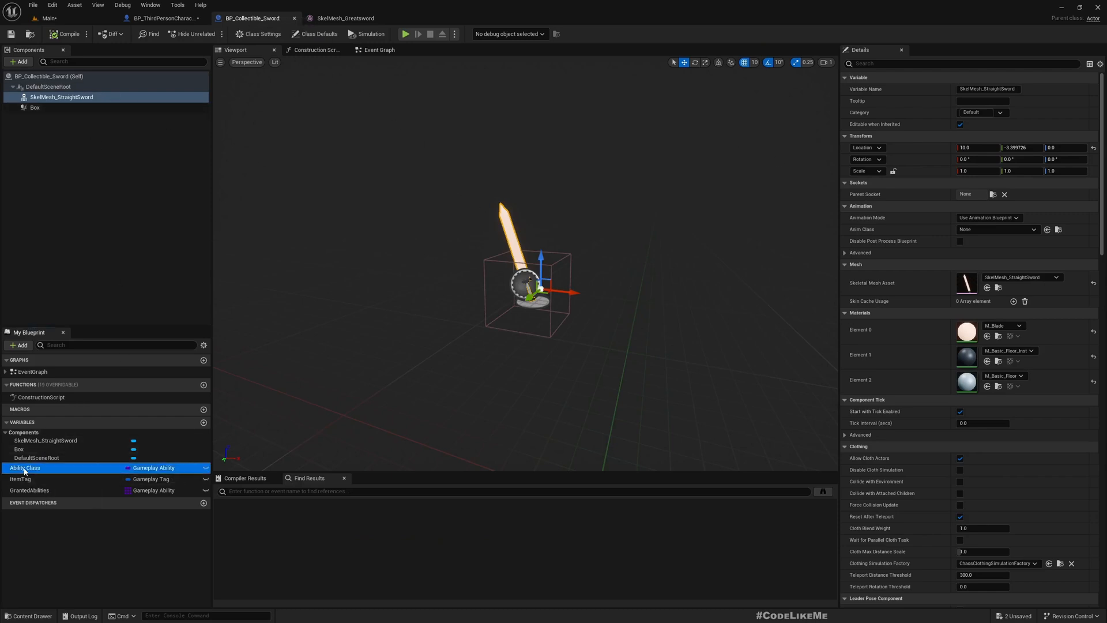
click(24, 468)
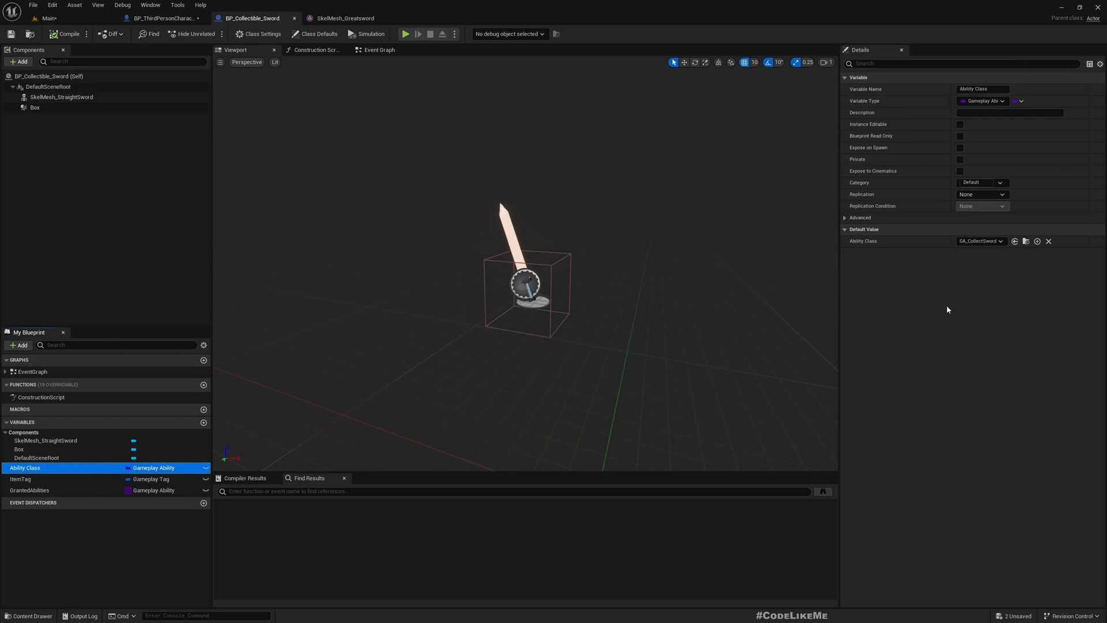
mouse_move(979, 242)
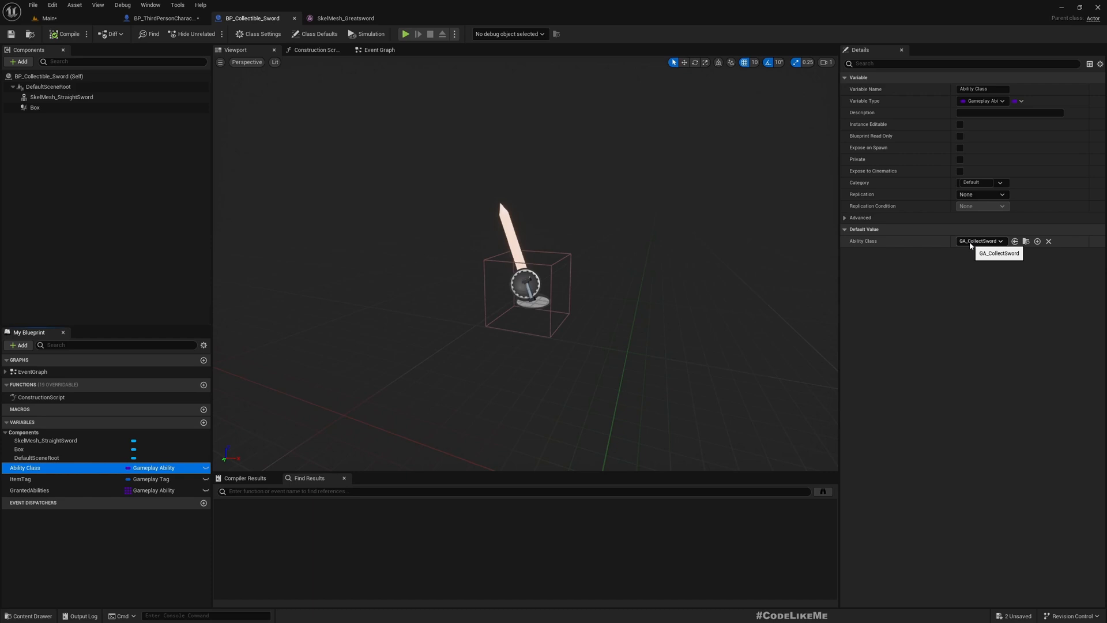
mouse_move(1014, 241)
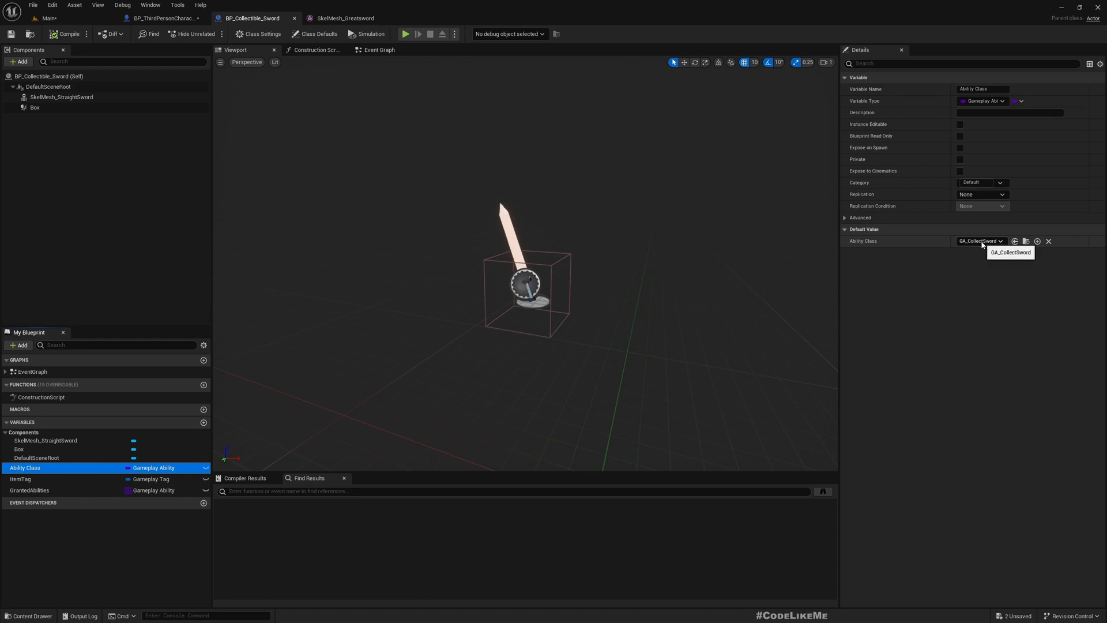
click(21, 478)
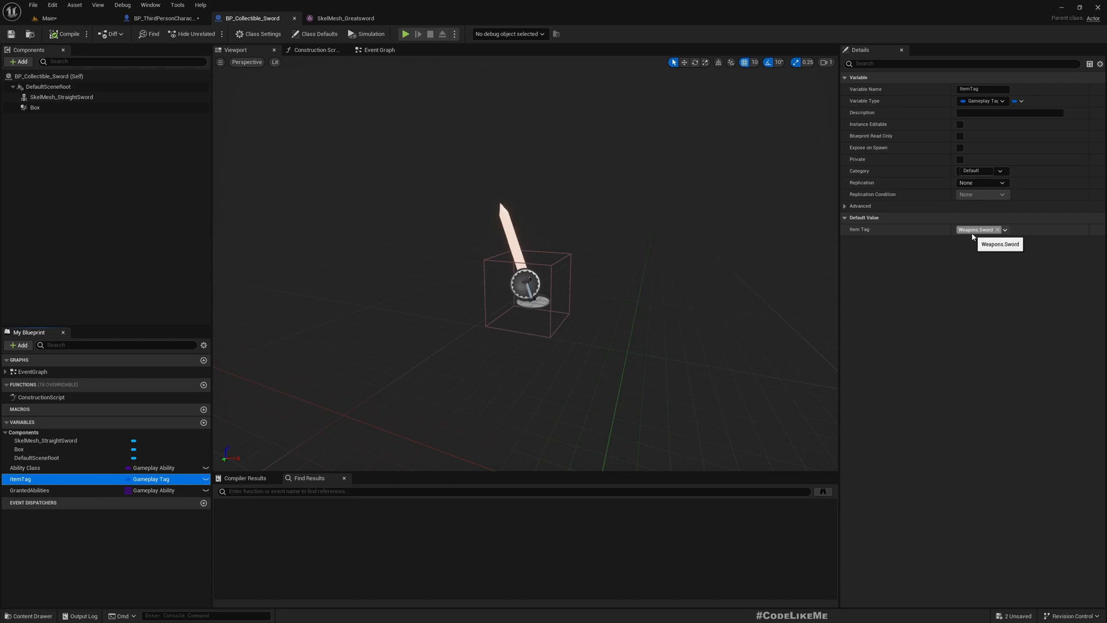
mouse_move(988, 255)
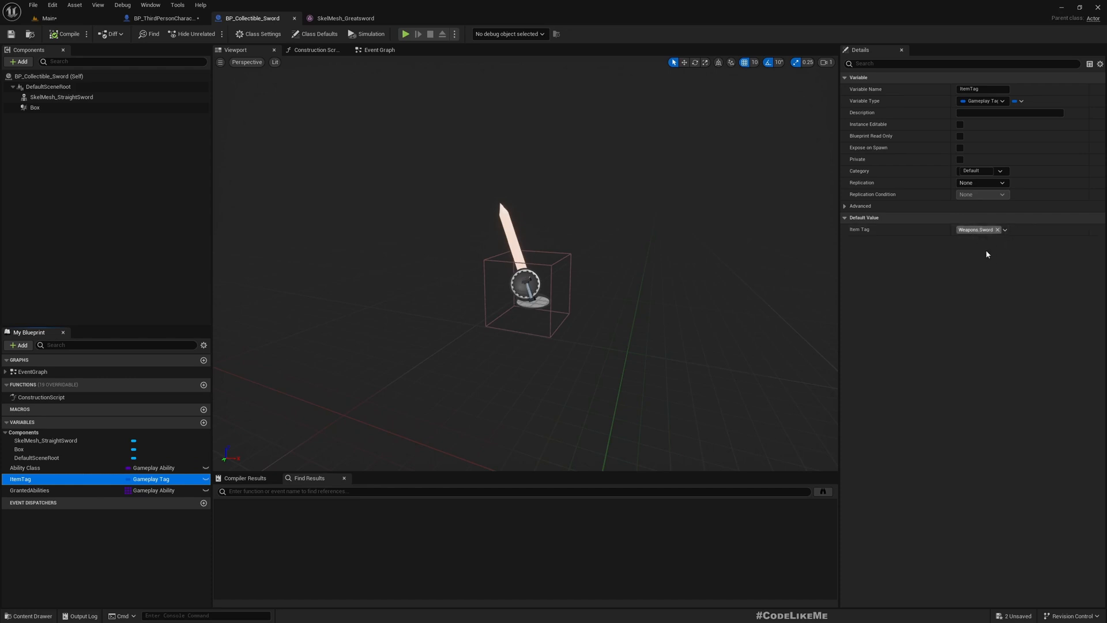
mouse_move(29, 490)
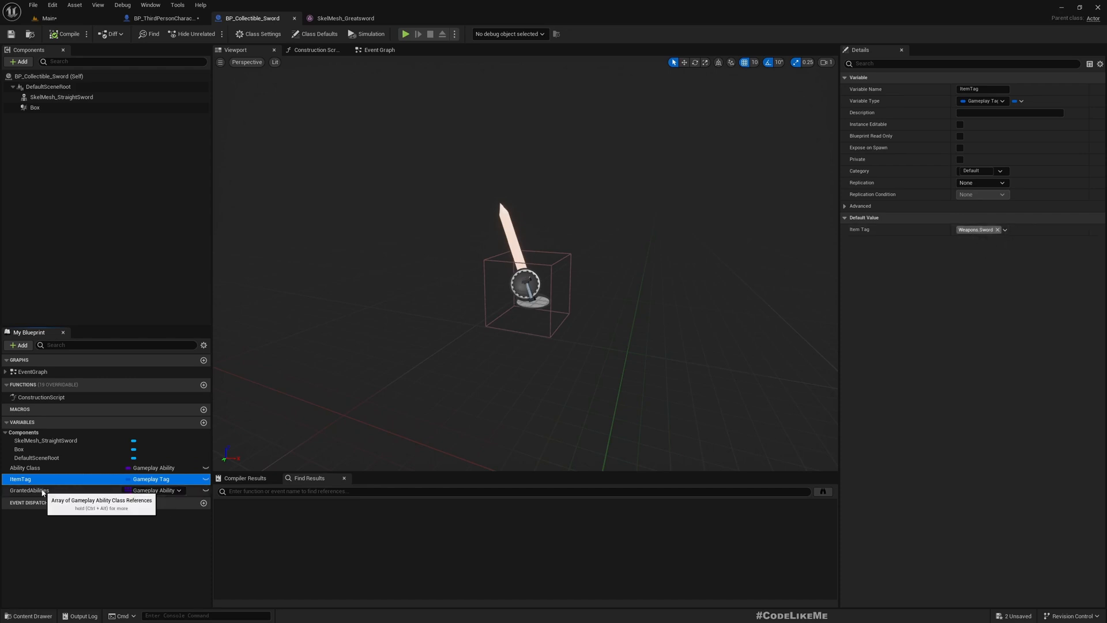
click(29, 490)
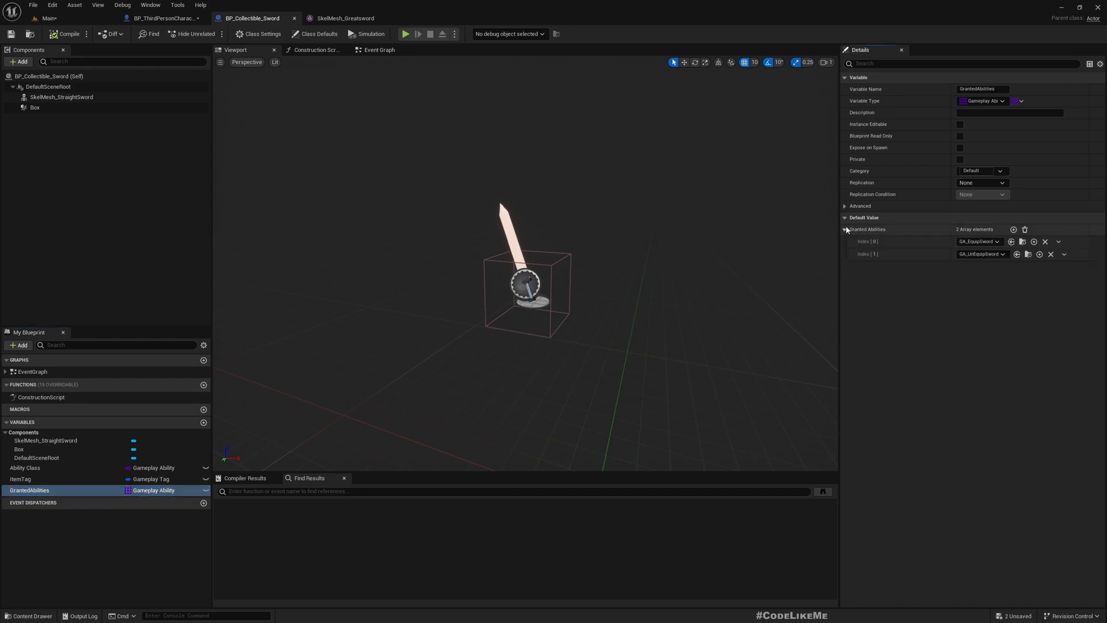
mouse_move(981, 254)
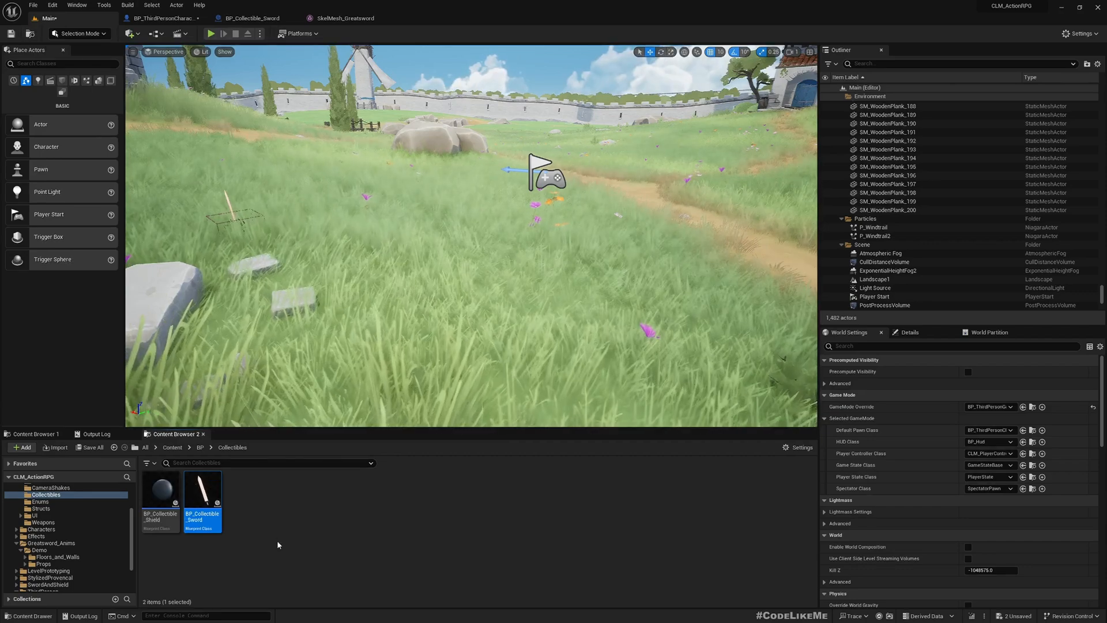
- Create child blueprint BP_Collectible_GreatSword from BP_Collectible_Sword and open it
right_click(202, 491)
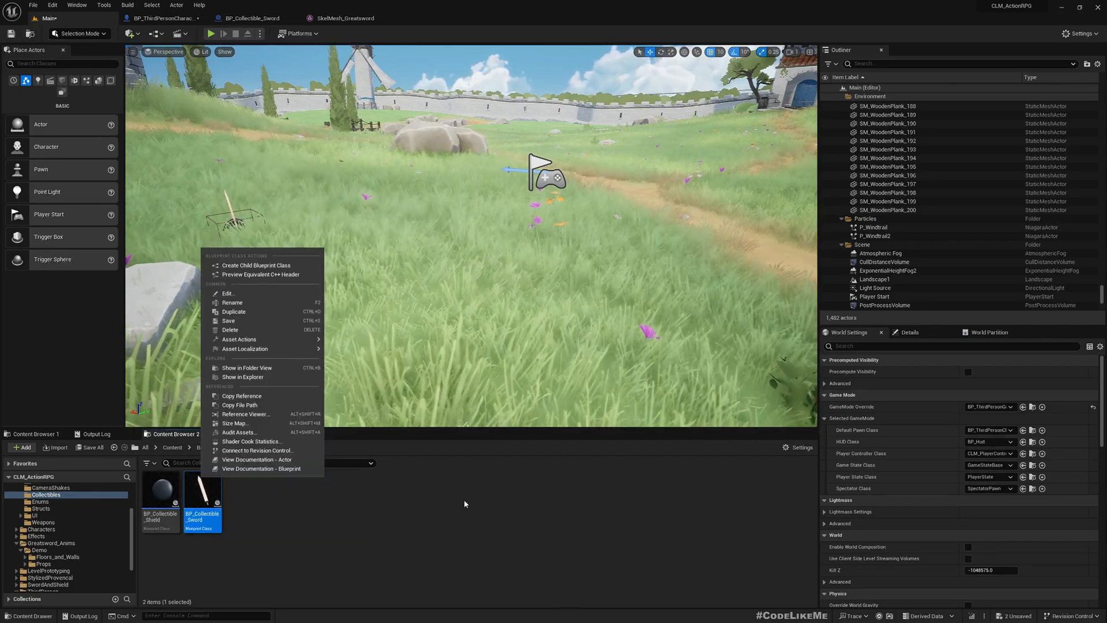
mouse_move(255, 264)
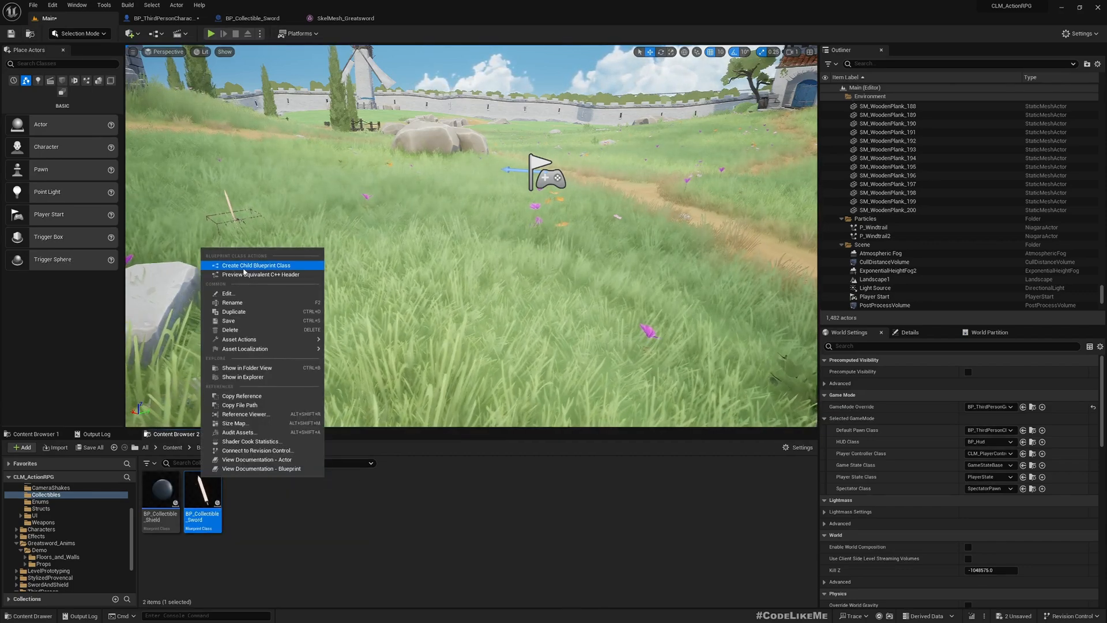
click(256, 265)
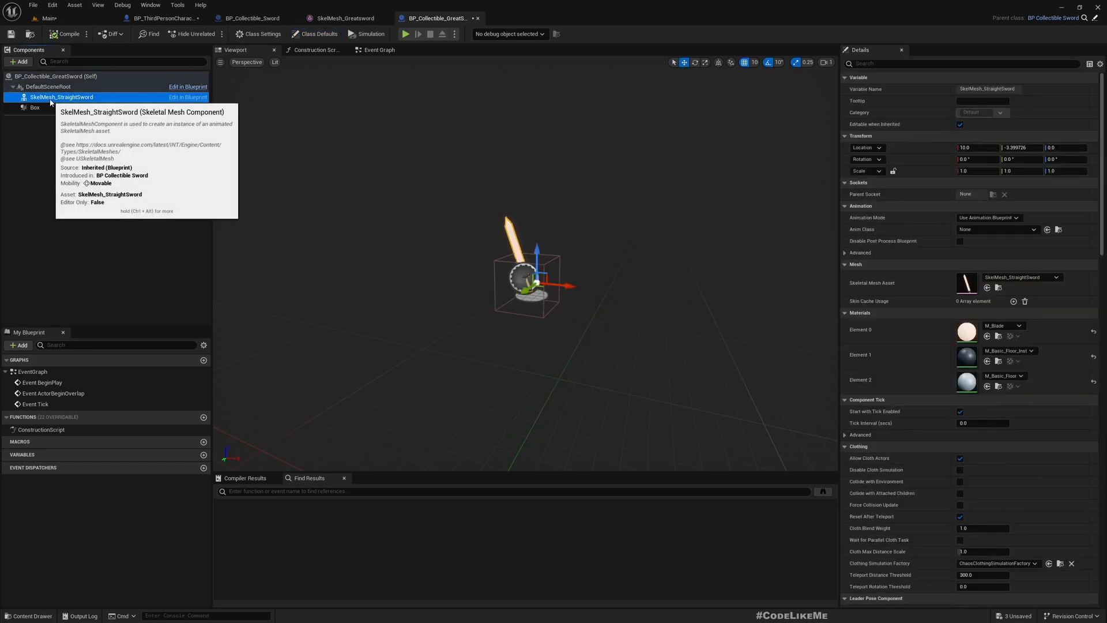
mouse_move(774, 370)
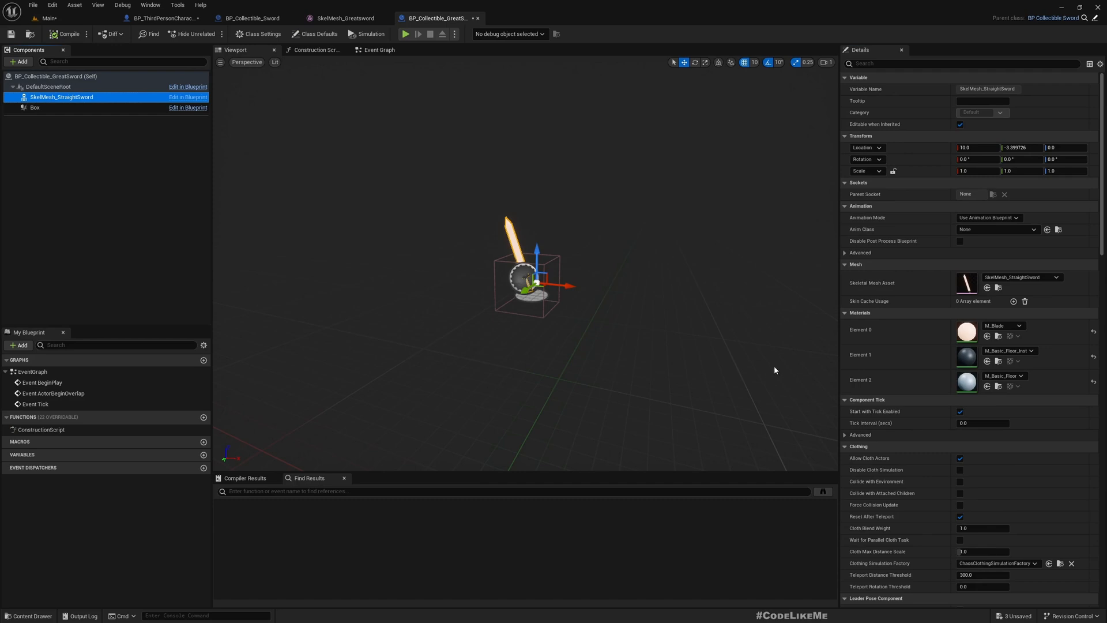
- Set the skeletal mesh to SkelMesh_Greatsword and place BP_Collectible_GreatSword in the level
click(1055, 276)
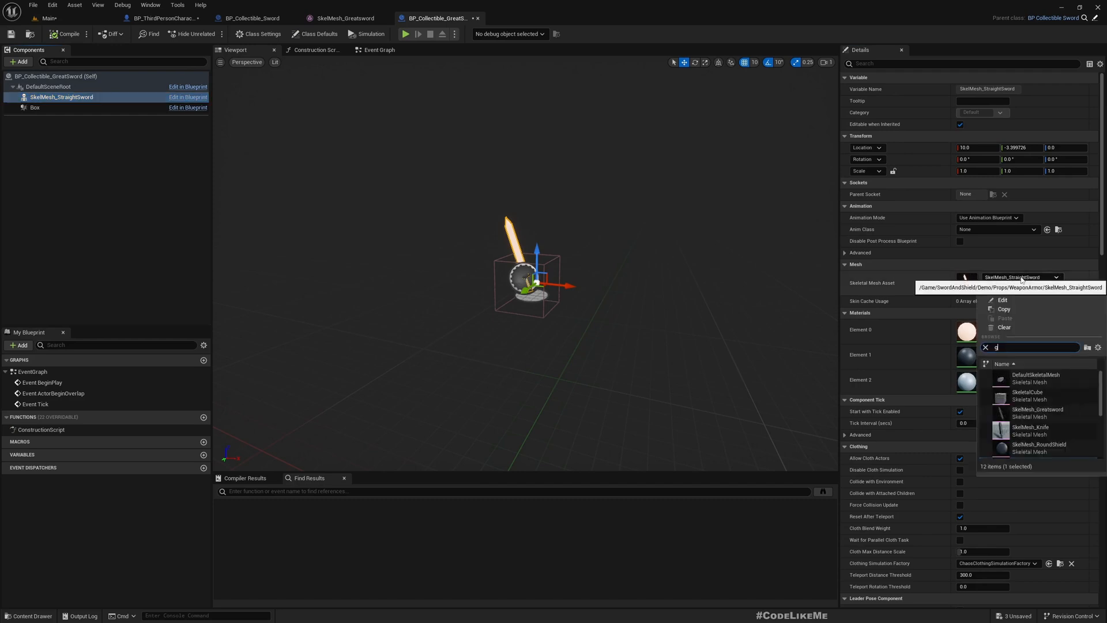
text(reat)
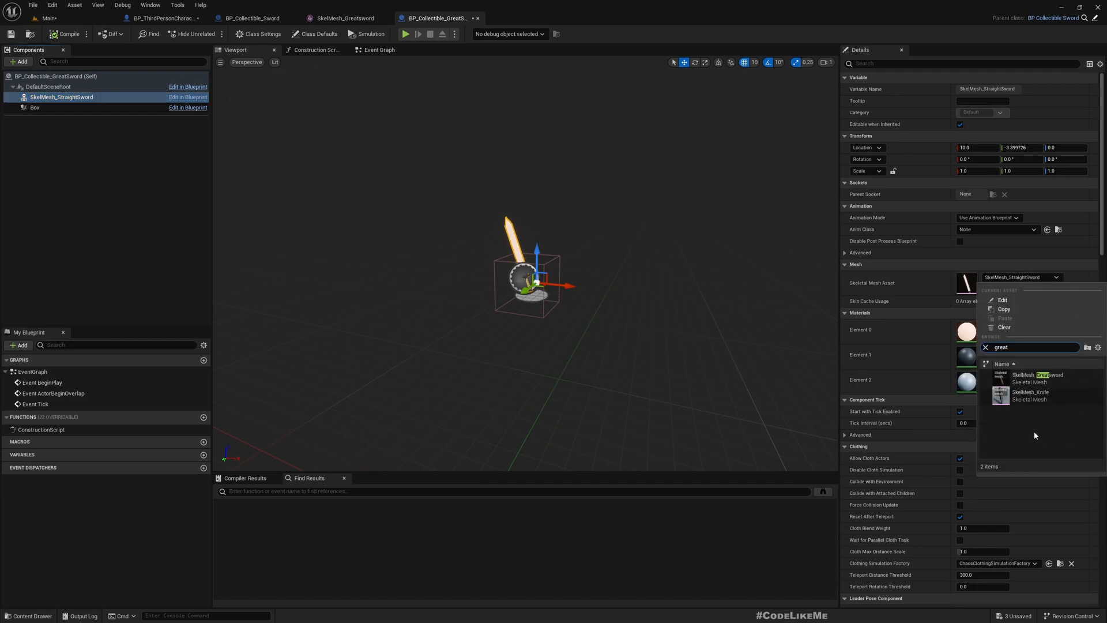
click(1036, 377)
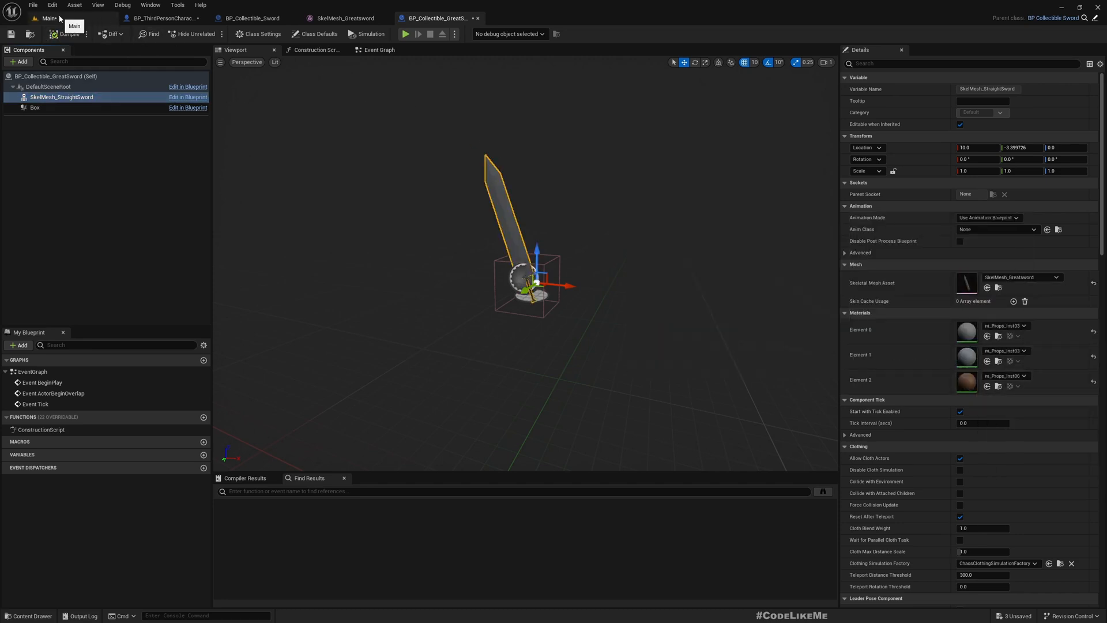
click(50, 18)
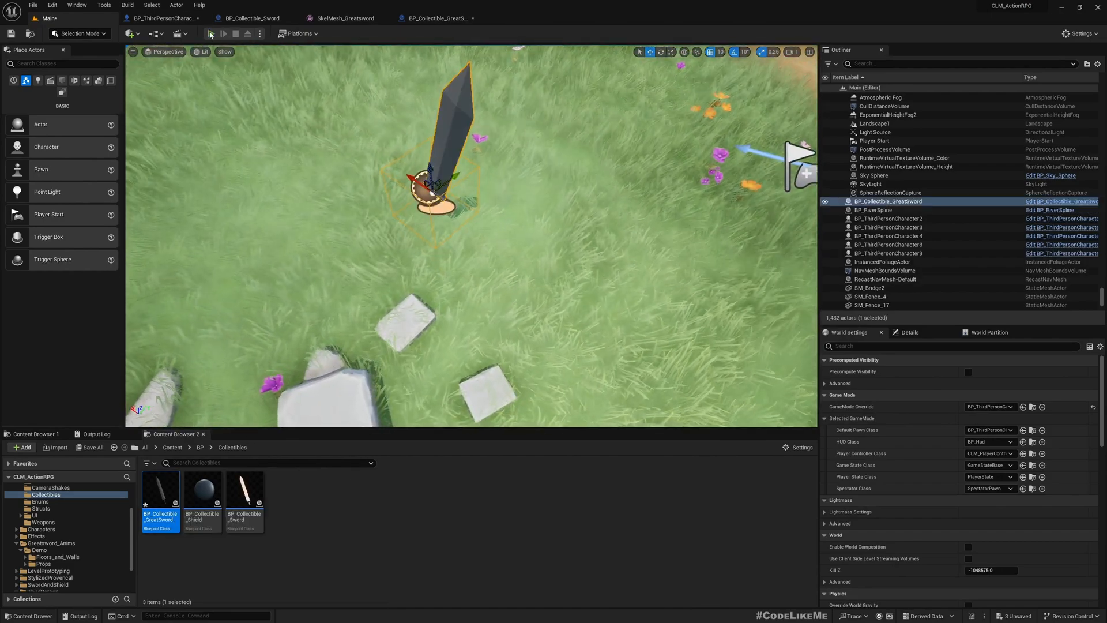
- Run and stop a quick play test, then reopen BP_Collectible_GreatSword
click(211, 33)
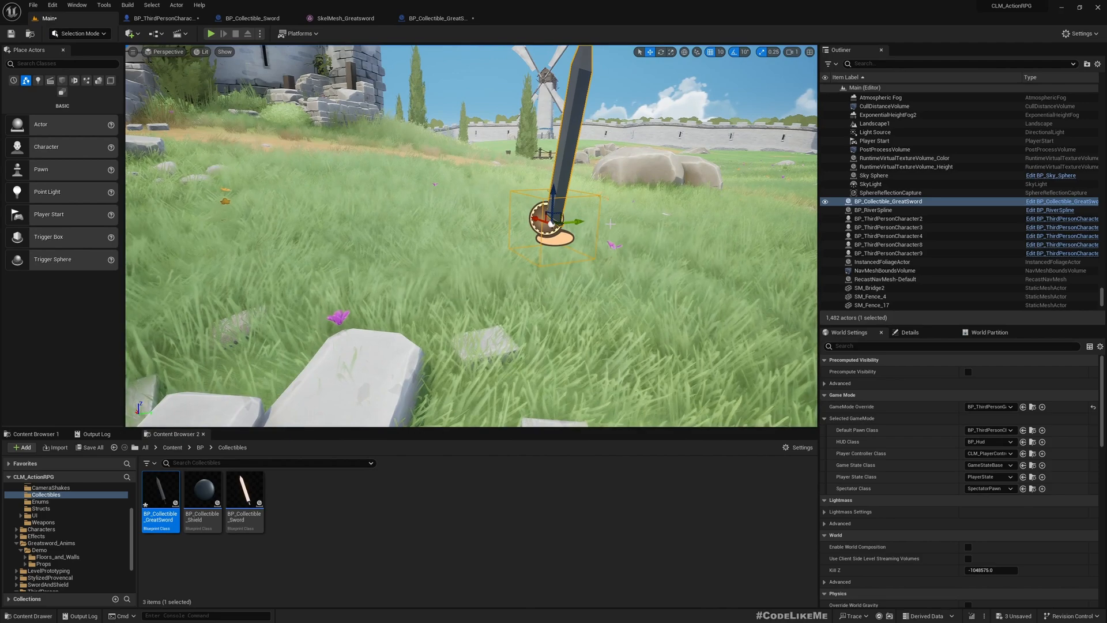
click(210, 34)
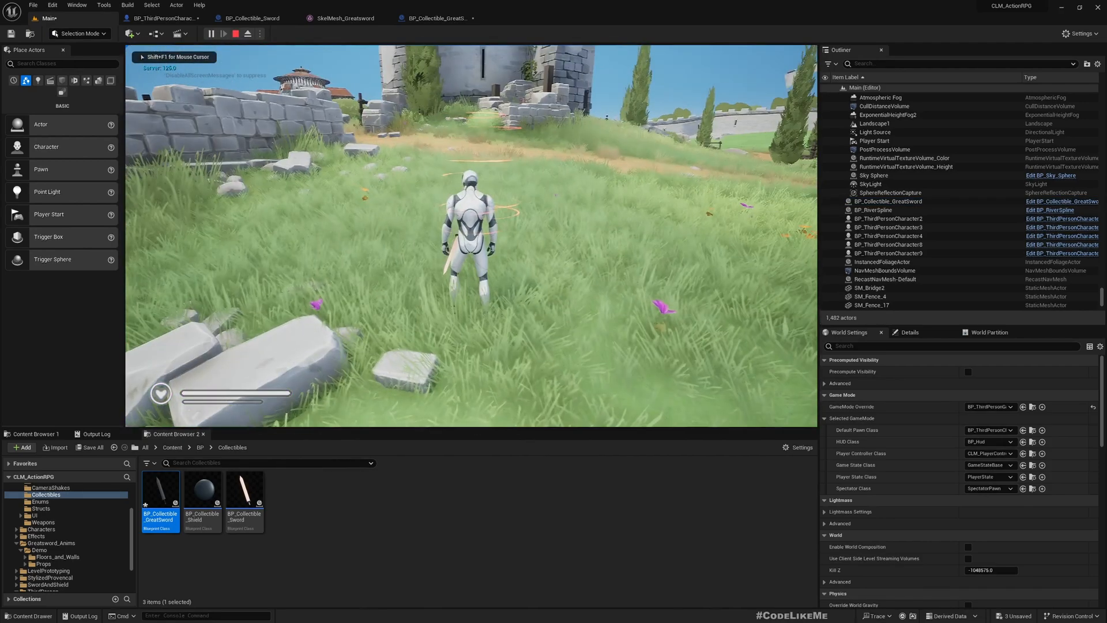
click(236, 33)
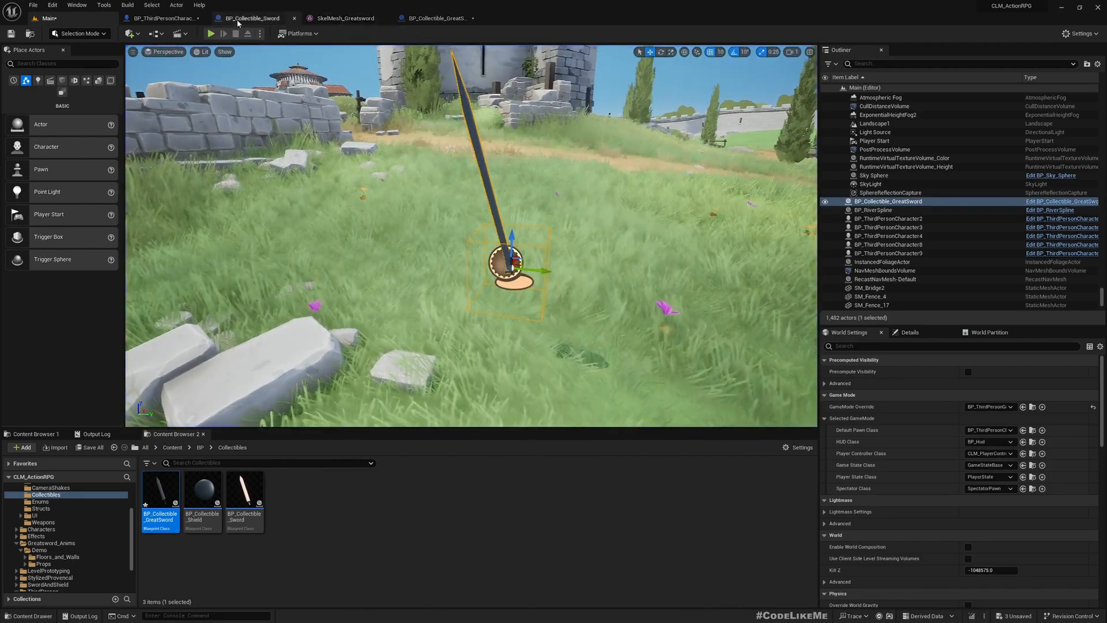
click(438, 18)
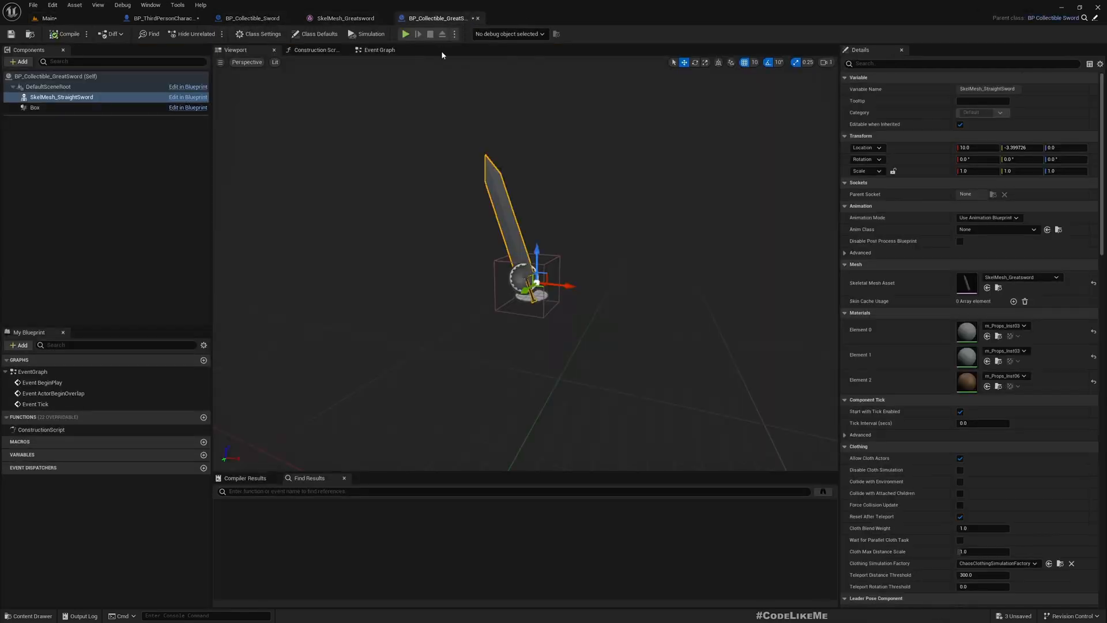
- Replace the Weapons.Sword item tag with a newly created Weapons.GreatSword tag
click(55, 77)
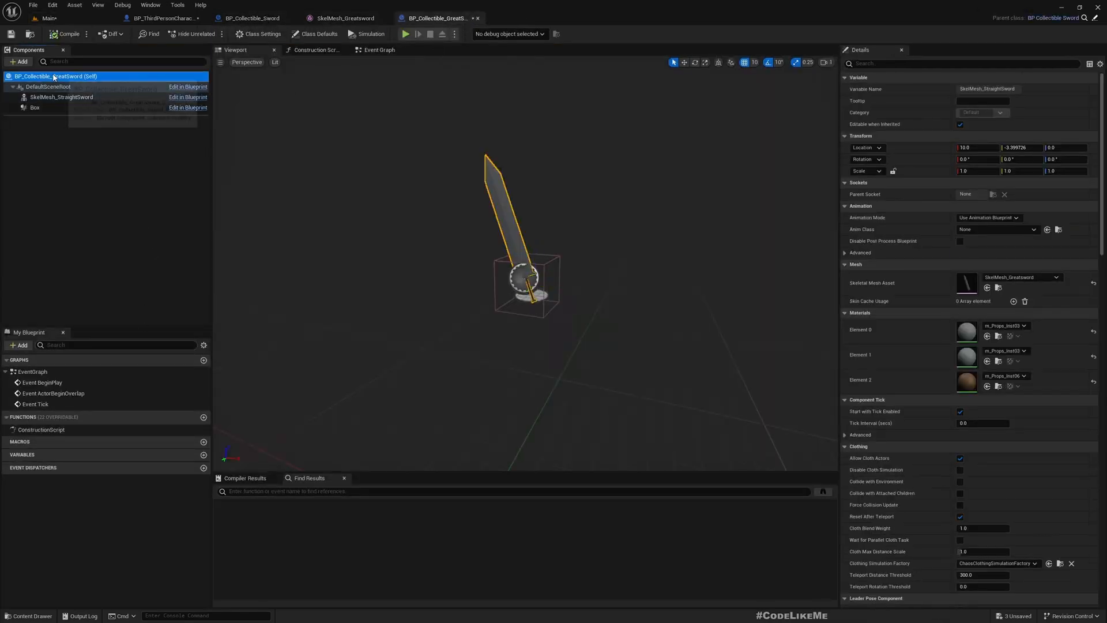
click(315, 34)
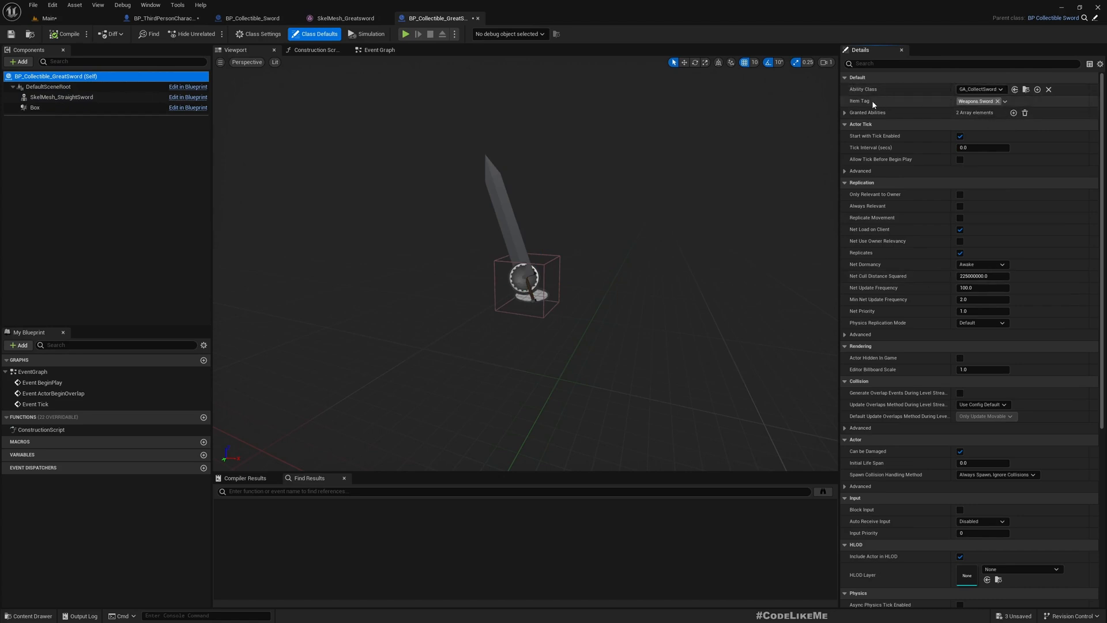
click(1005, 101)
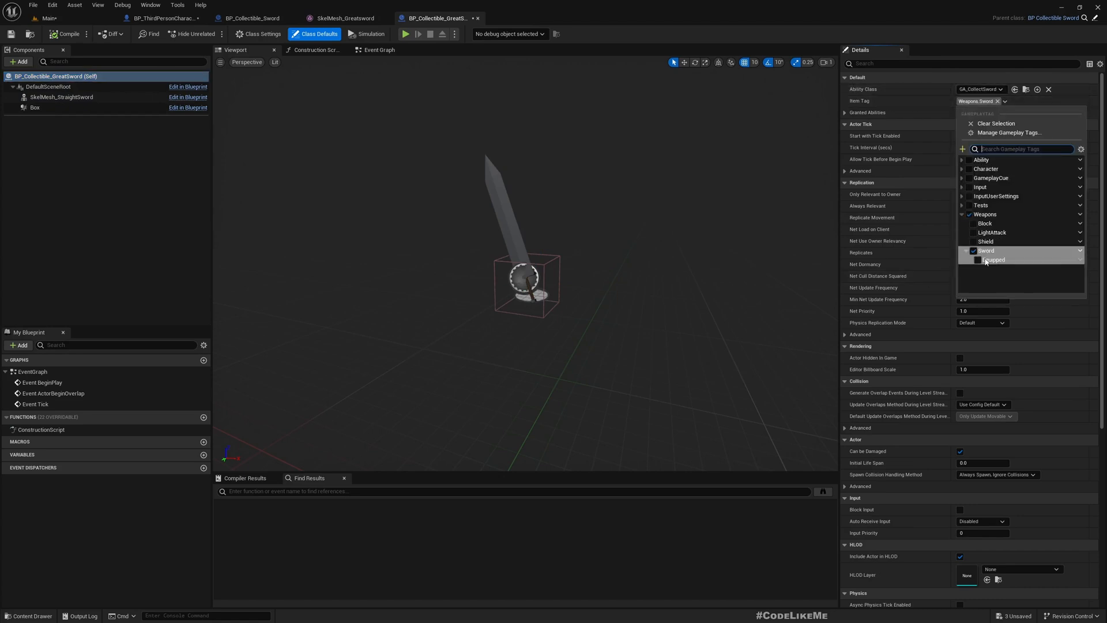
click(973, 251)
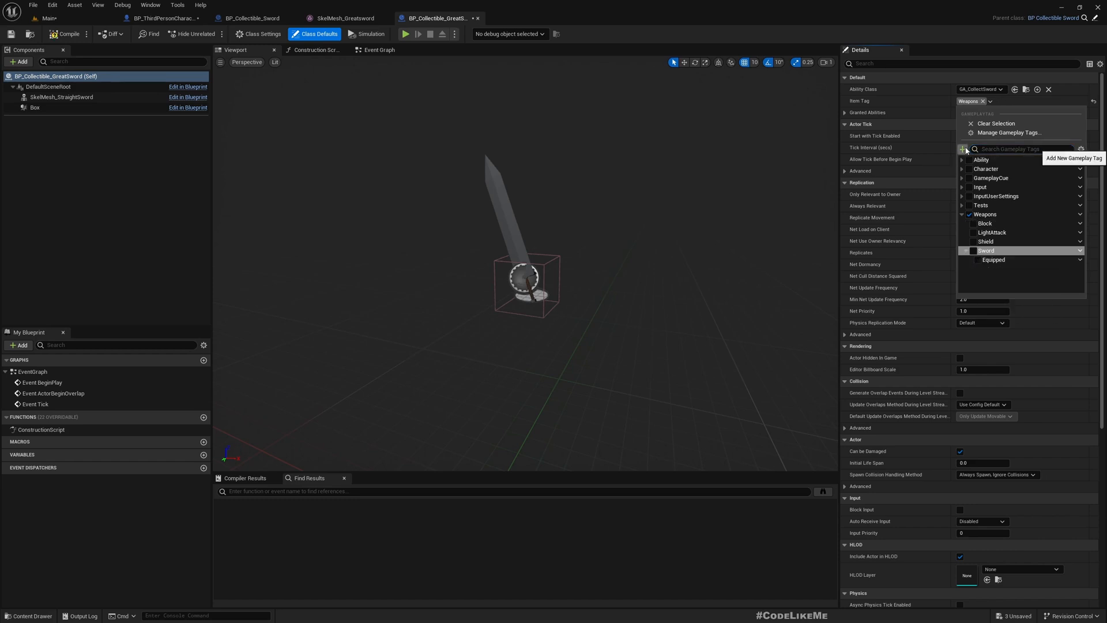
click(962, 149)
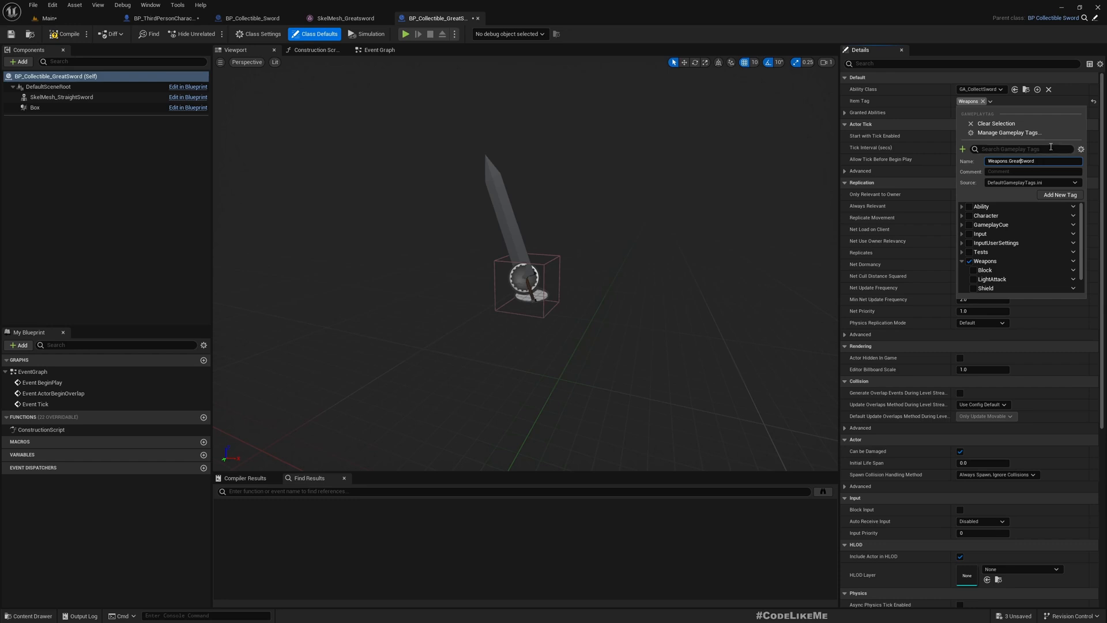
mouse_move(1061, 189)
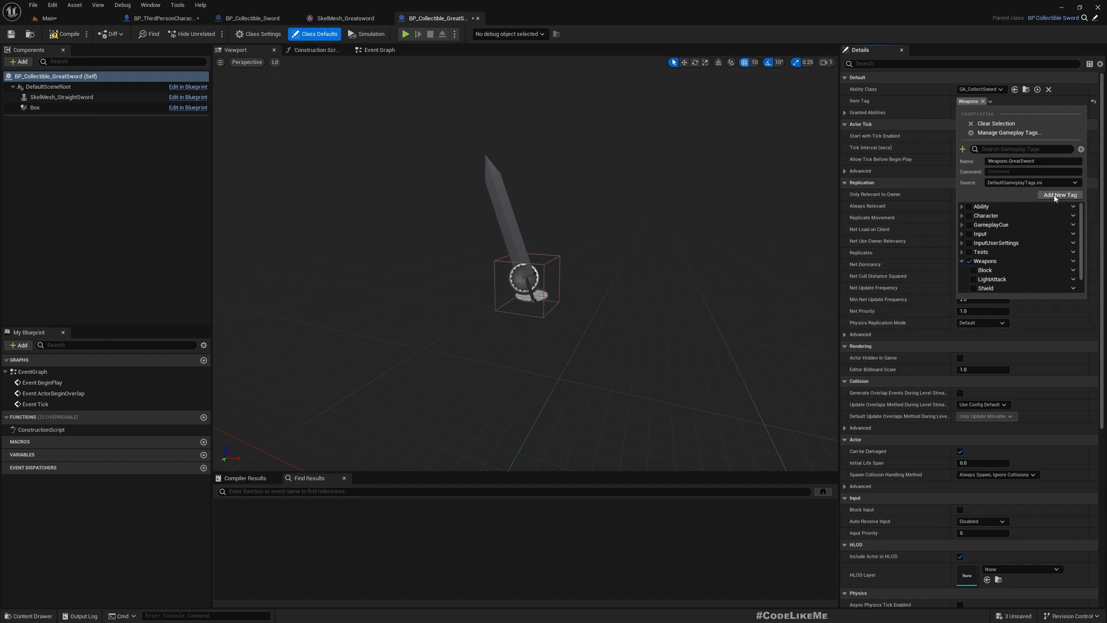
click(970, 278)
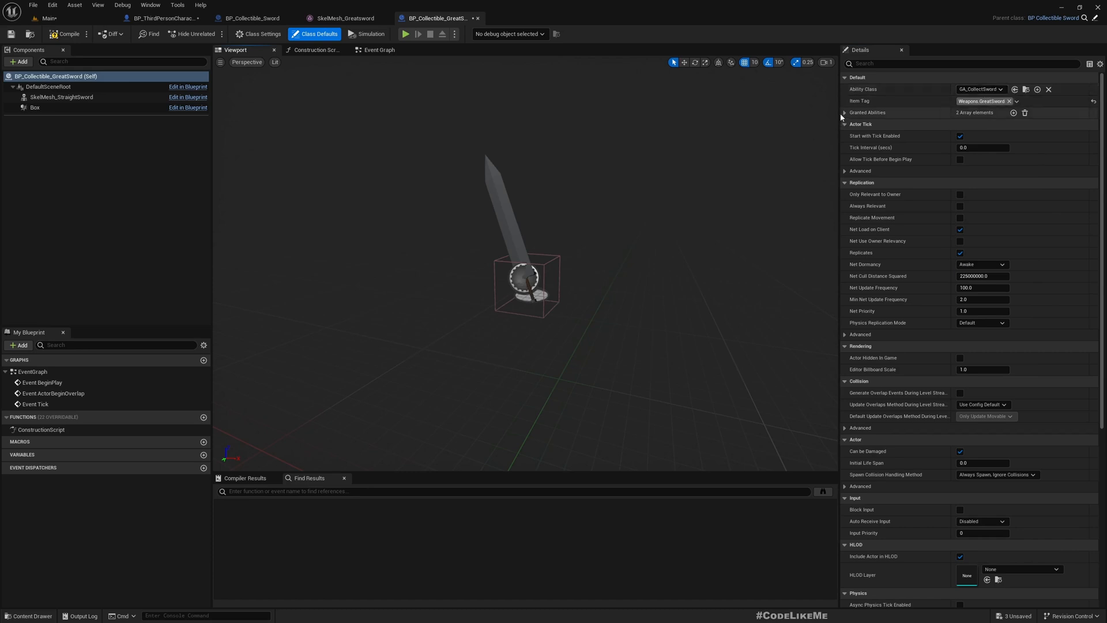
click(844, 113)
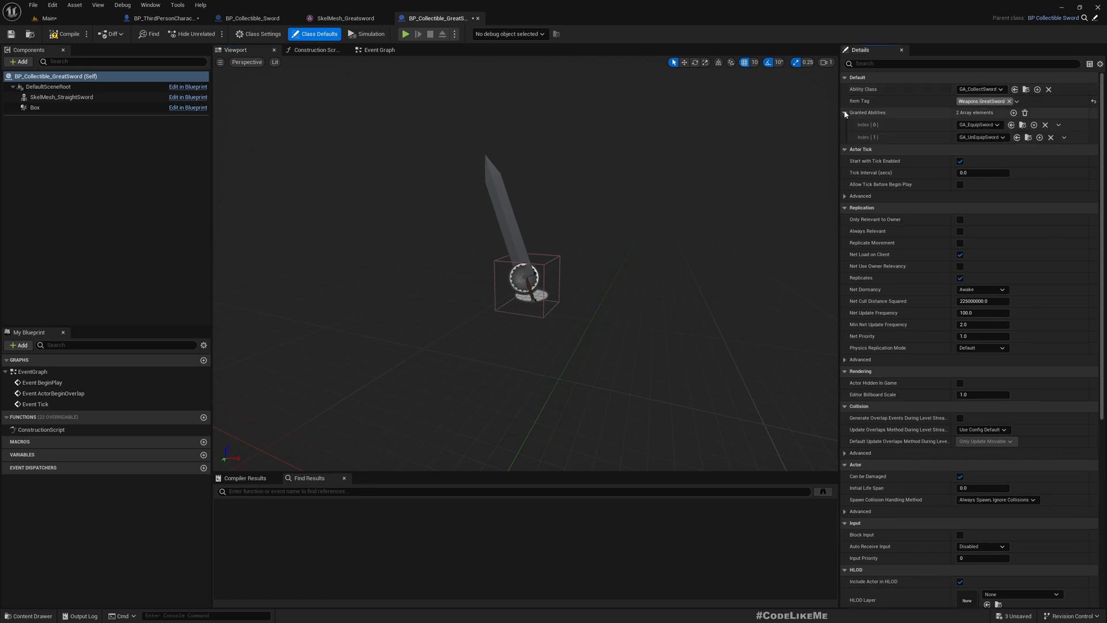
mouse_move(1025, 89)
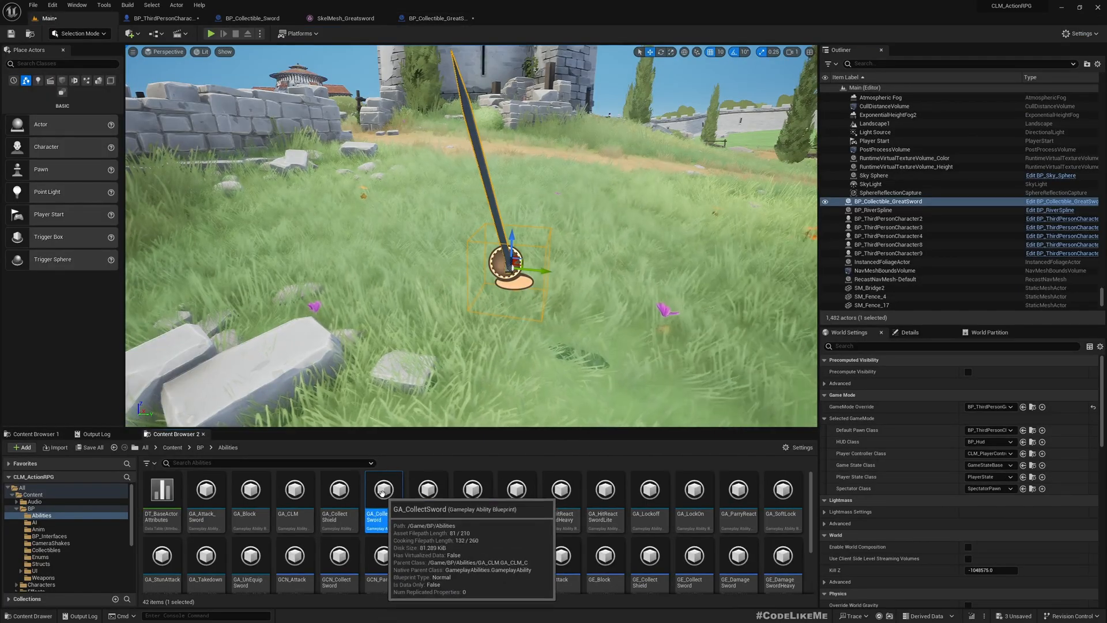
- Find references to GA_CollectSword's Collect Weapon node, then return to the level editor
double_click(383, 489)
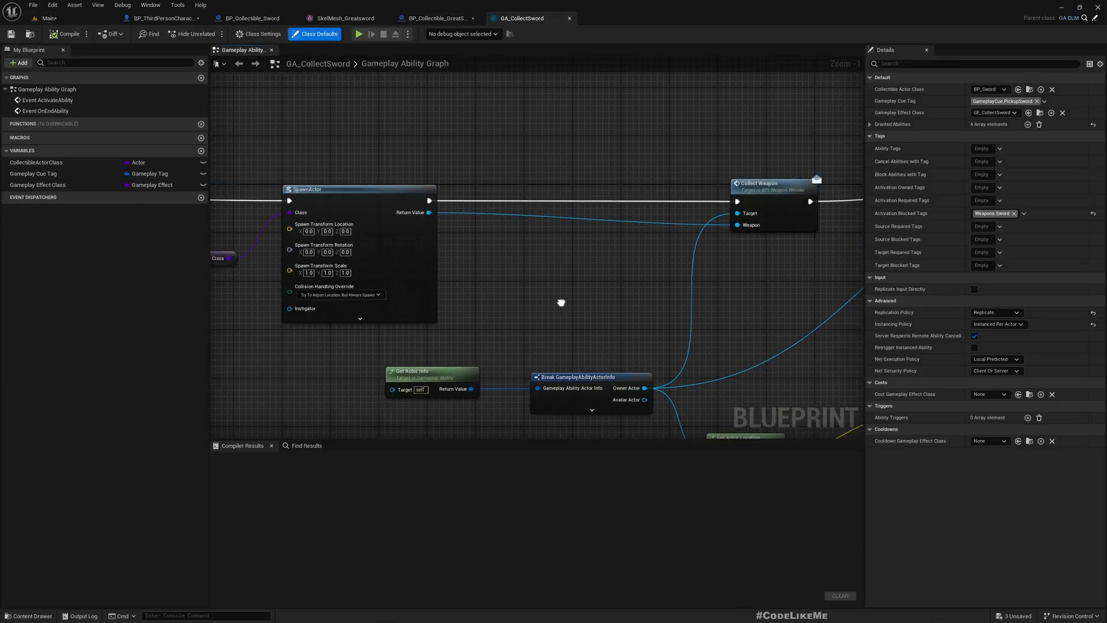
drag(561, 302, 410, 332)
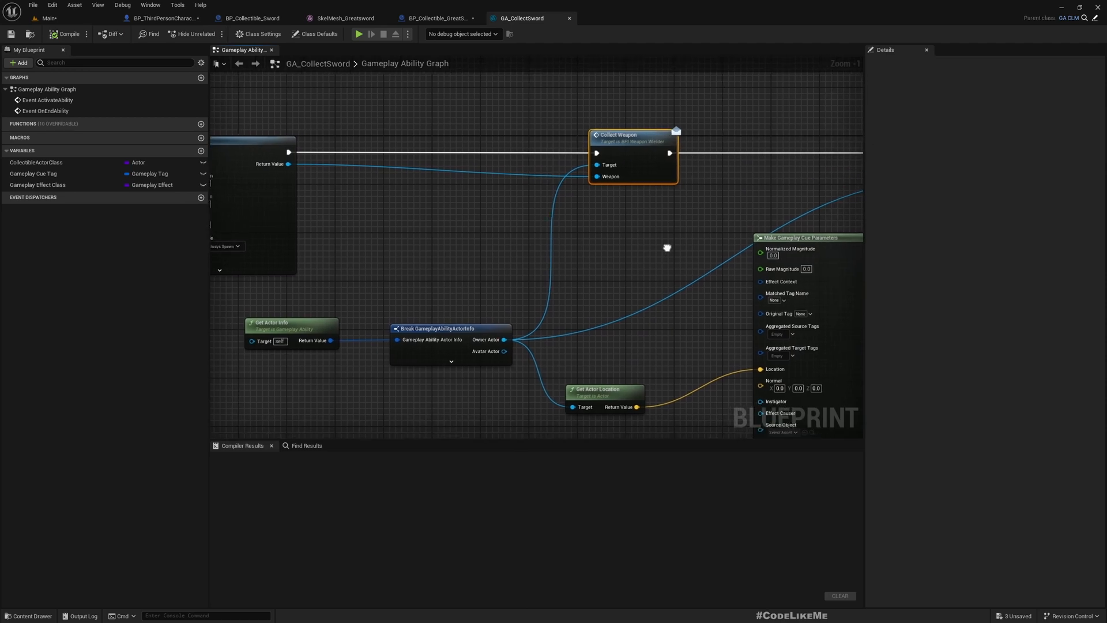
mouse_move(661, 224)
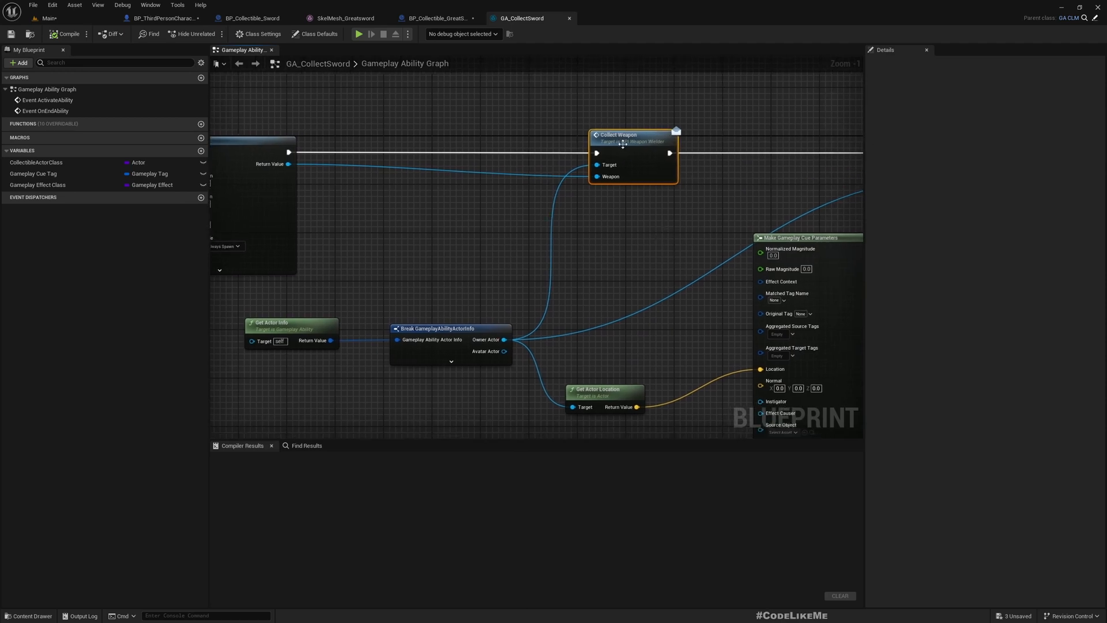
mouse_move(638, 156)
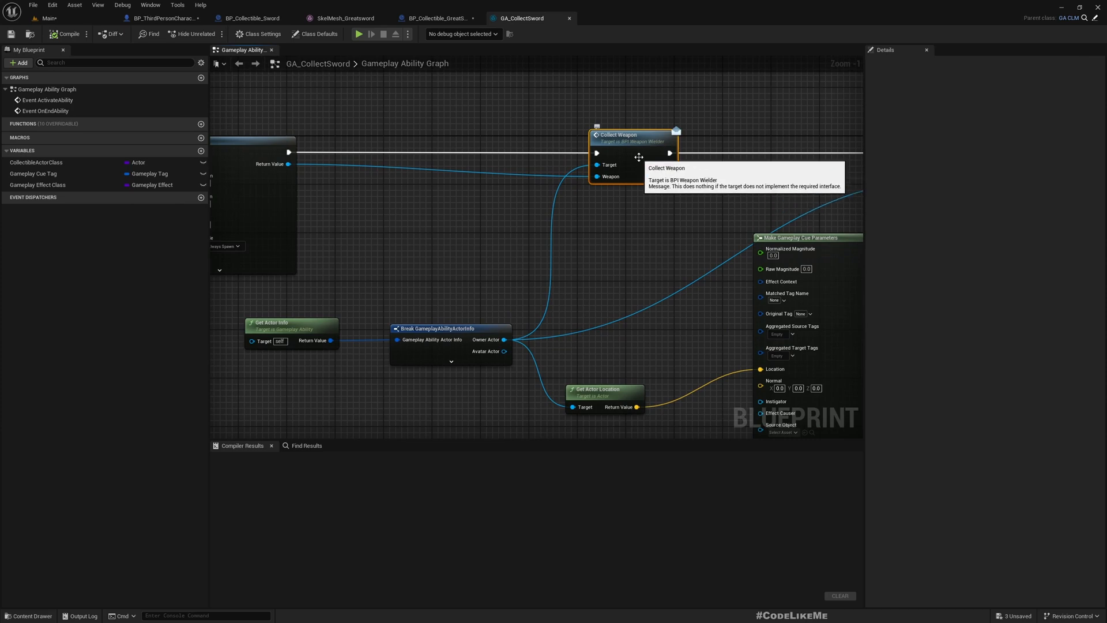
right_click(633, 152)
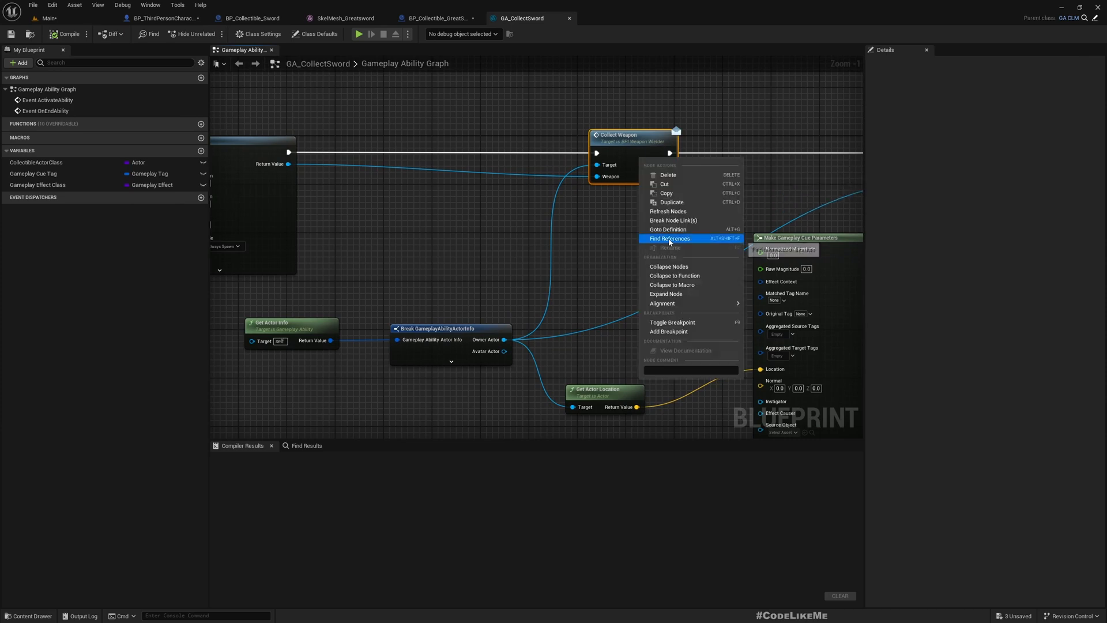
click(669, 238)
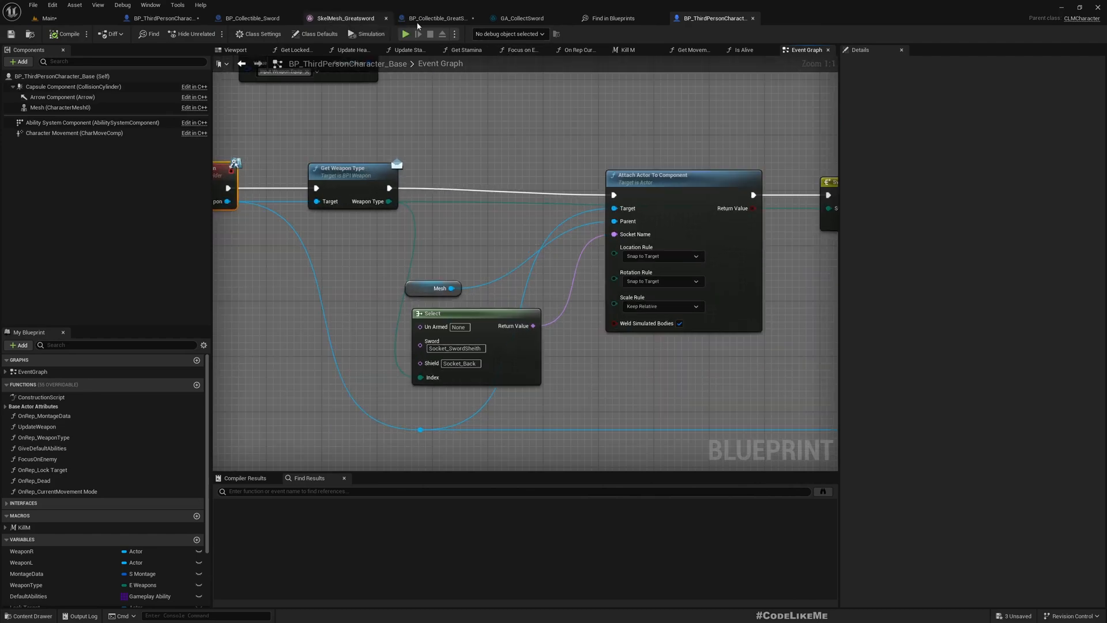
click(519, 18)
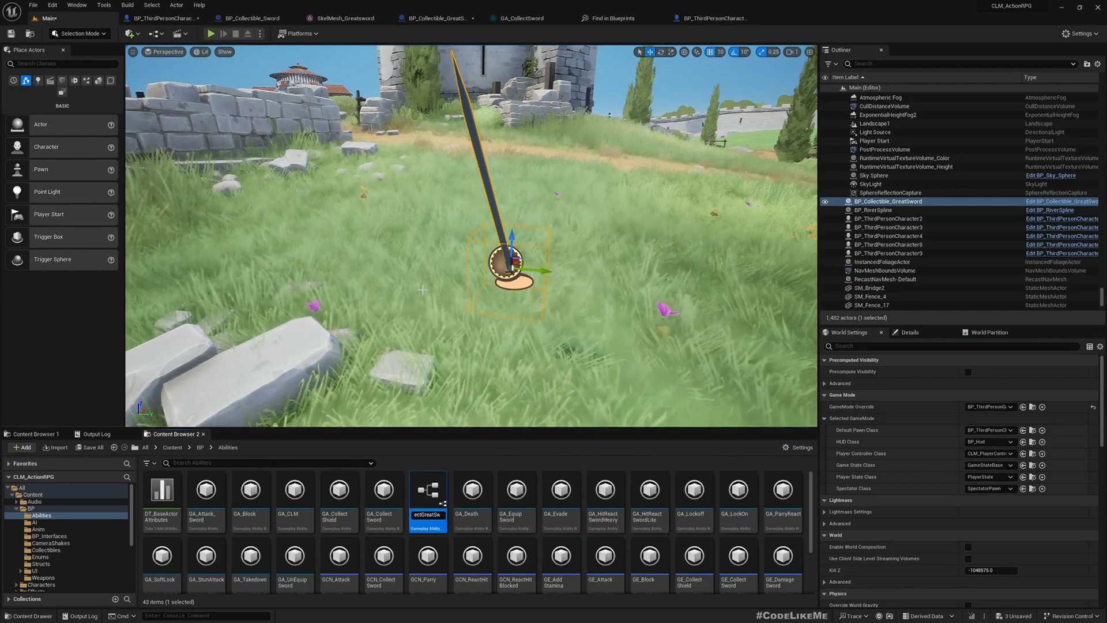
- Inspect GA_CollectGreatSword's Granted Abilities defaults in the Details panel
double_click(427, 491)
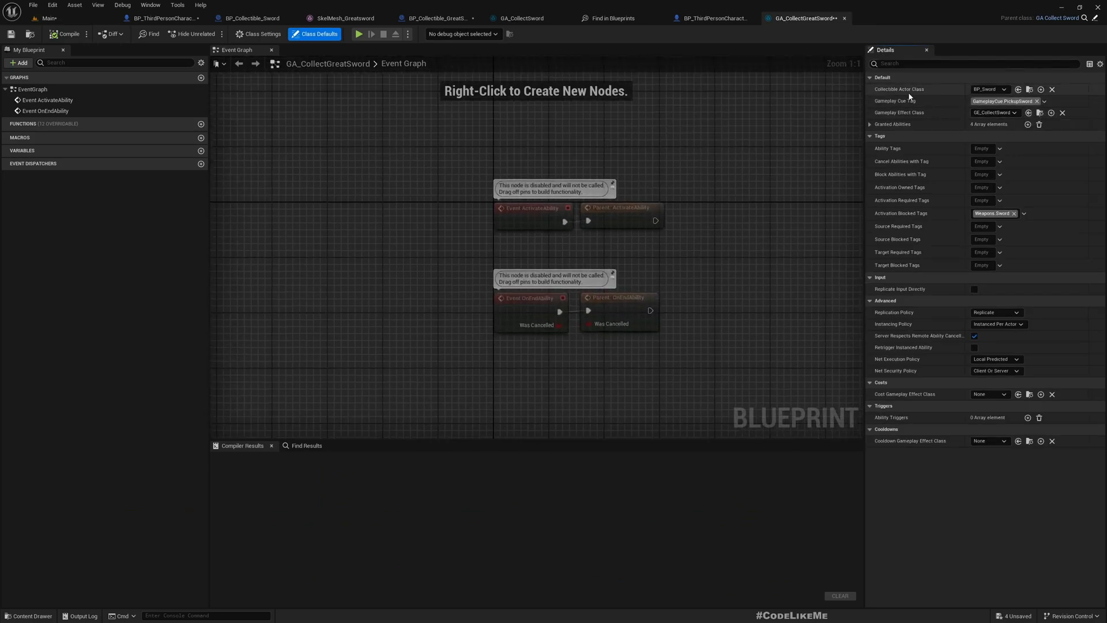
click(870, 124)
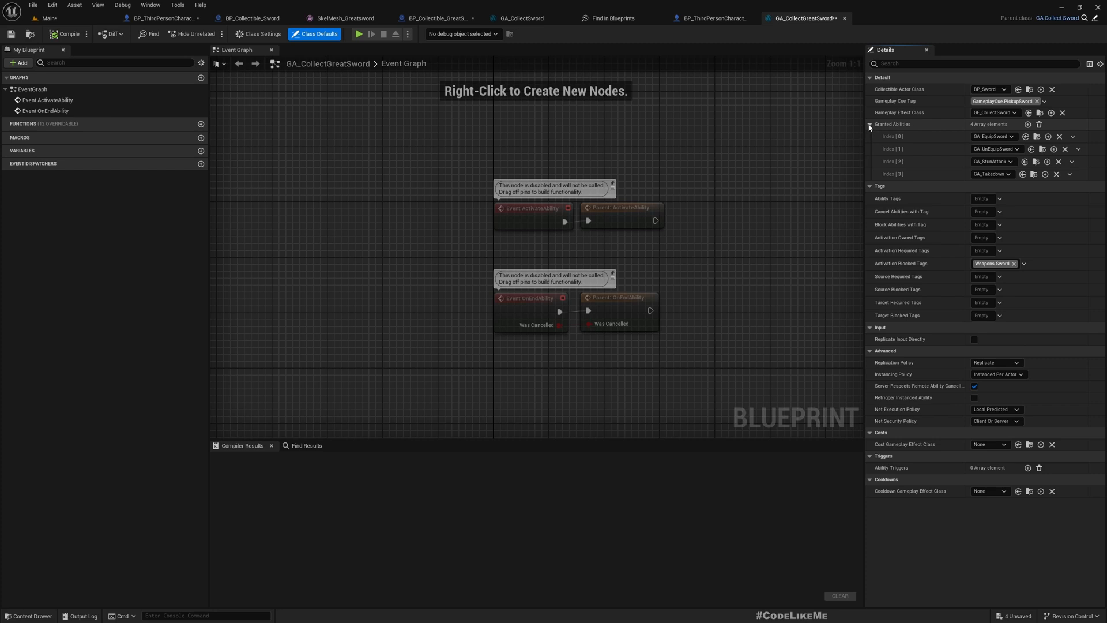
click(870, 124)
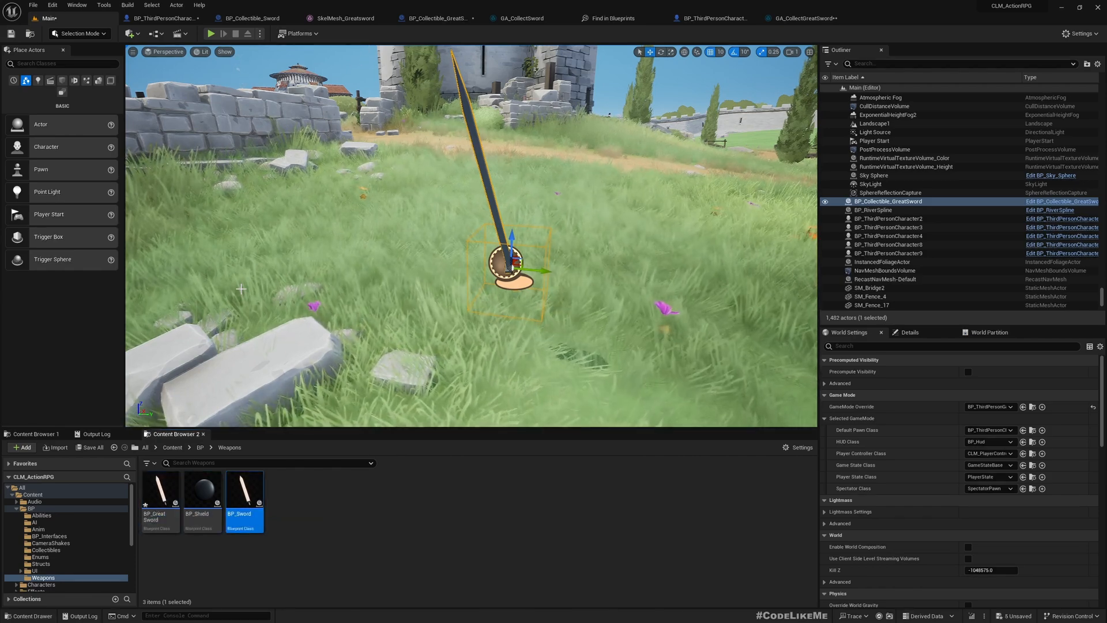
- Open BP_Sword's Get Weapon Type interface function
double_click(243, 490)
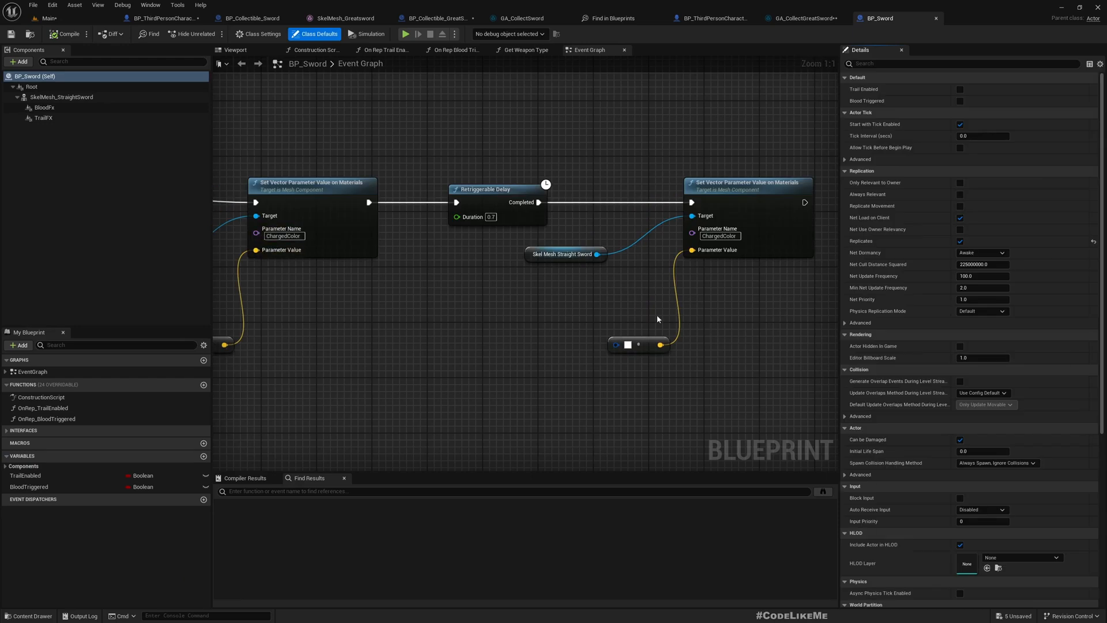
click(7, 432)
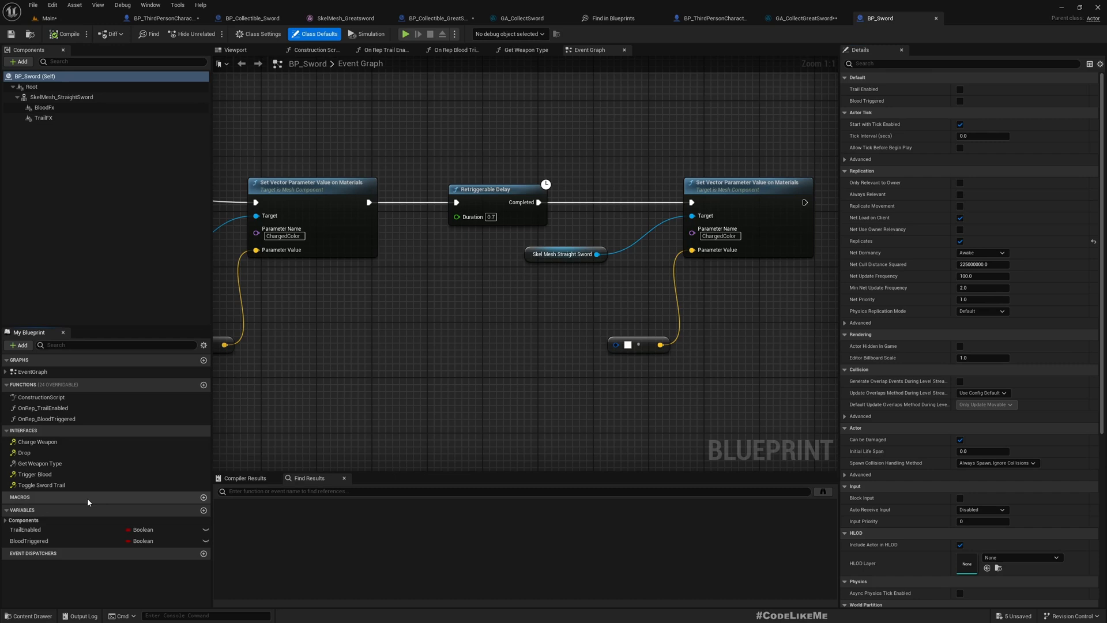
click(40, 463)
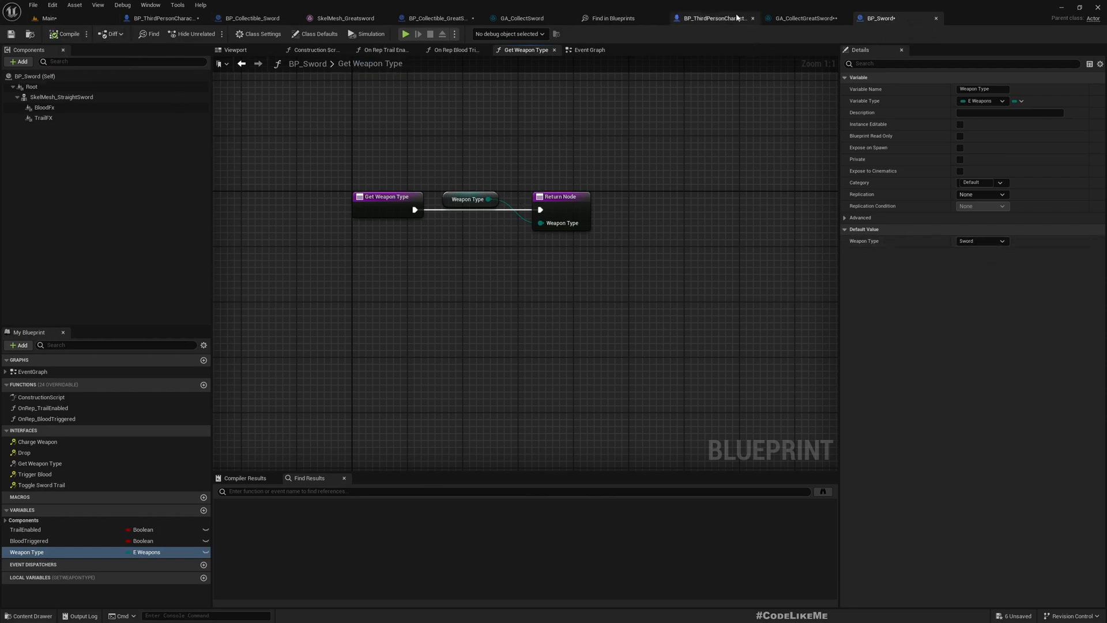
mouse_move(436, 18)
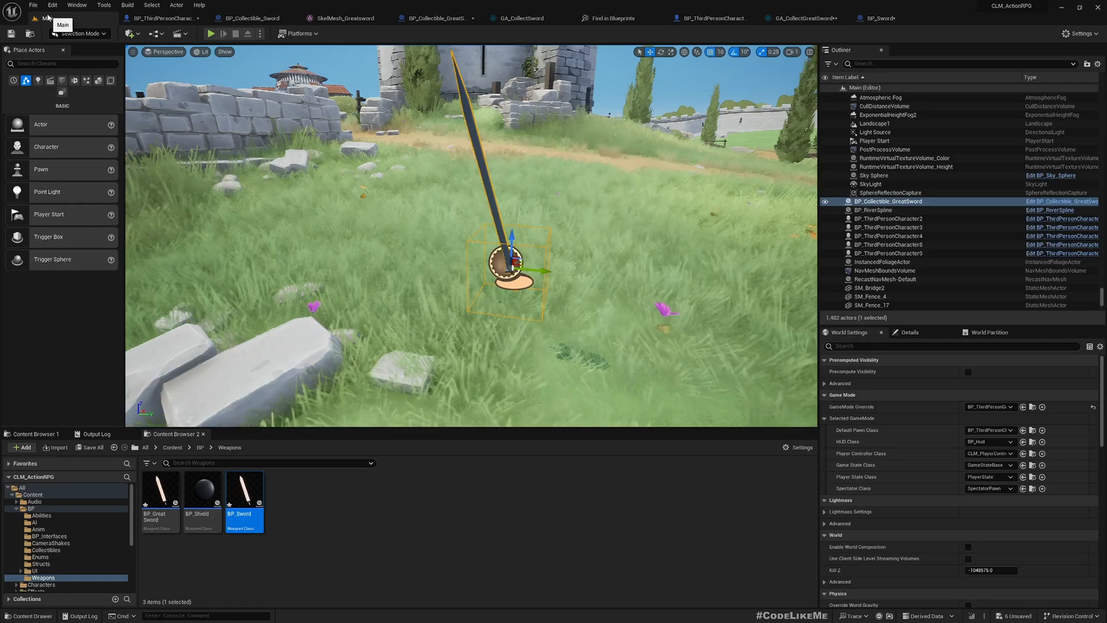
mouse_move(159, 491)
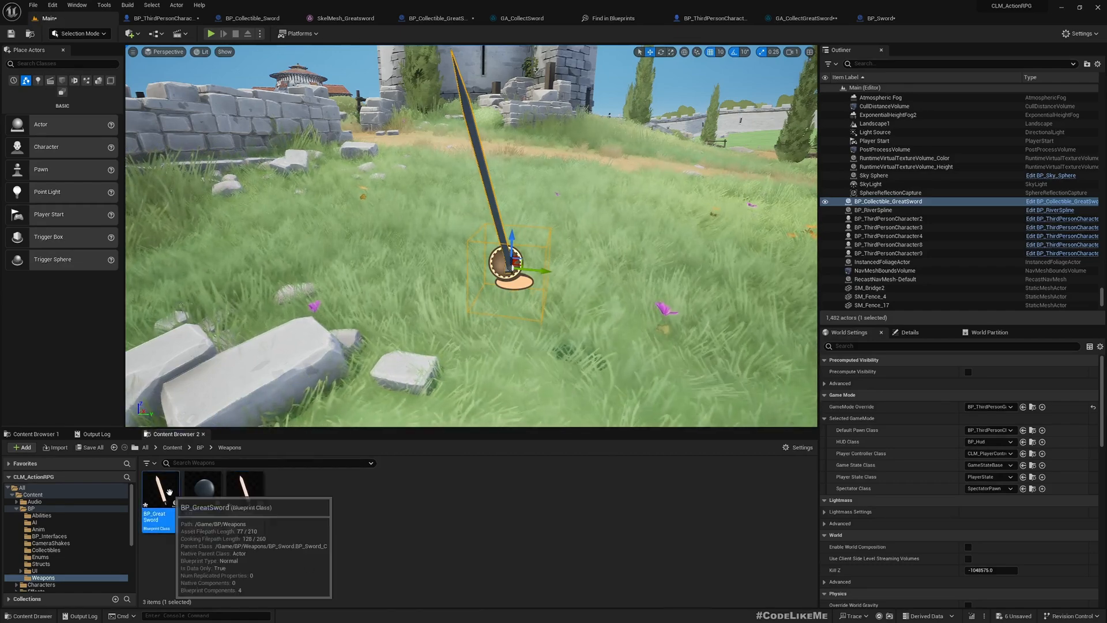
- Give BP_GreatSword the SkelMesh_Greatsword mesh, keeping its Weapon Type as Sword
double_click(158, 485)
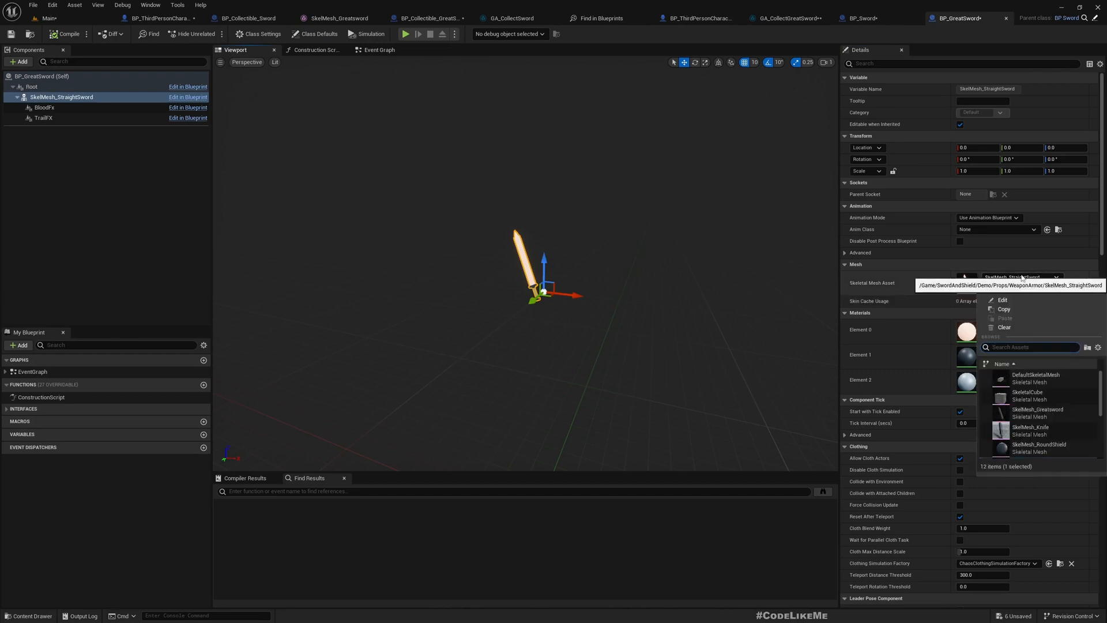
text(great)
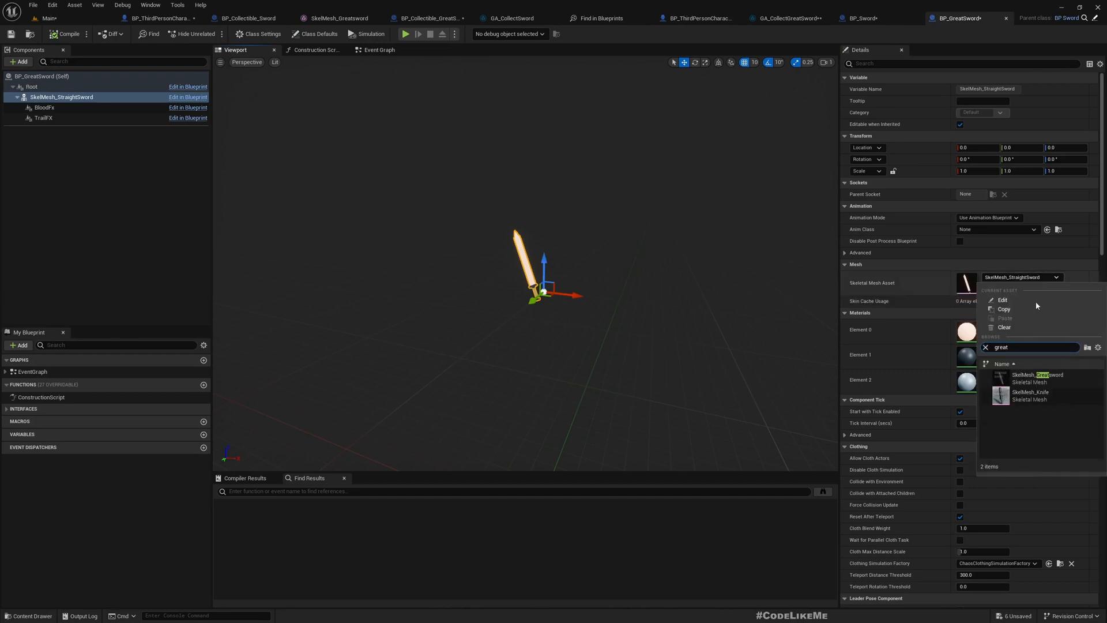
click(1037, 378)
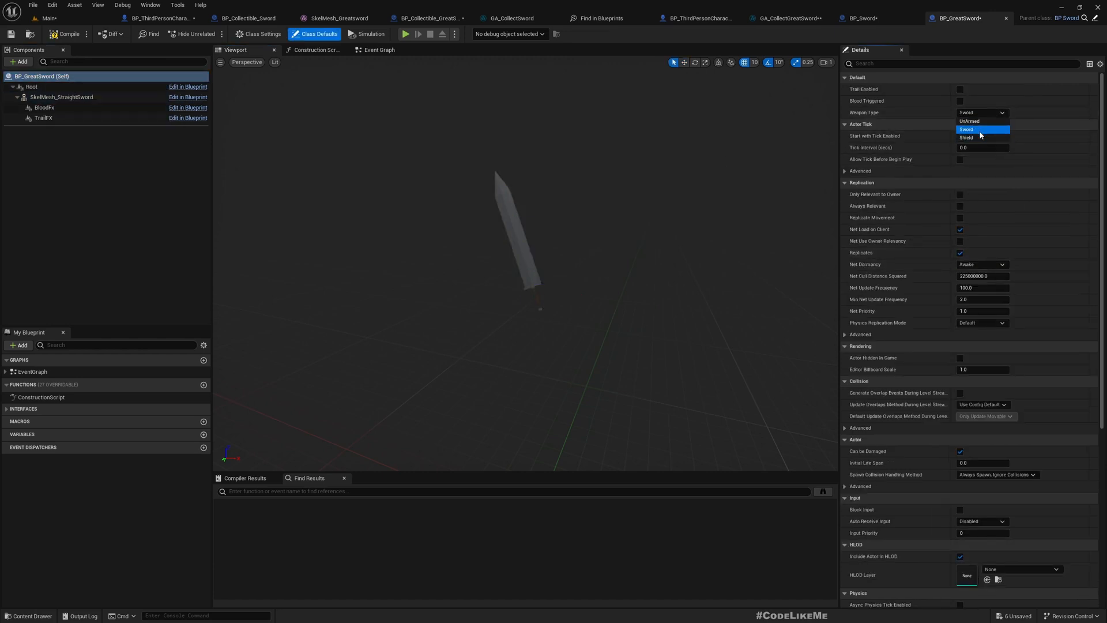
click(982, 129)
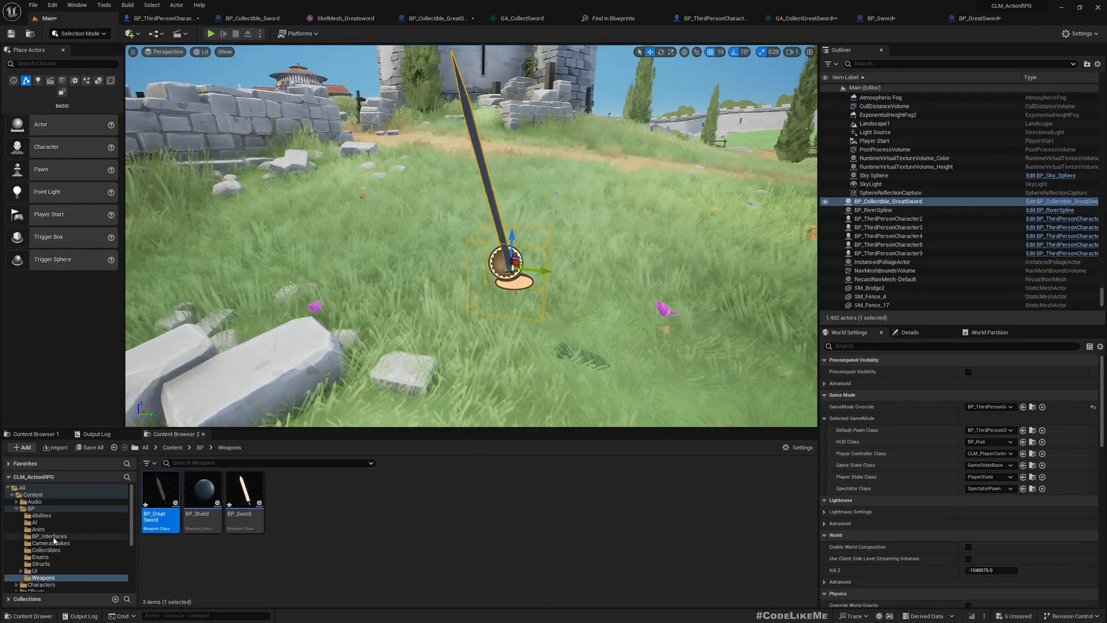
click(200, 447)
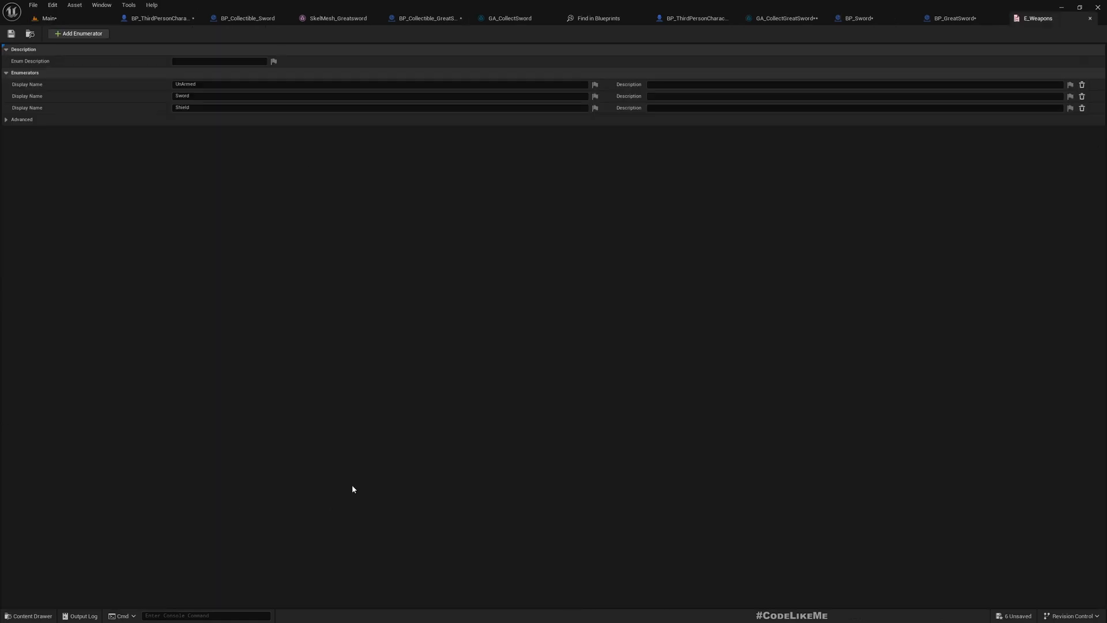
mouse_move(201, 114)
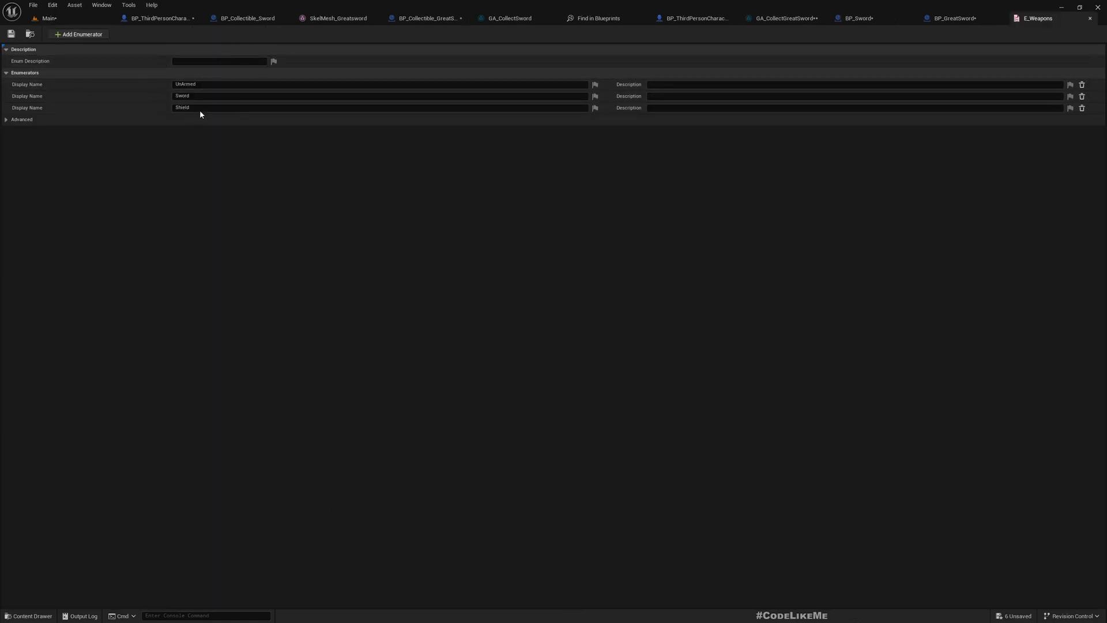
- Save all changes after reviewing the E_Weapons enumerators
click(78, 34)
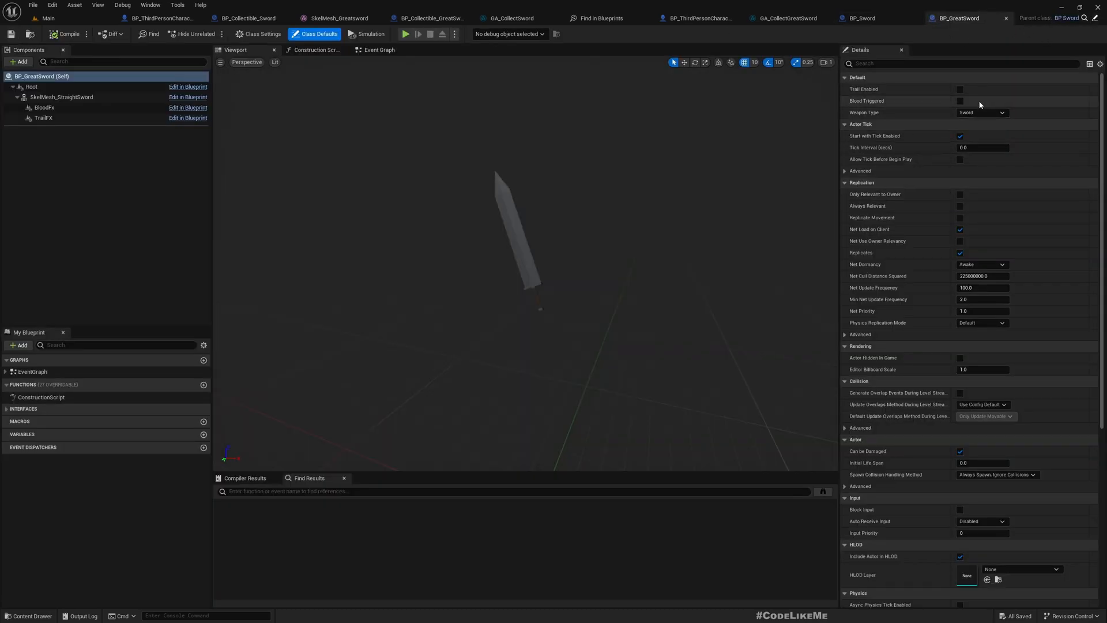
- Set BP_GreatSword's Weapon Type to GreatSword and compile, then switch to GA_CollectGreatSword
click(982, 112)
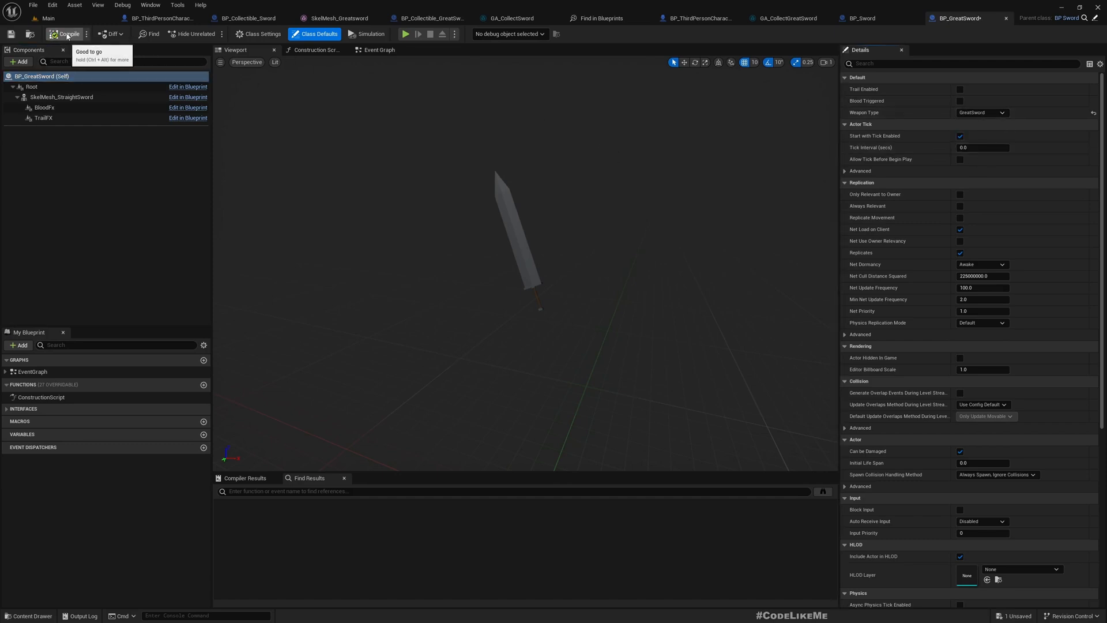
click(68, 33)
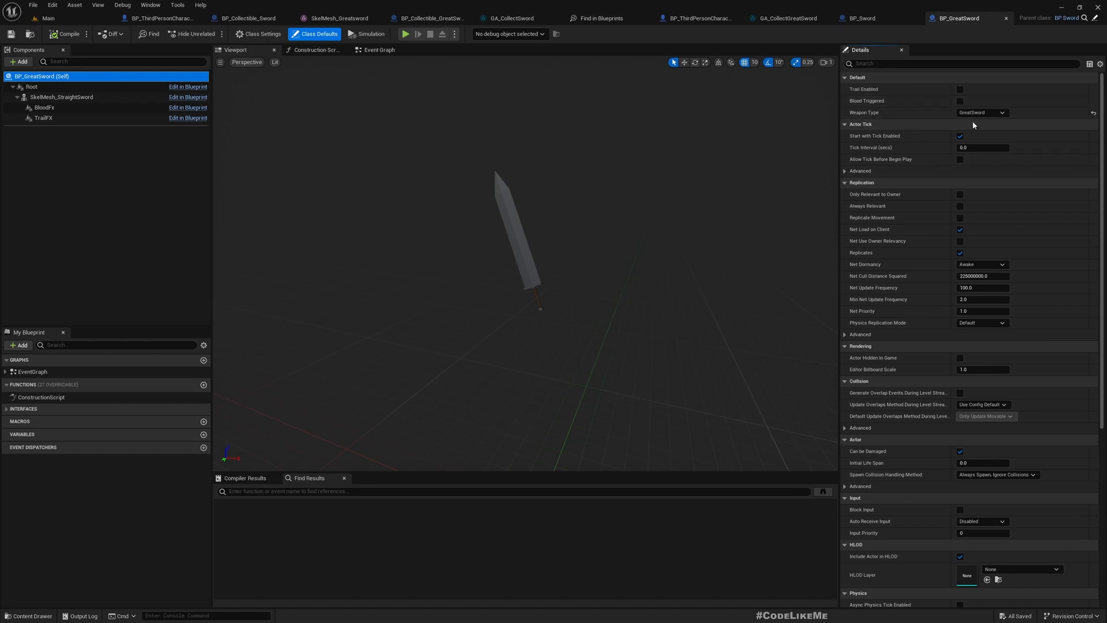
mouse_move(75, 5)
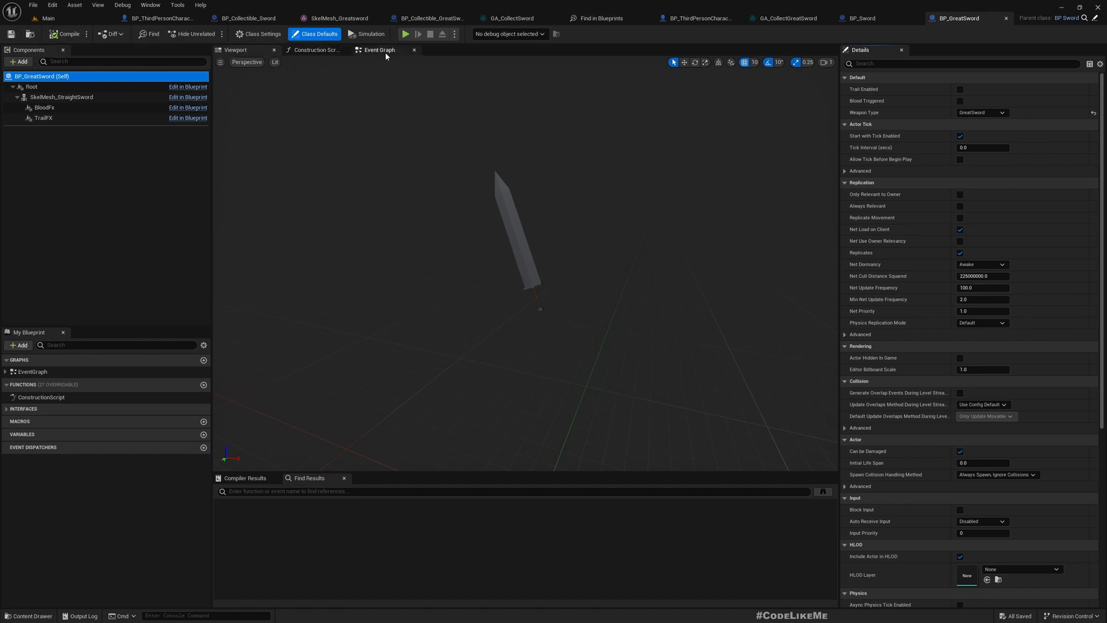
mouse_move(862, 17)
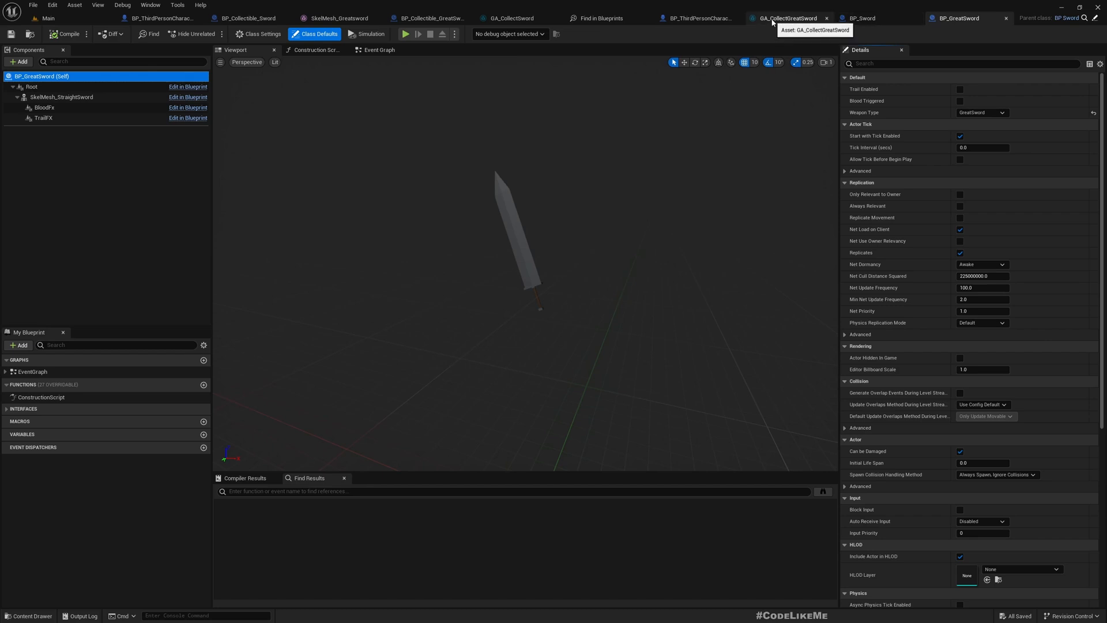
click(780, 18)
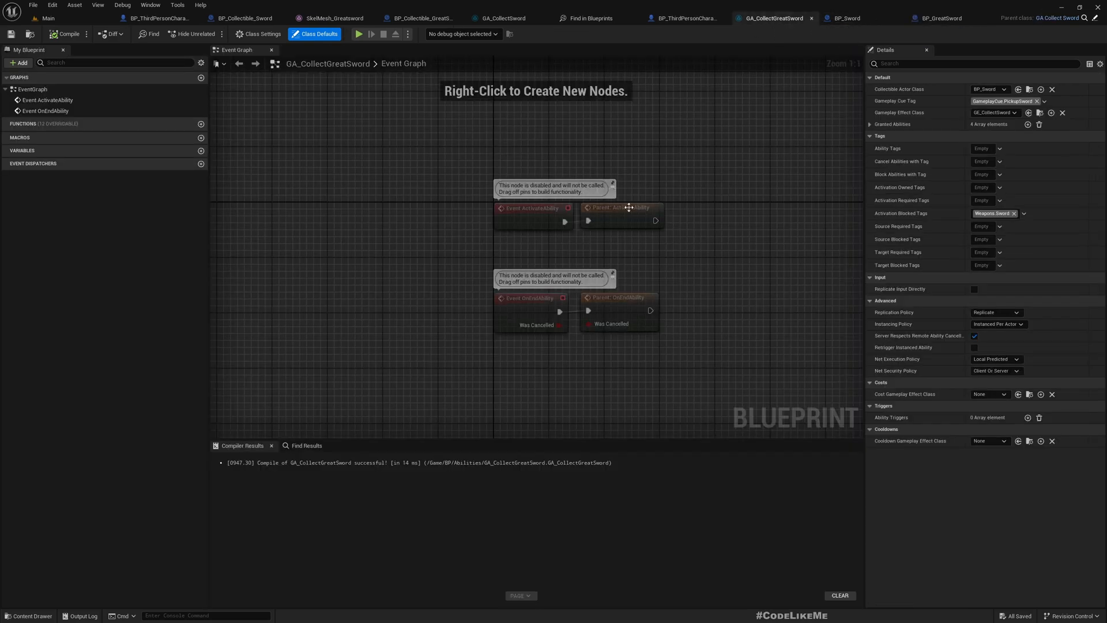
mouse_move(987, 89)
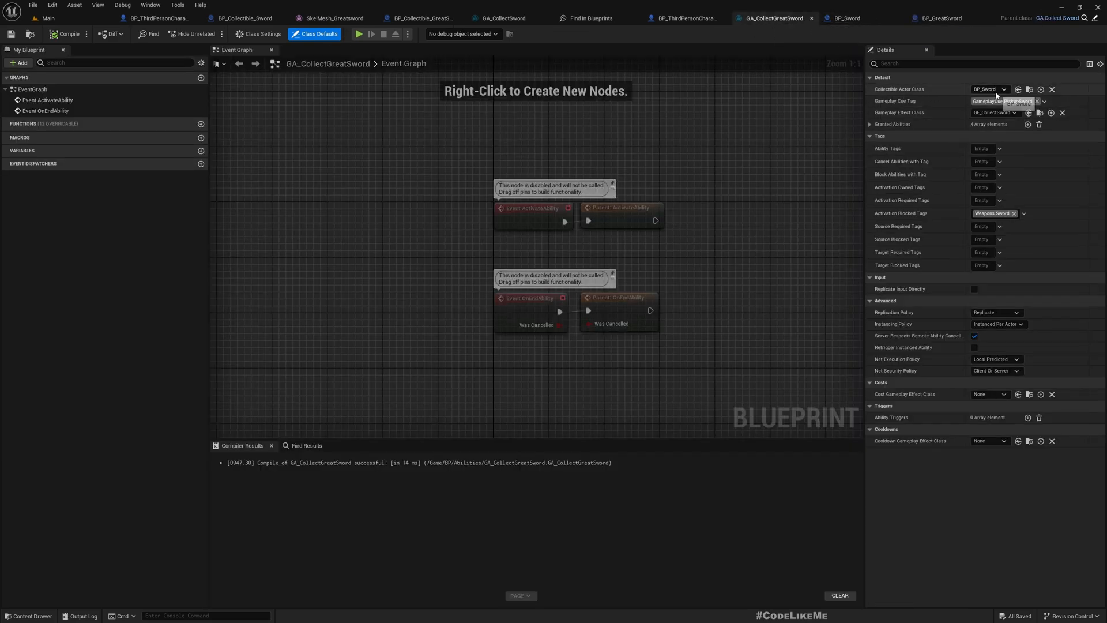
- Set GA_CollectGreatSword's Collectible Actor Class to BP_GreatSword, then edit BP_Collectible_GreatSword
click(988, 89)
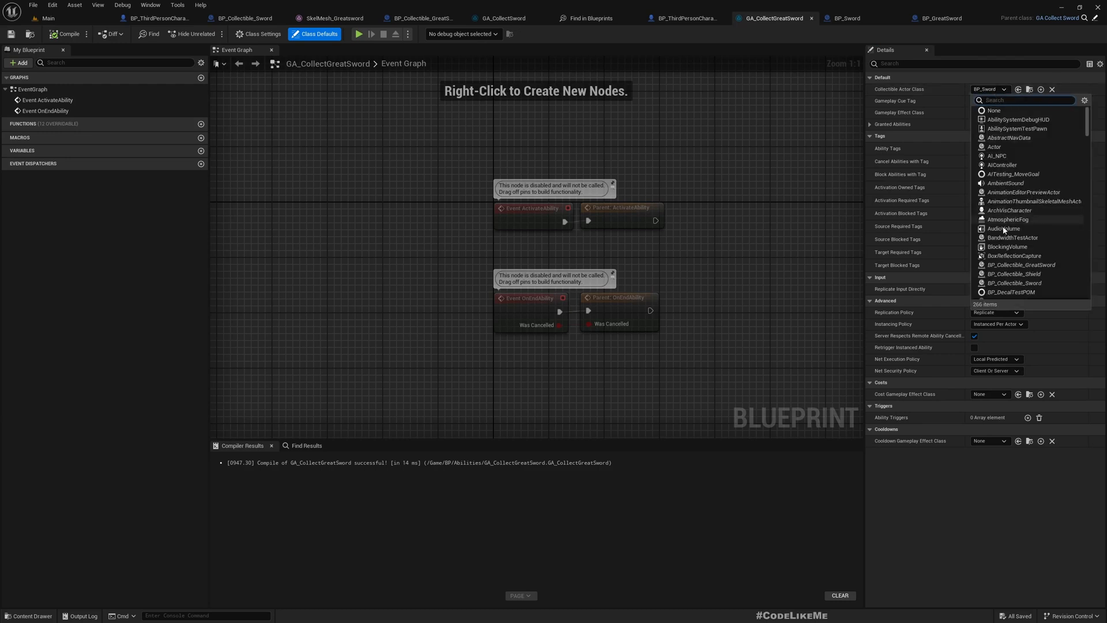
text(grea)
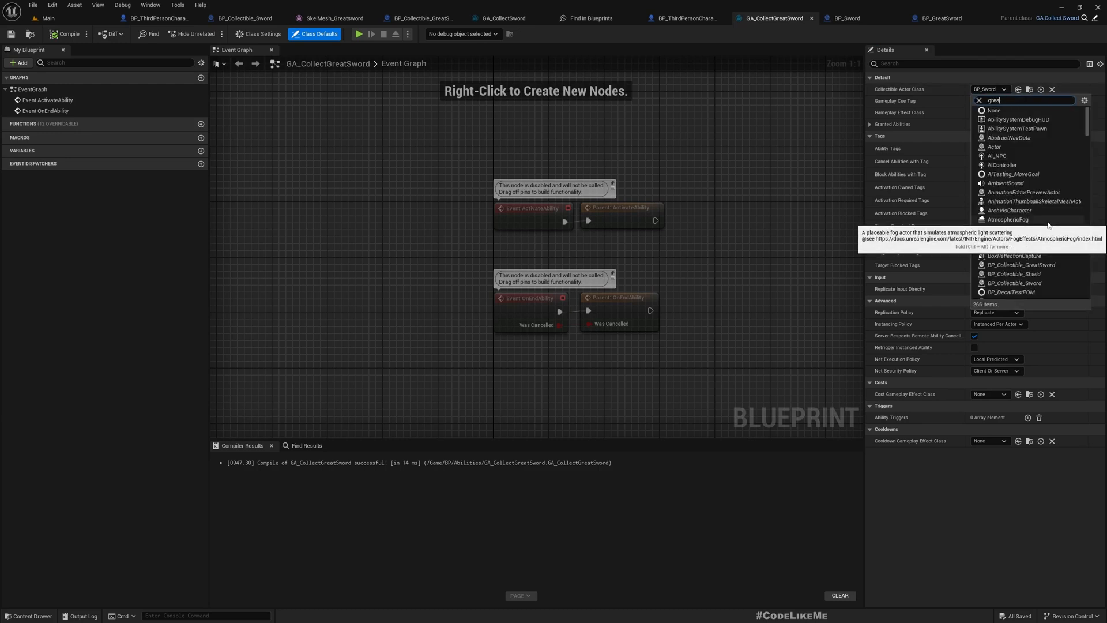
click(1019, 265)
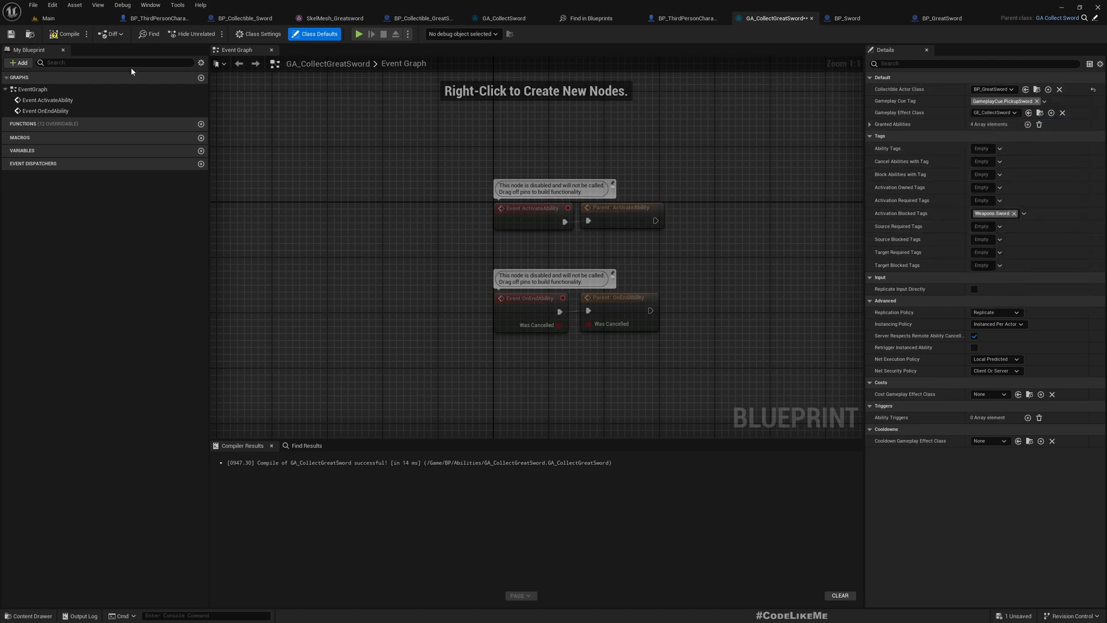
click(73, 18)
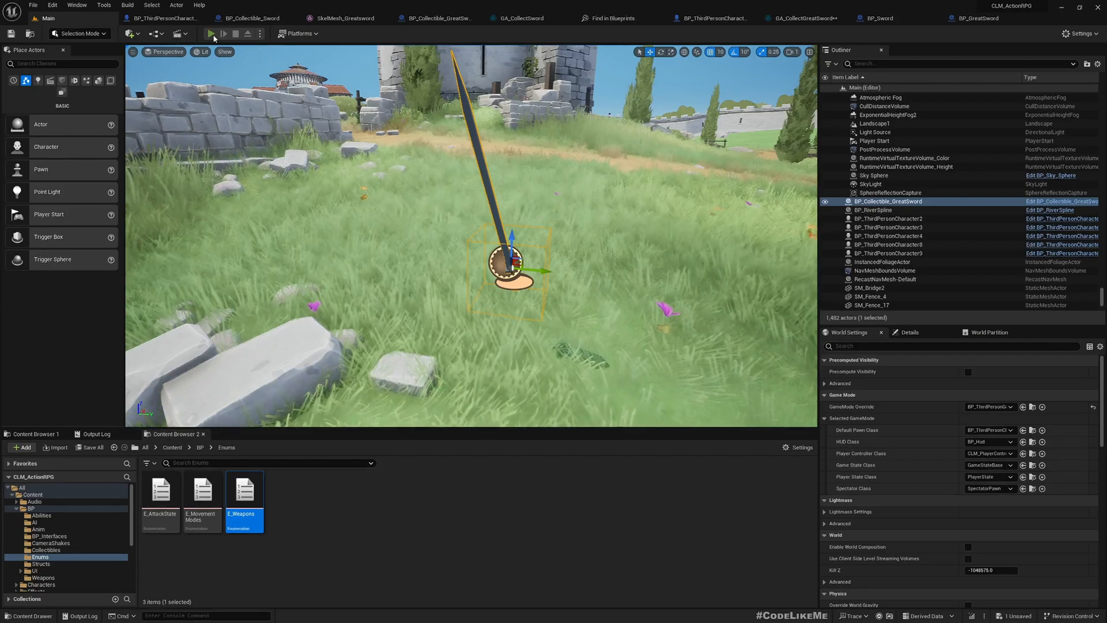
click(212, 34)
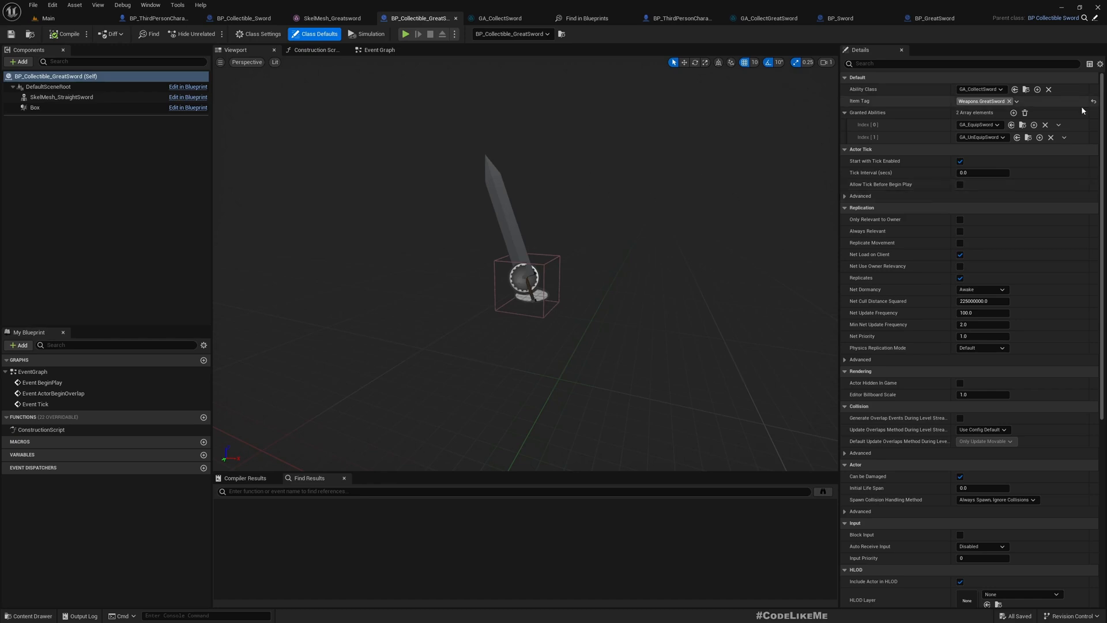
- Set BP_Collectible_GreatSword's Ability Class to GA_CollectGreatSword, then open the character base graph
click(981, 89)
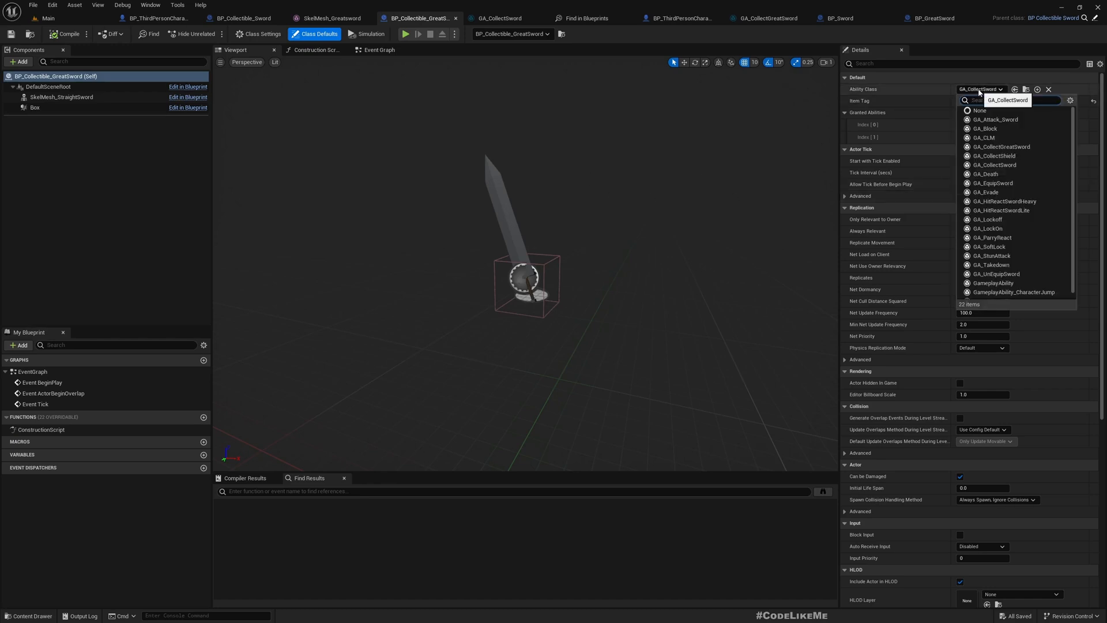
text(great)
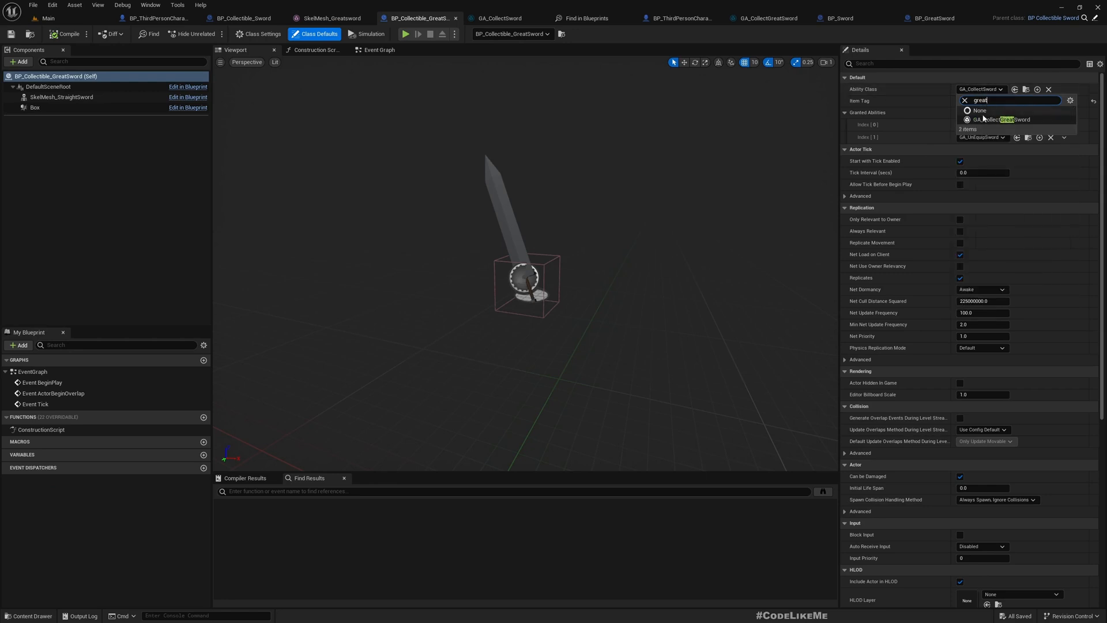
click(1000, 119)
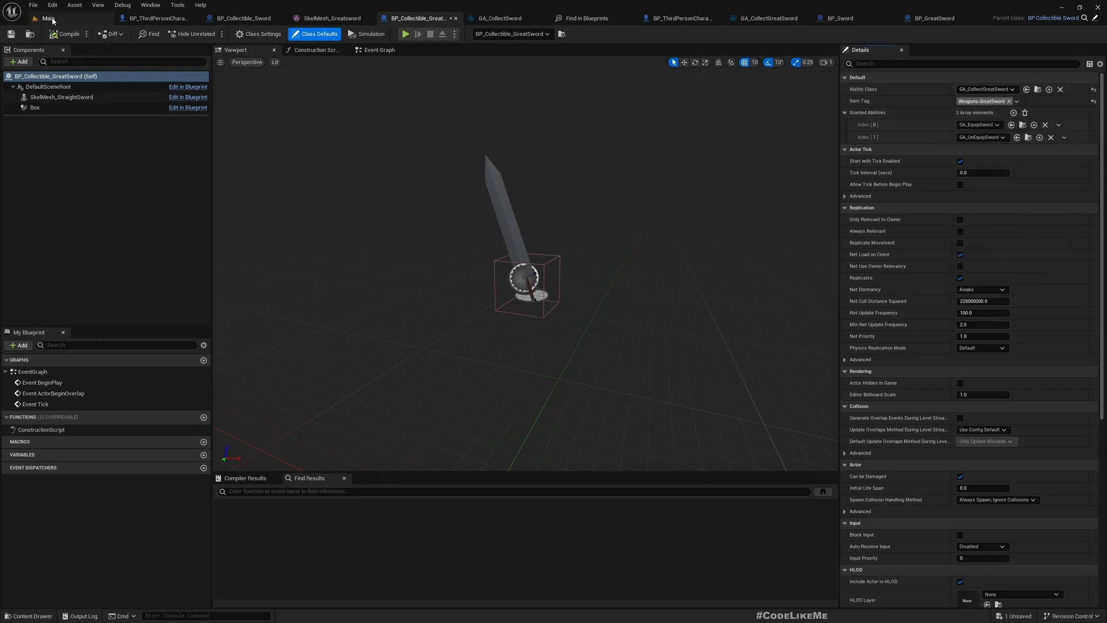
click(48, 18)
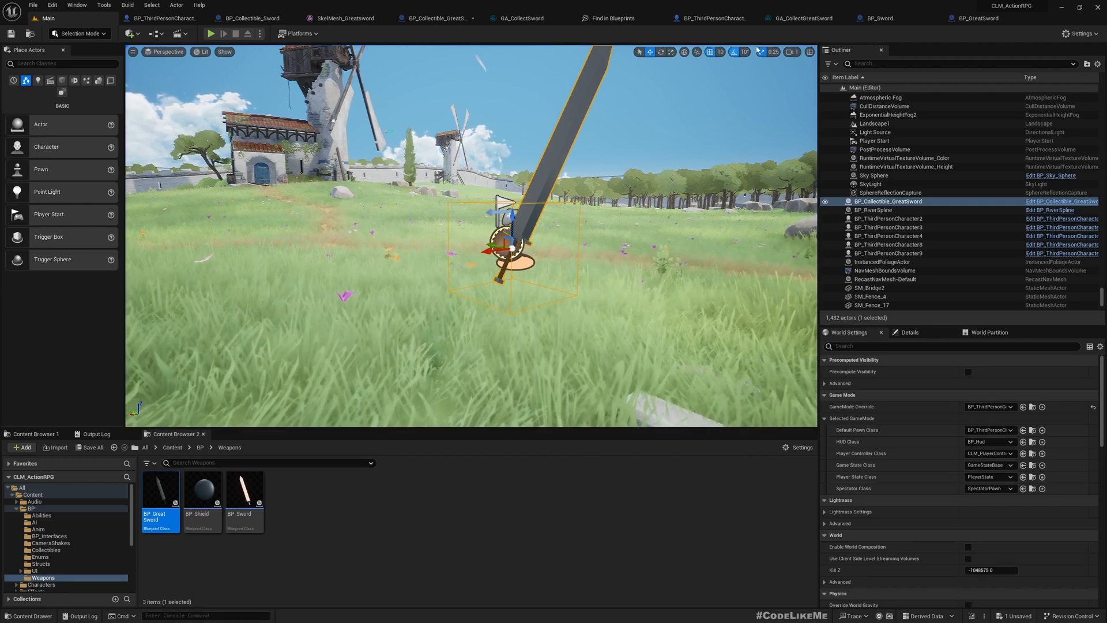
click(708, 17)
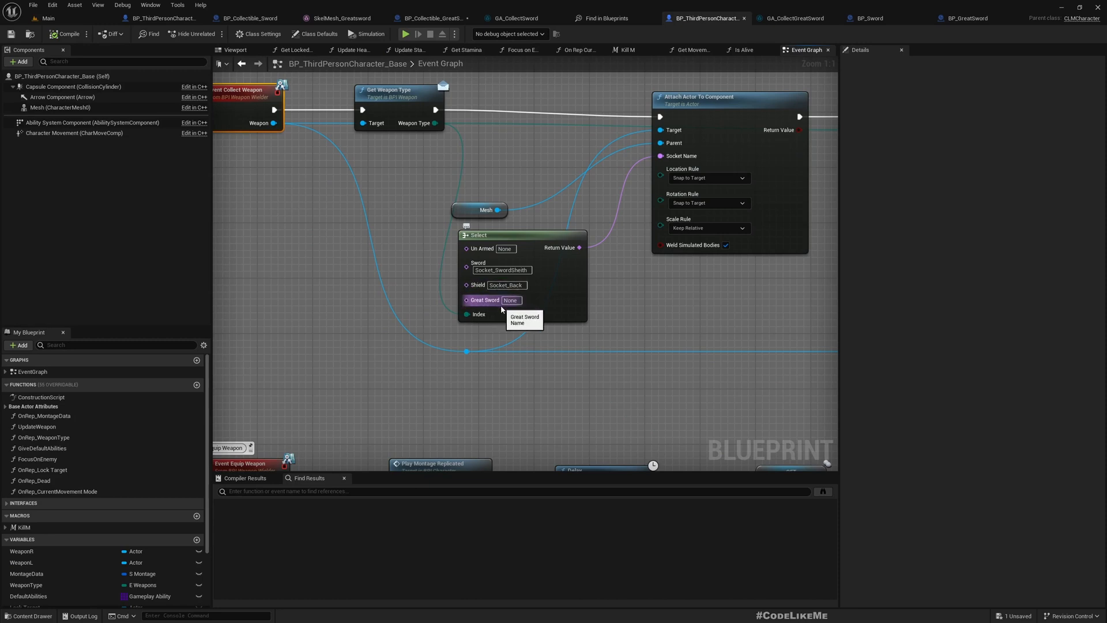
- Check the Select node's Great Sword socket option, then open SKM_Manny_Simple
click(510, 299)
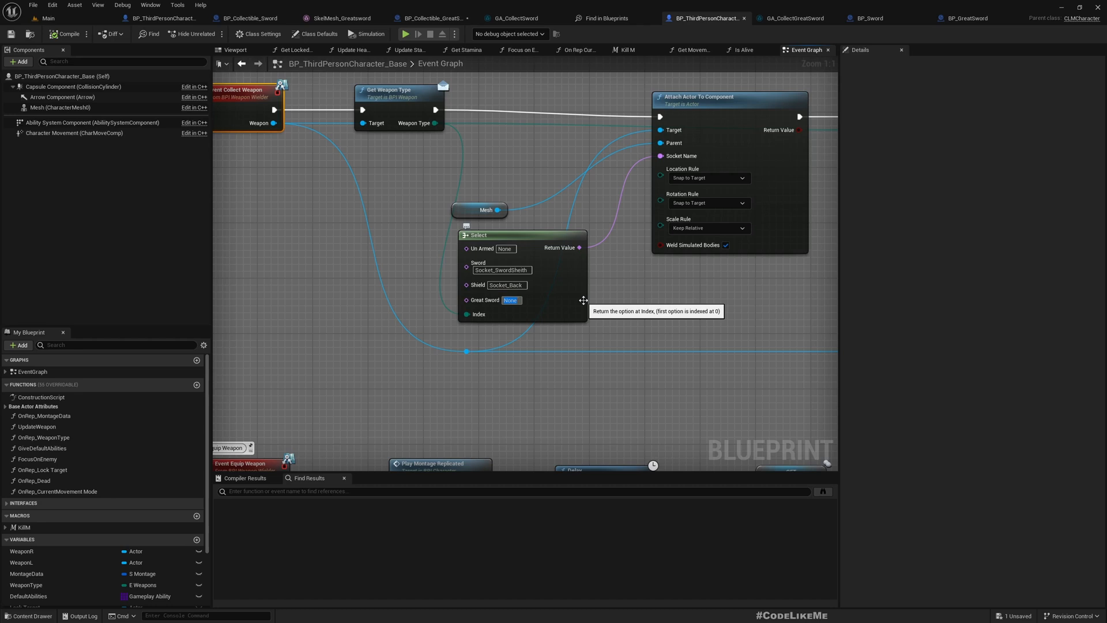
mouse_move(577, 300)
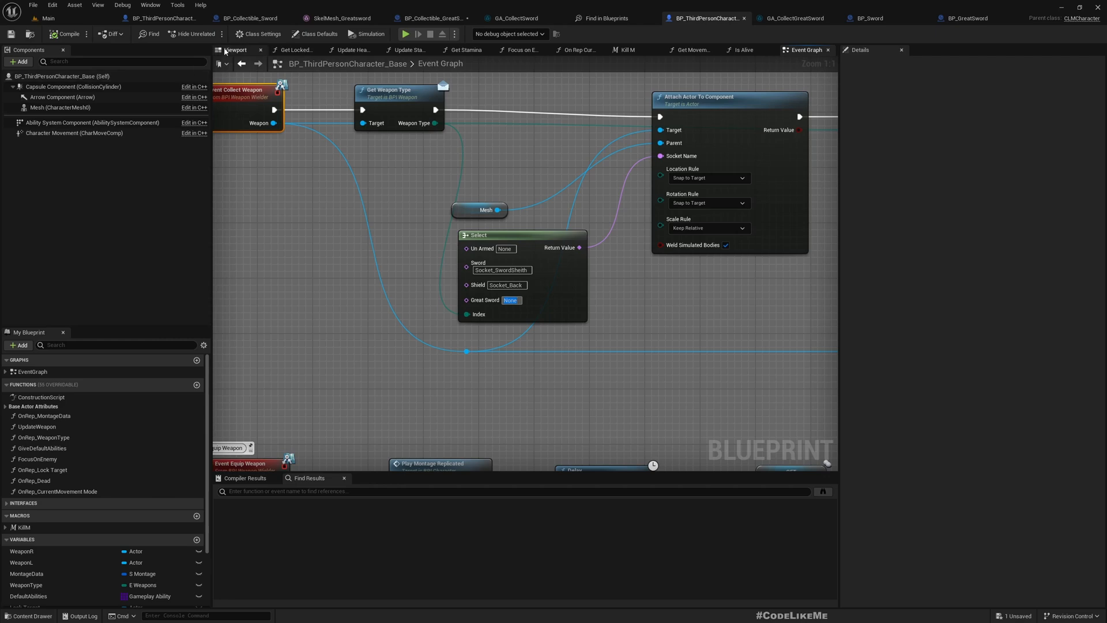
click(236, 50)
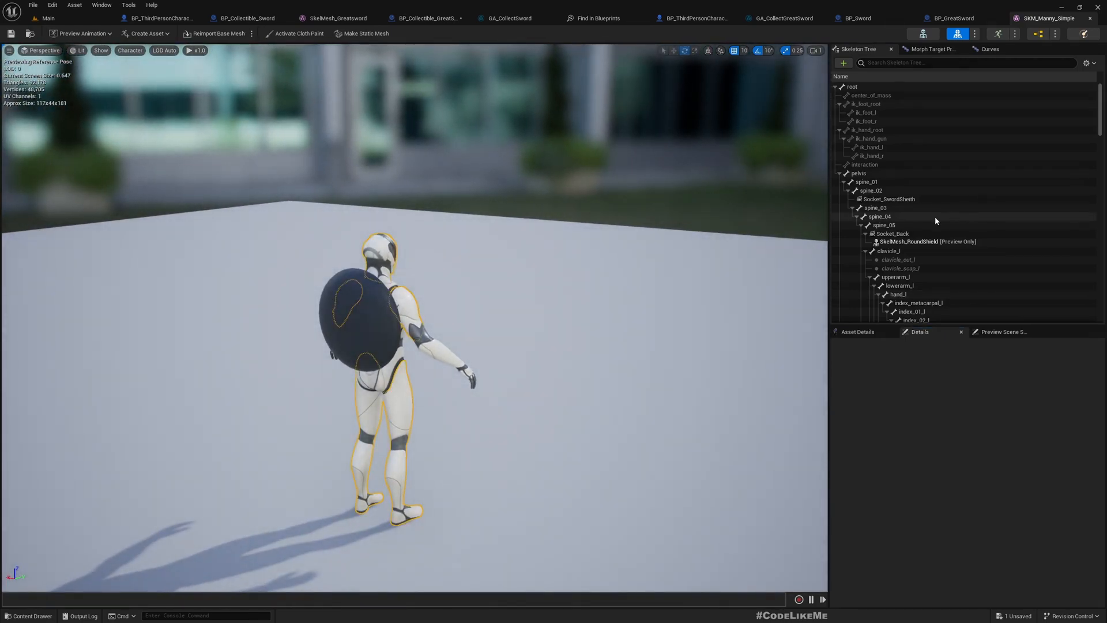
- Clear Socket_Back's shield preview, try a SkelMesh_Greatsword preview, then remove it
right_click(892, 233)
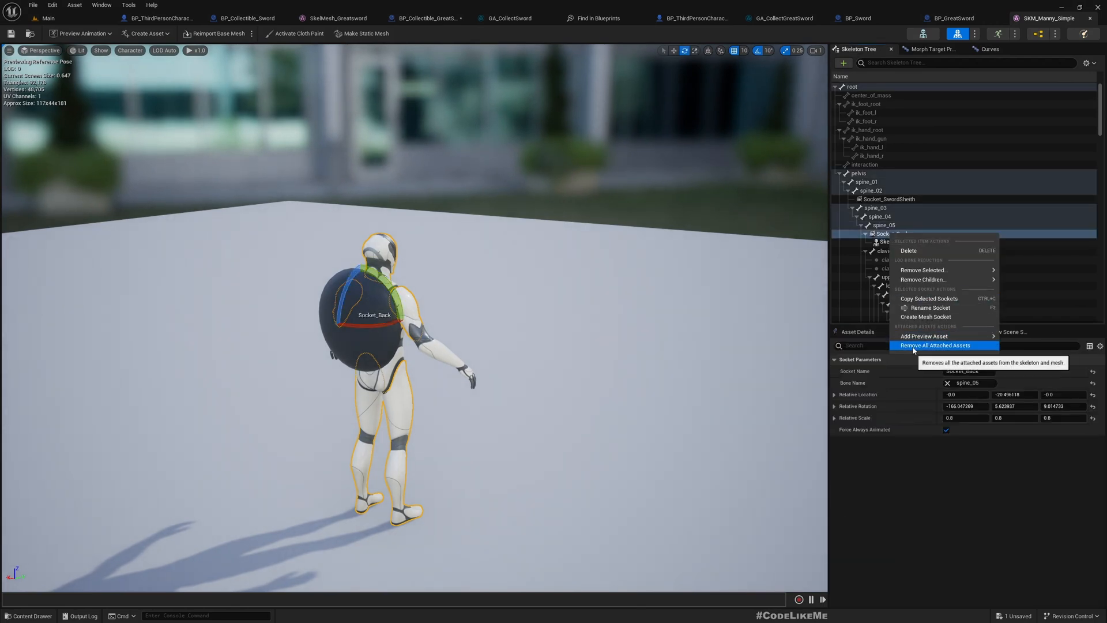
click(935, 346)
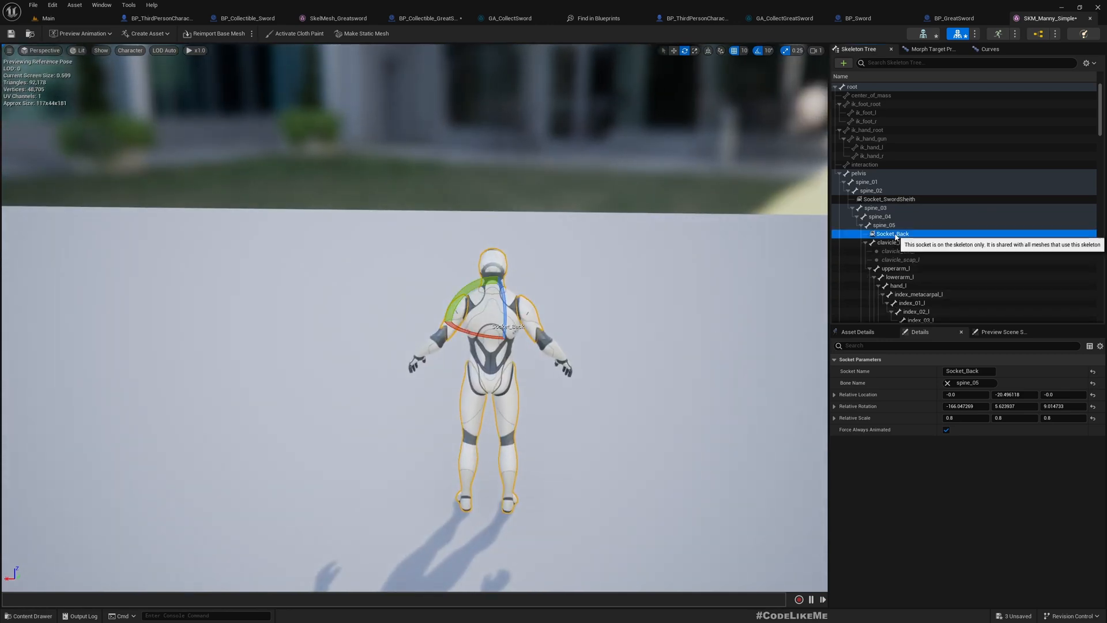
right_click(892, 233)
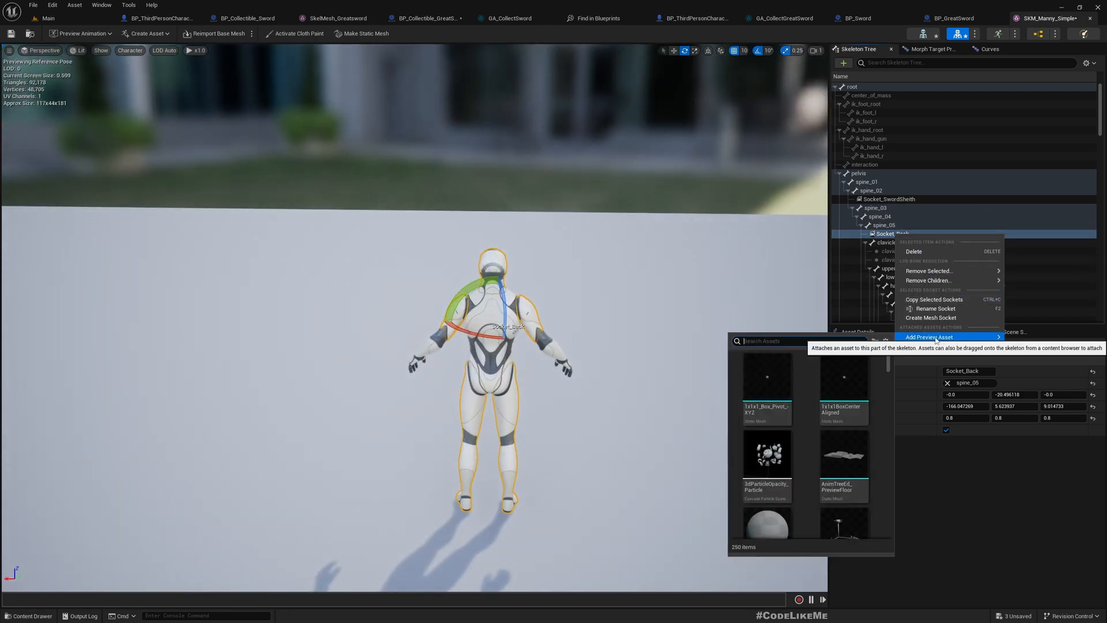
text(great)
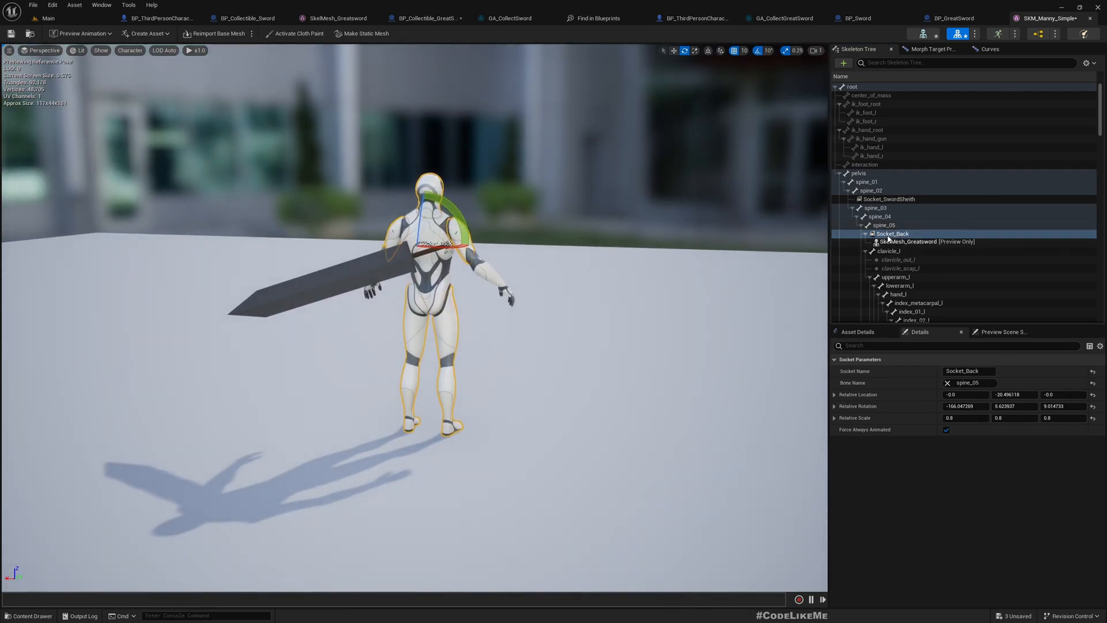
right_click(892, 233)
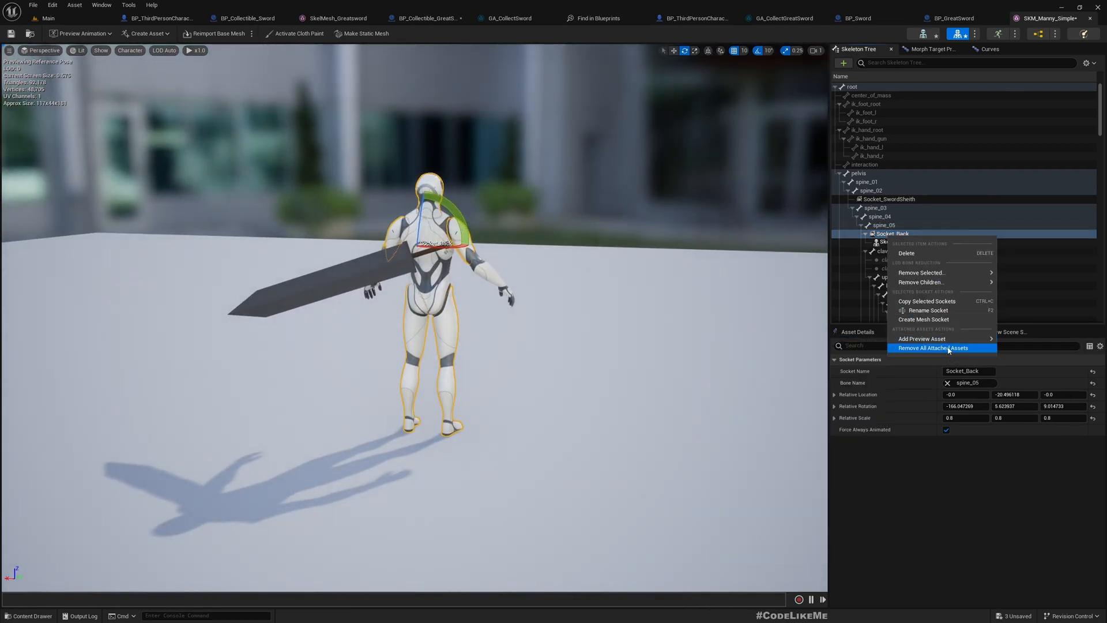
click(931, 347)
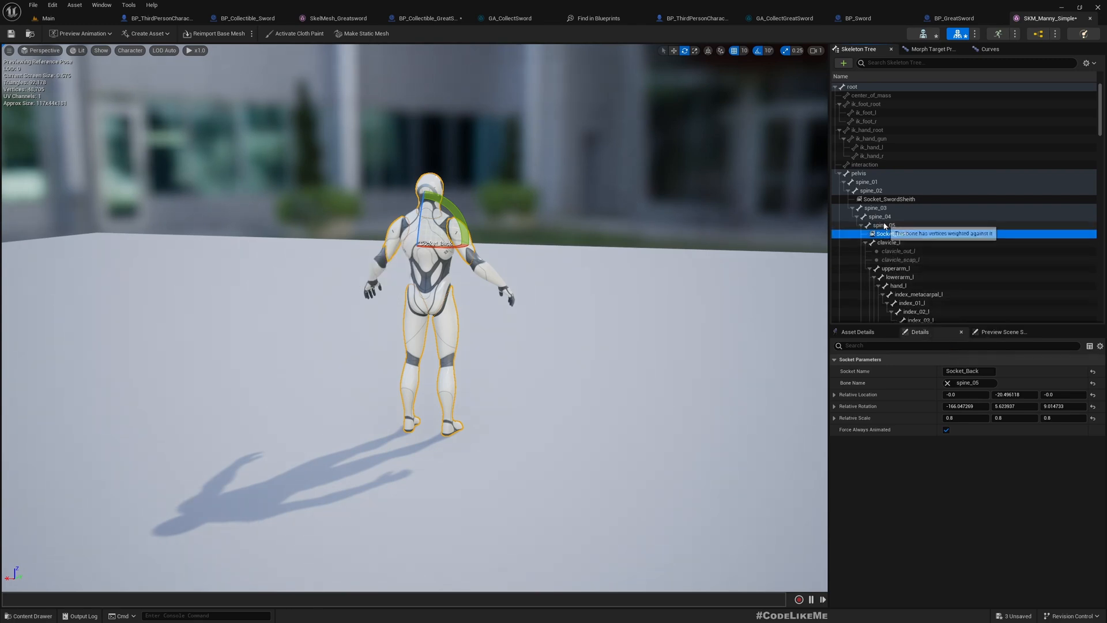
- Add a socket on the spine_05 bone and name it Socket_BackUpper
right_click(883, 224)
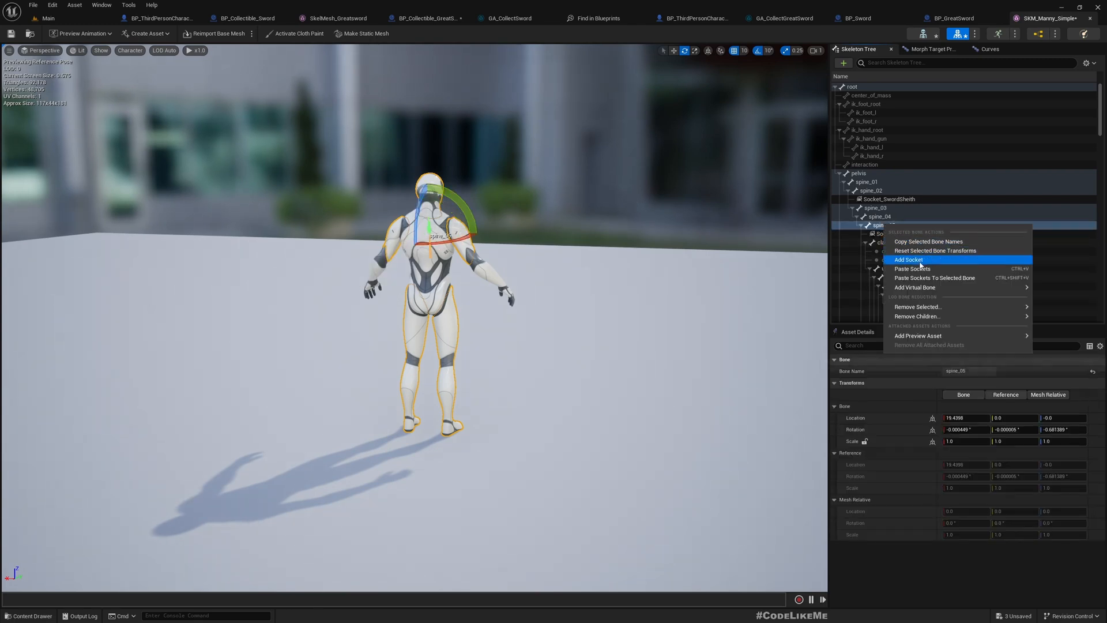
click(909, 259)
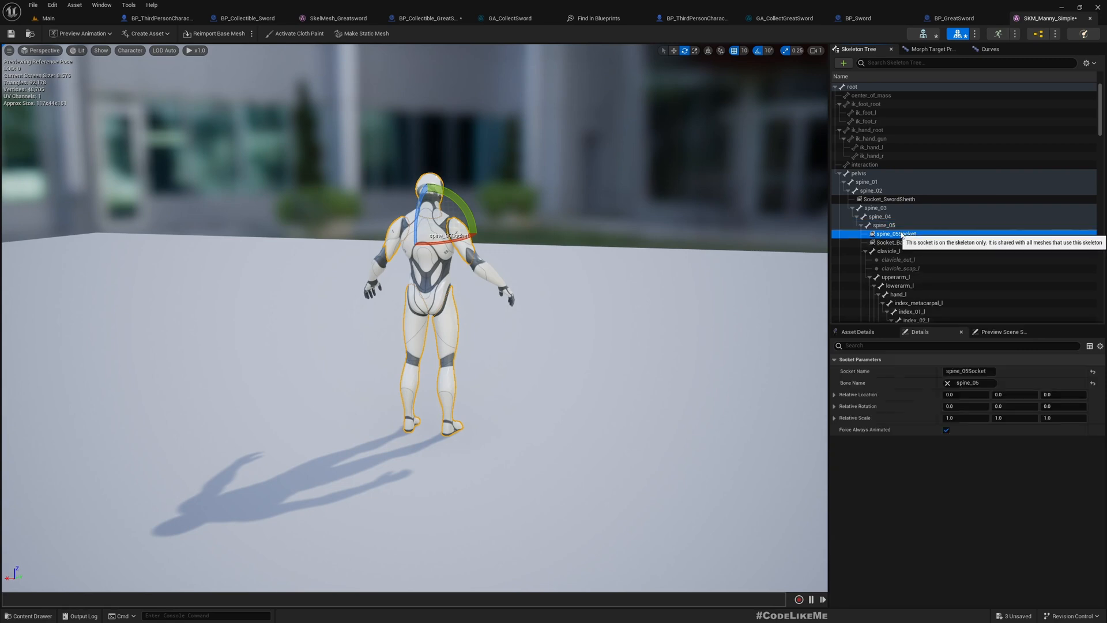
double_click(895, 233)
text(Socket_BackUpper)
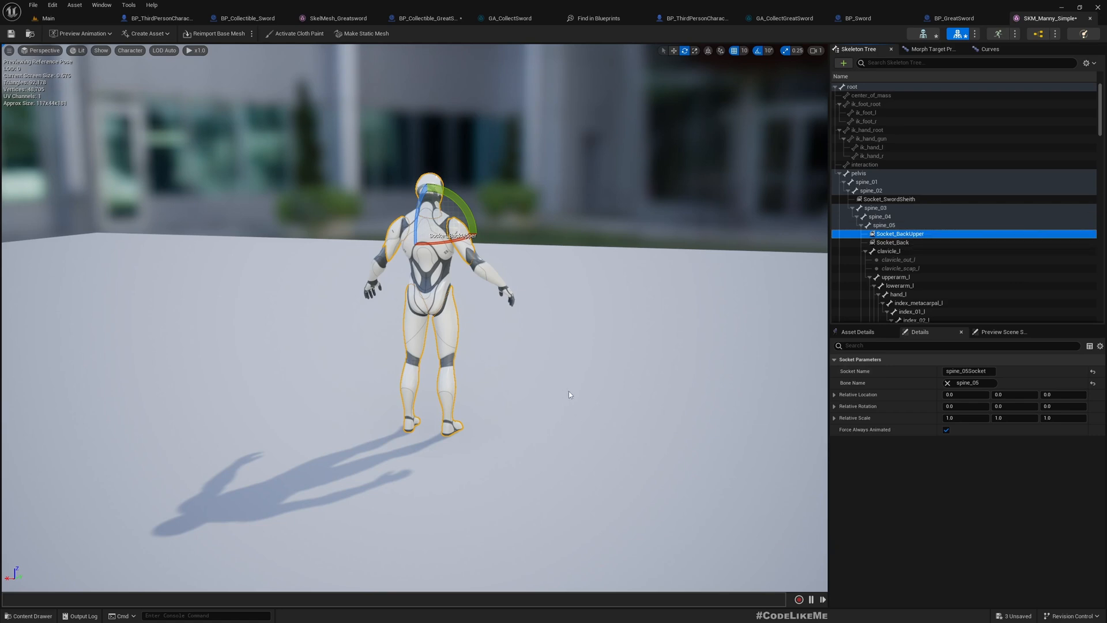
click(892, 242)
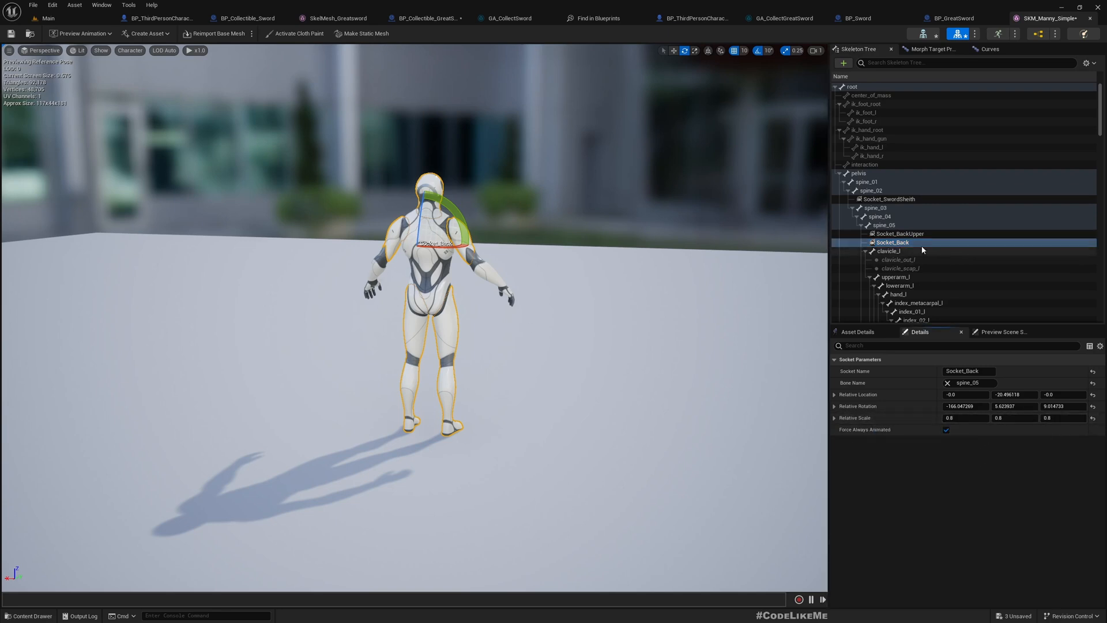
- Compare the existing Socket_Back offsets with the new Socket_BackUpper in Details
right_click(900, 234)
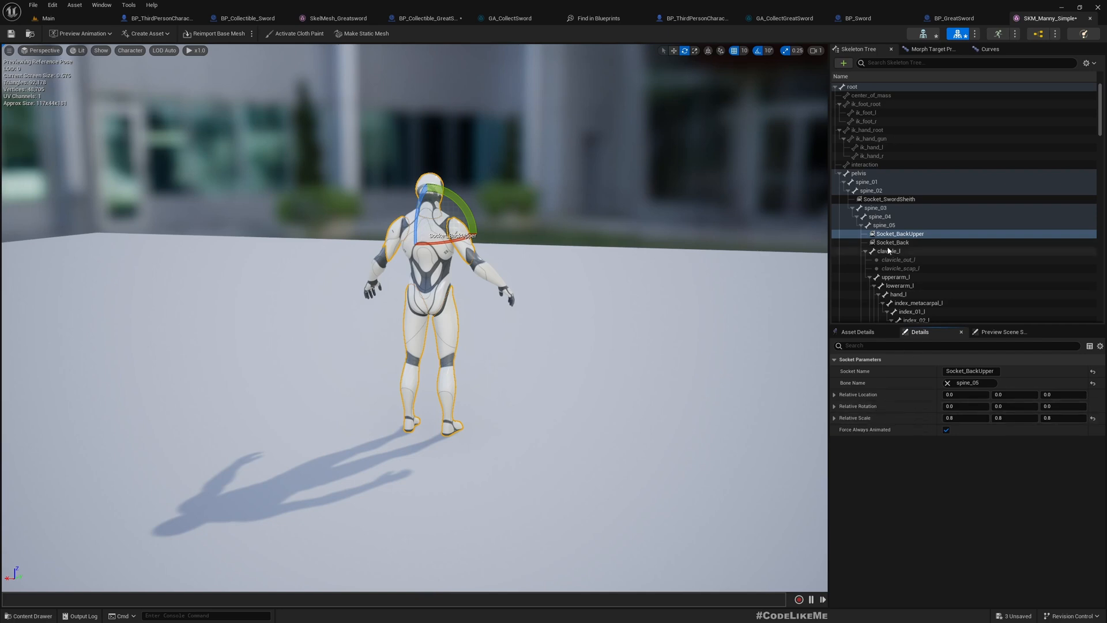
click(893, 243)
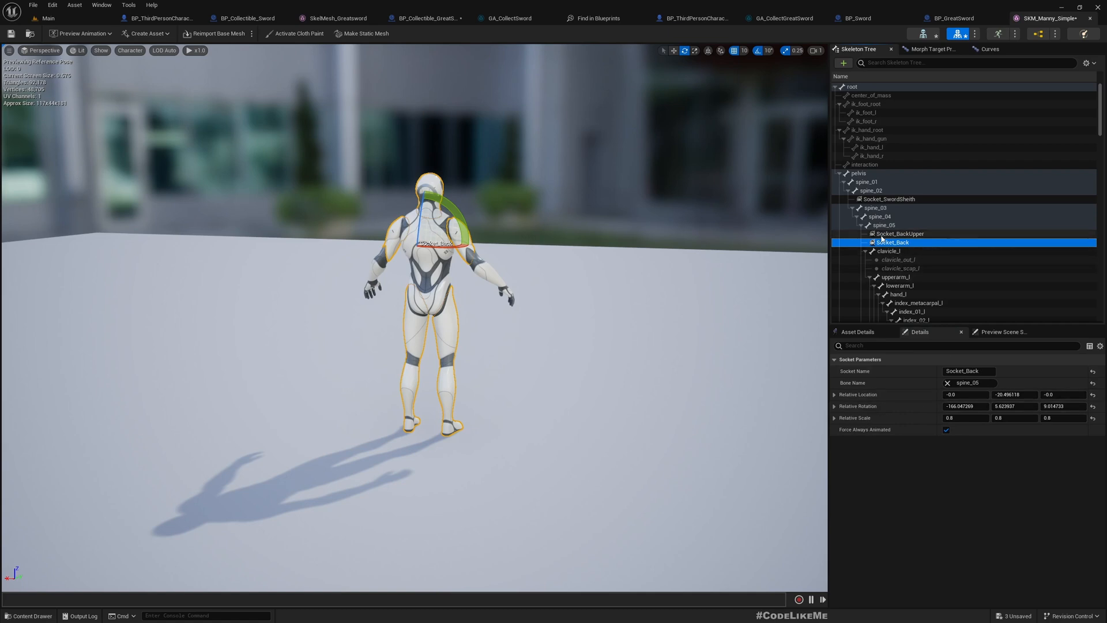
click(899, 234)
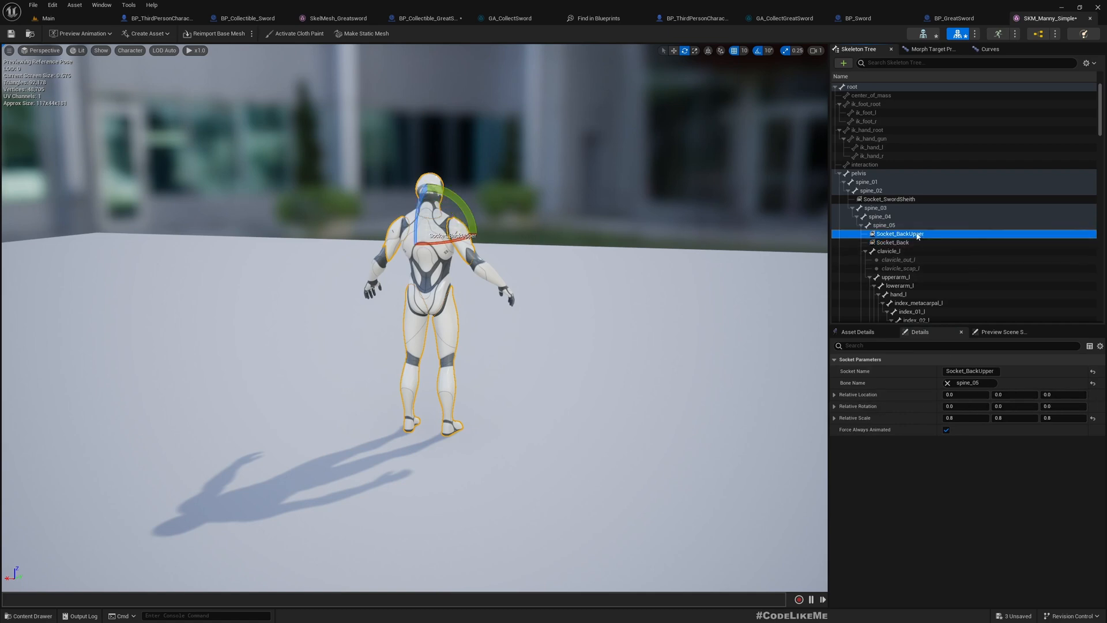
- Preview SkelMesh_Greatsword on Socket_BackUpper and position it diagonally along the character's back
right_click(901, 233)
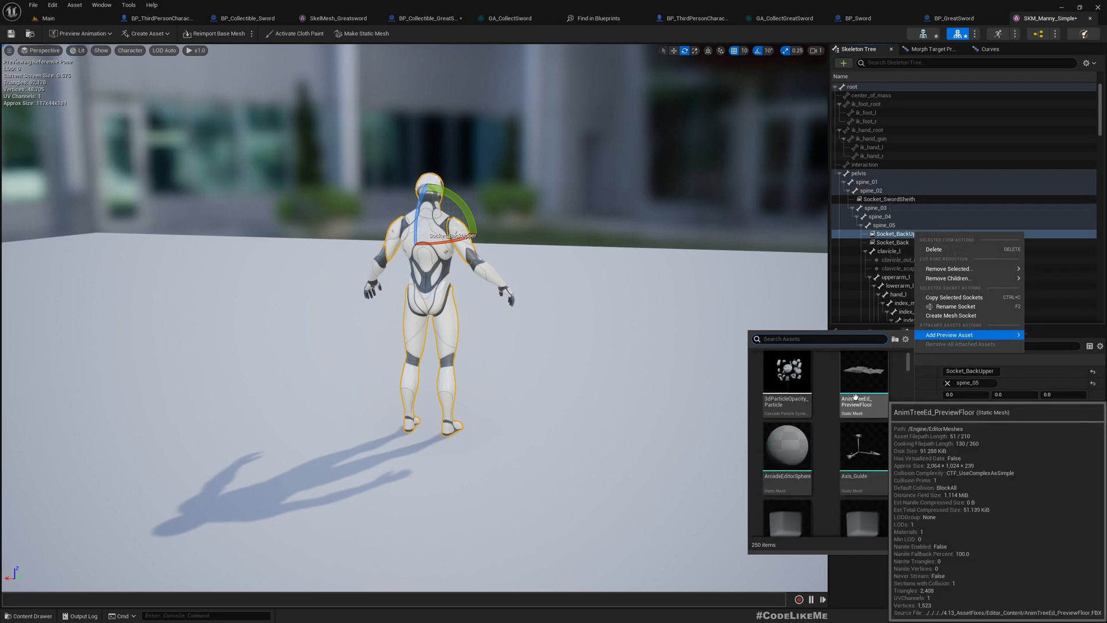
text(great)
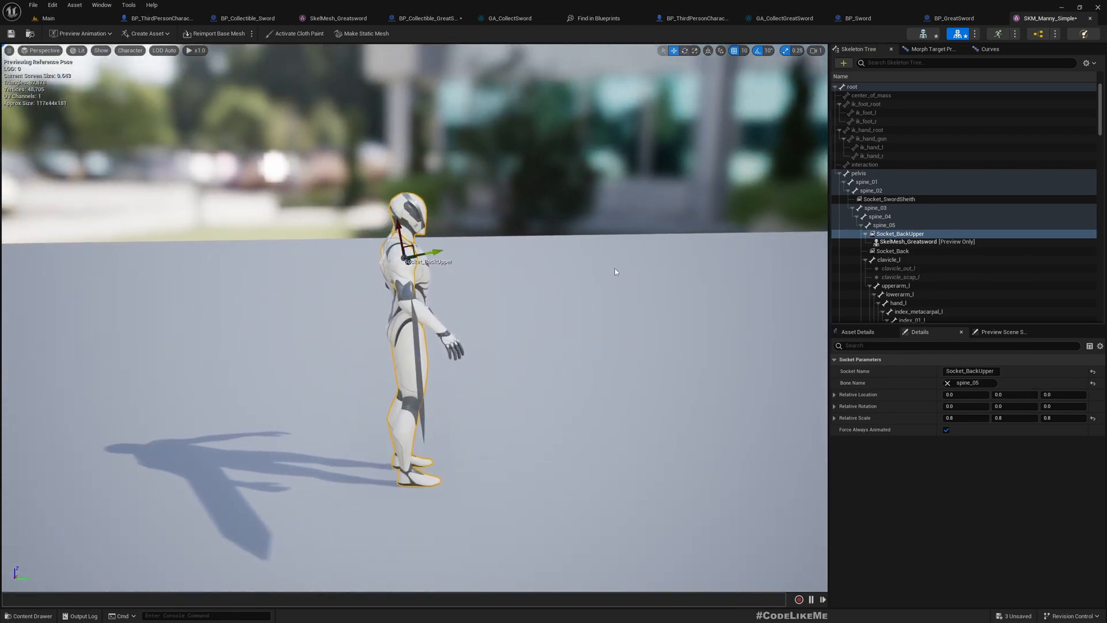
drag(438, 252, 393, 261)
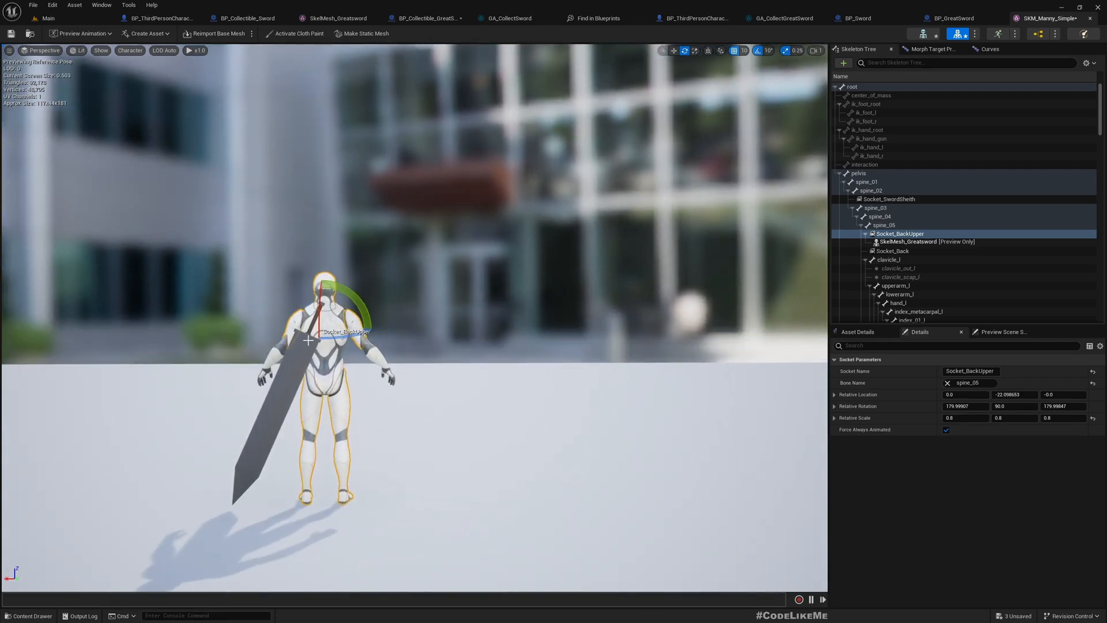
drag(342, 300, 360, 325)
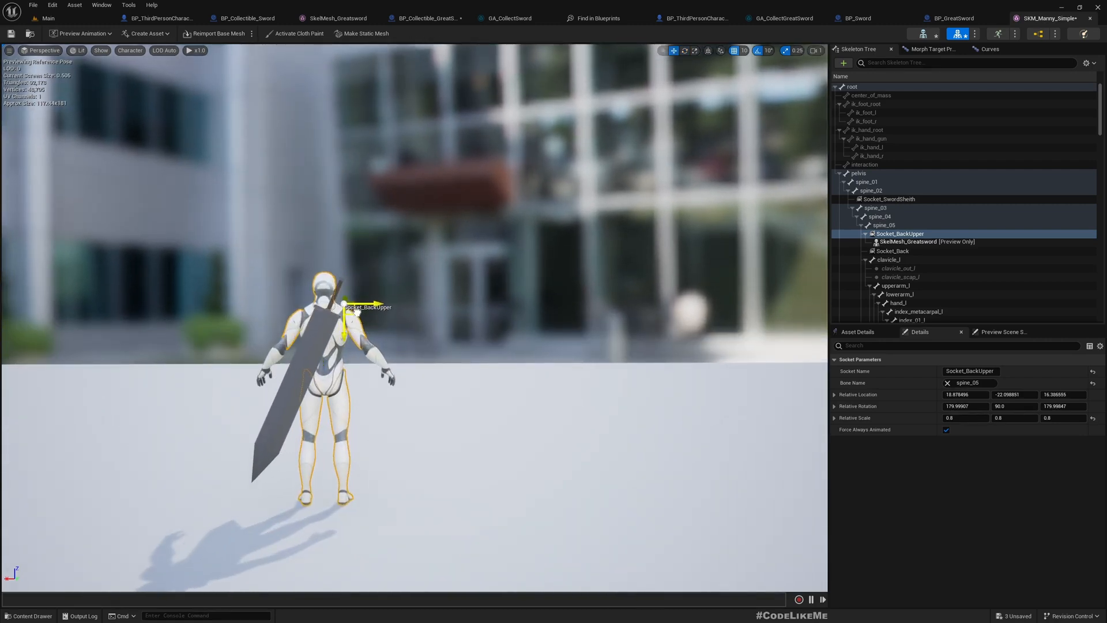
drag(353, 296, 378, 293)
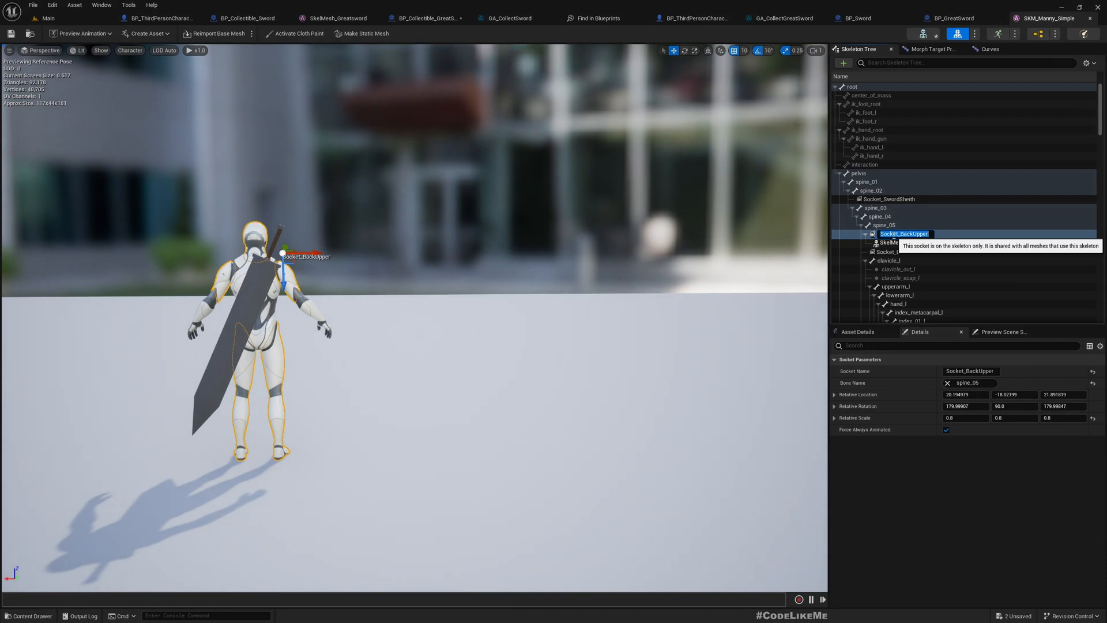
mouse_move(411, 118)
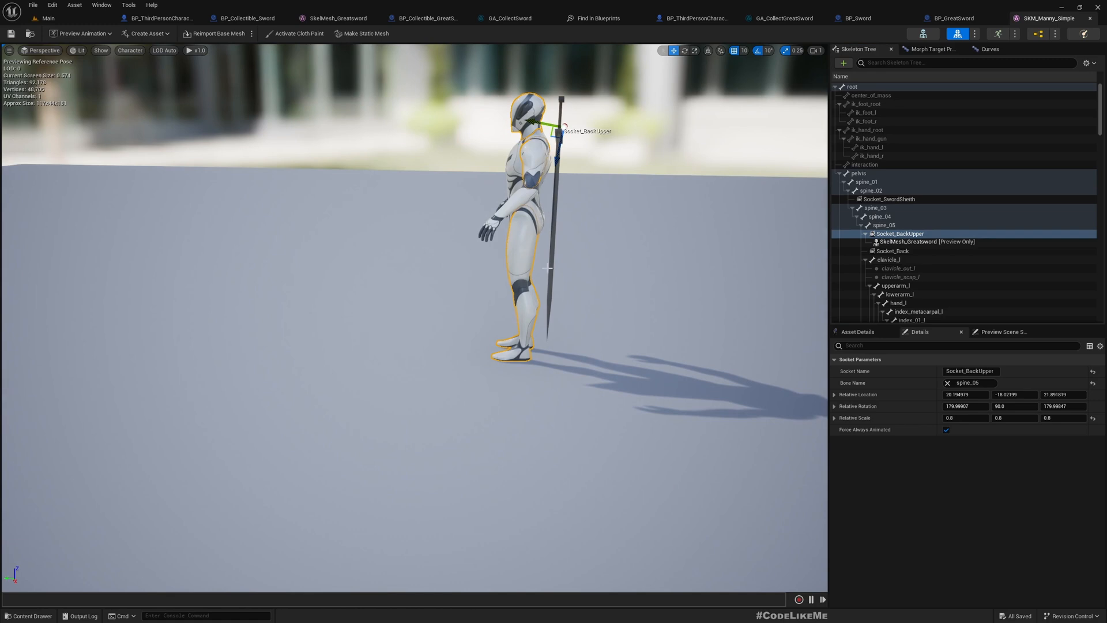
click(336, 18)
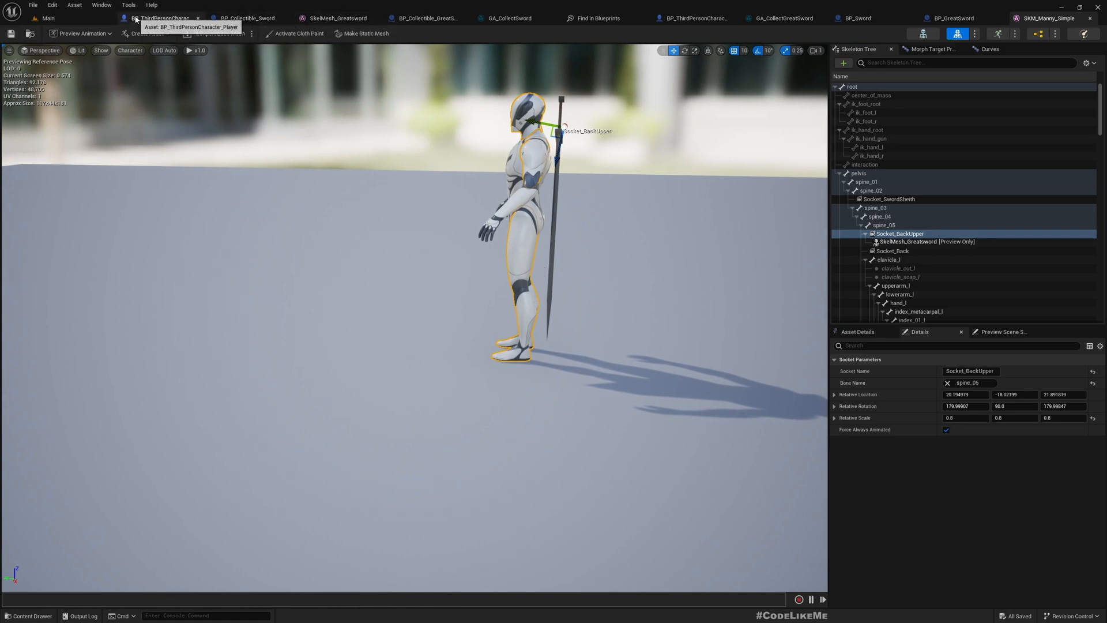
- Map the Select node's Great Sword pin to Socket_BackUpper, then open BP_Collectible_GreatSword defaults
click(161, 18)
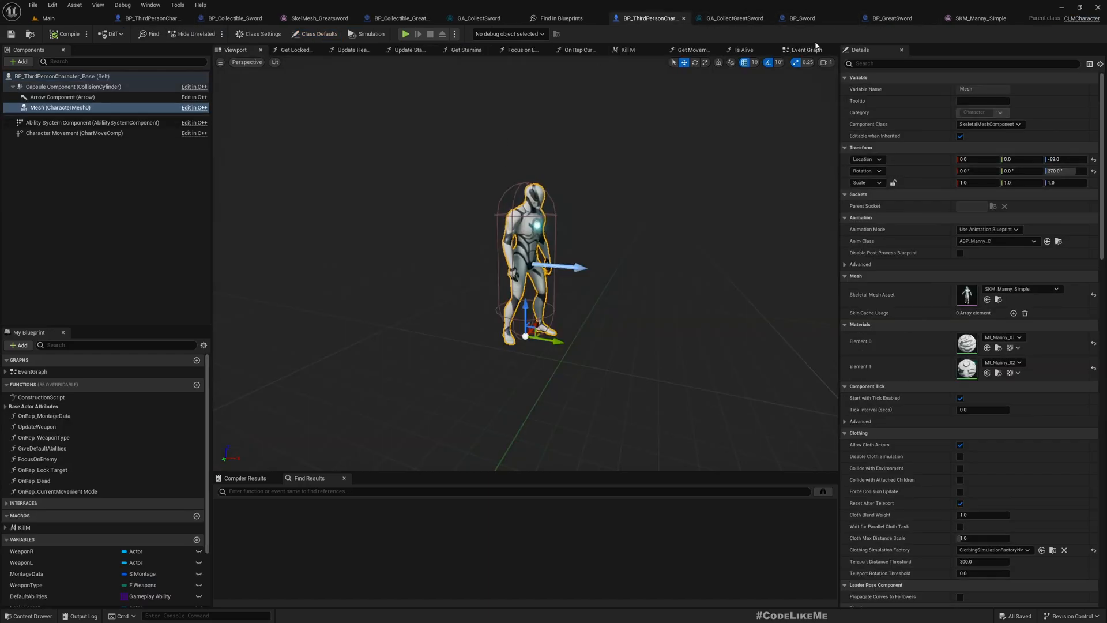
click(803, 50)
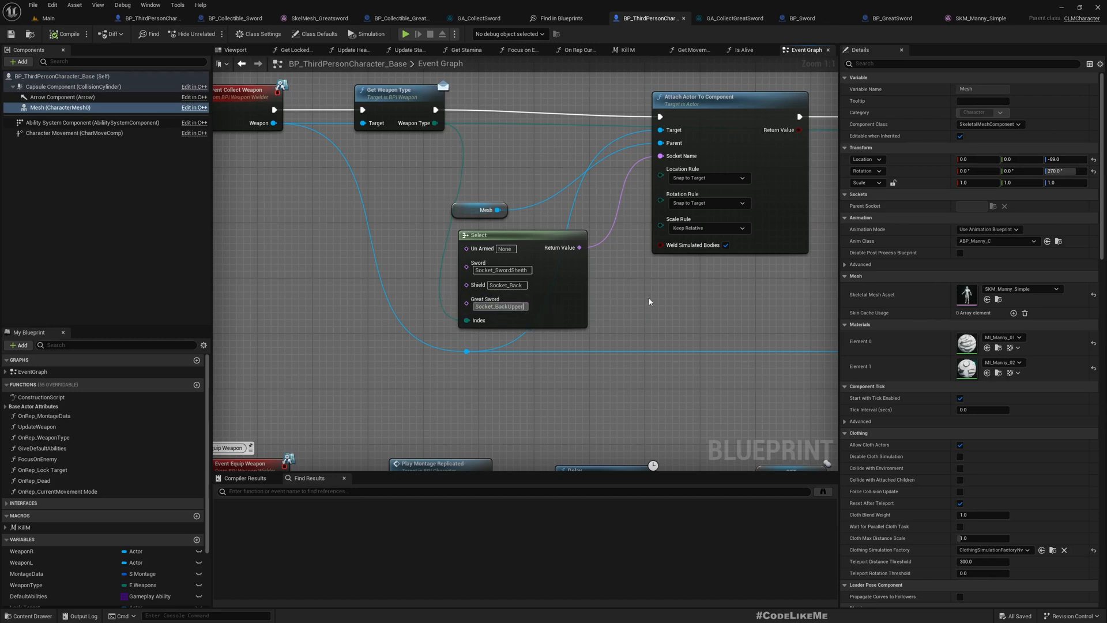
mouse_move(586, 342)
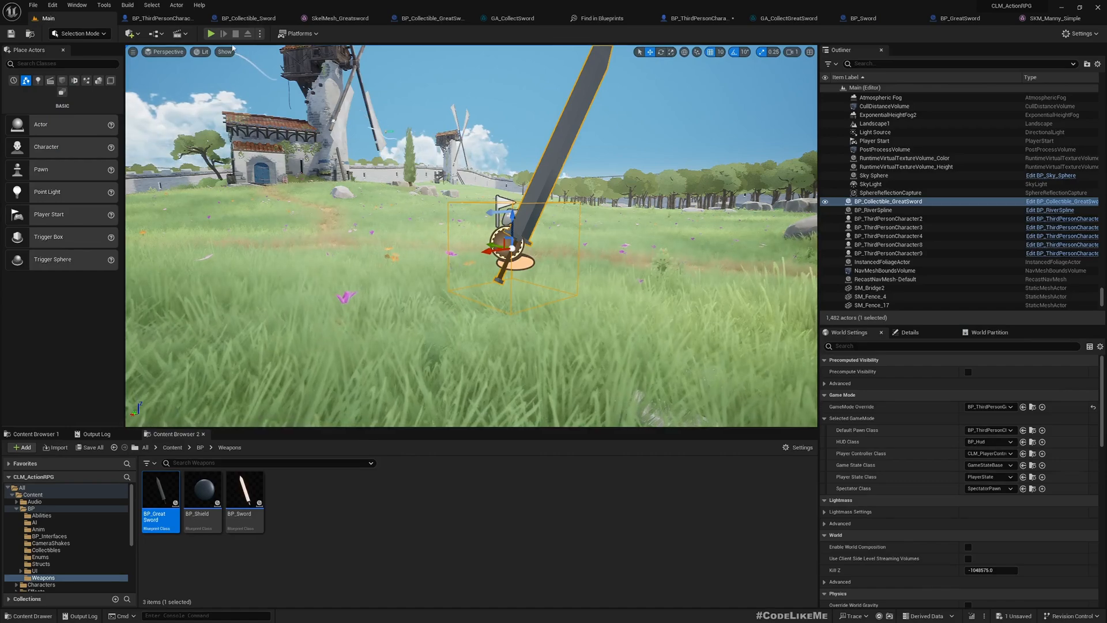
click(211, 34)
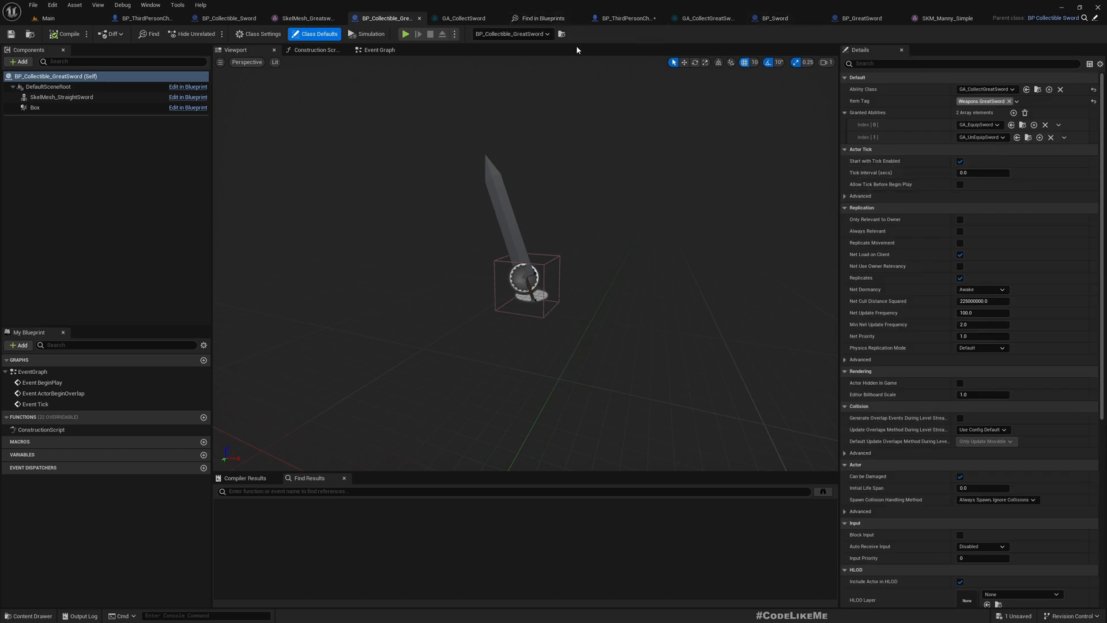
- Review the GA_CollectSword and GA_CollectGreatSword abilities, then return to the Main level
click(462, 18)
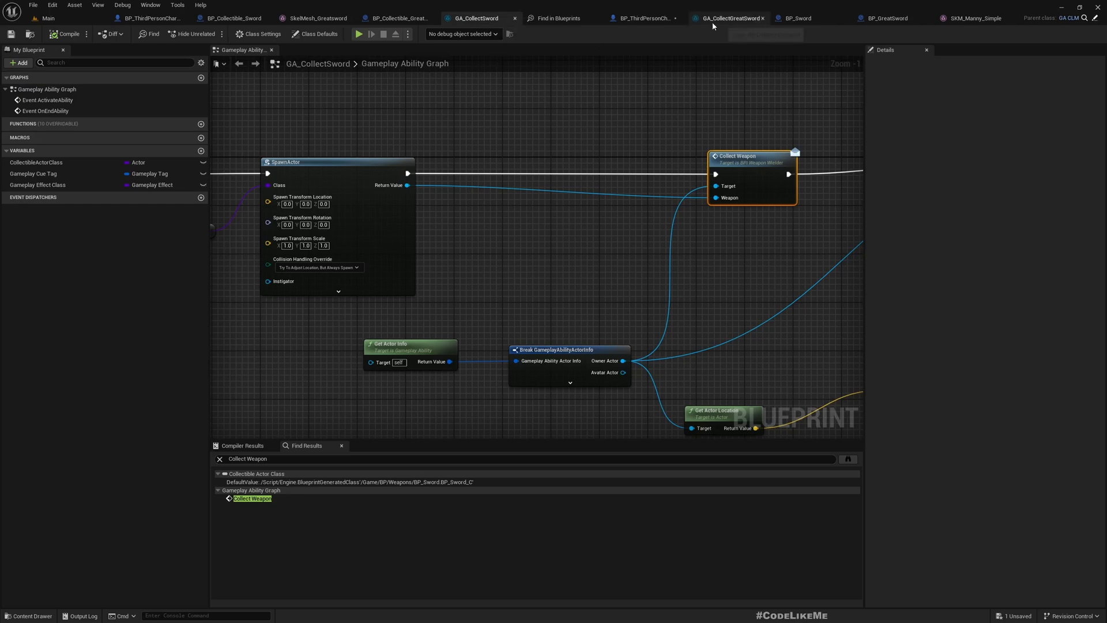
click(727, 18)
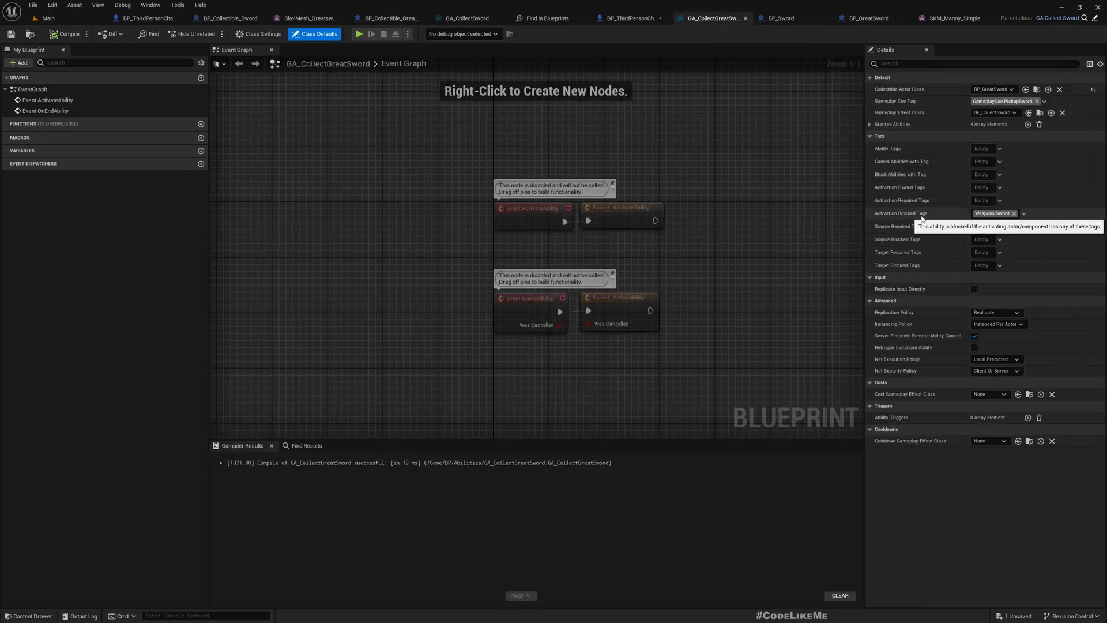
click(1023, 213)
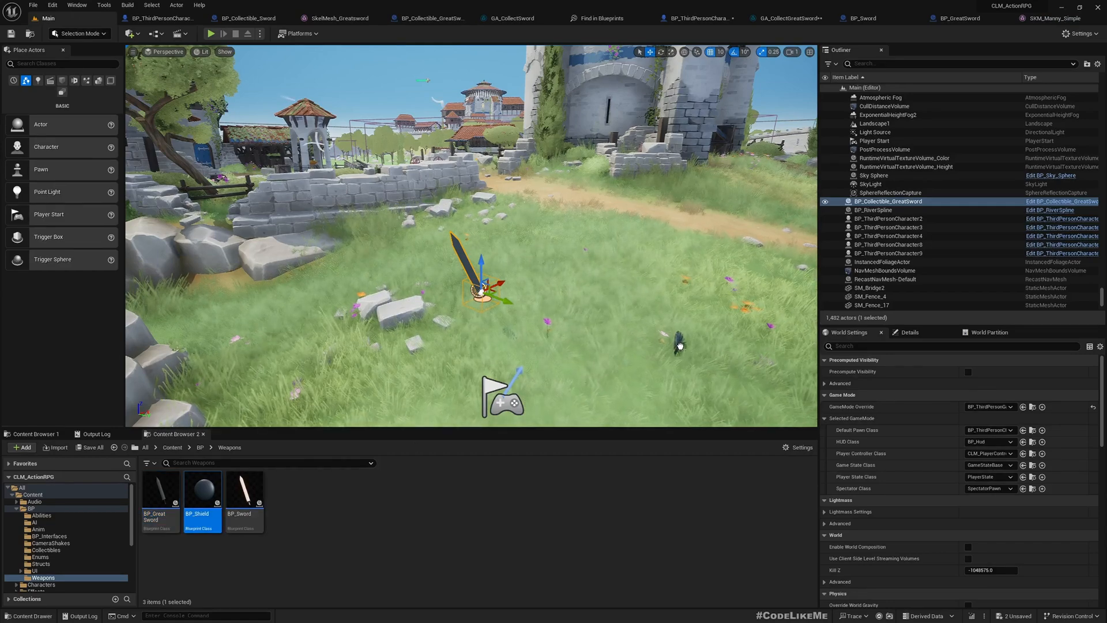
- Place BP_Collectible_Shield from BP > Collectibles into the level's grassy field
click(211, 34)
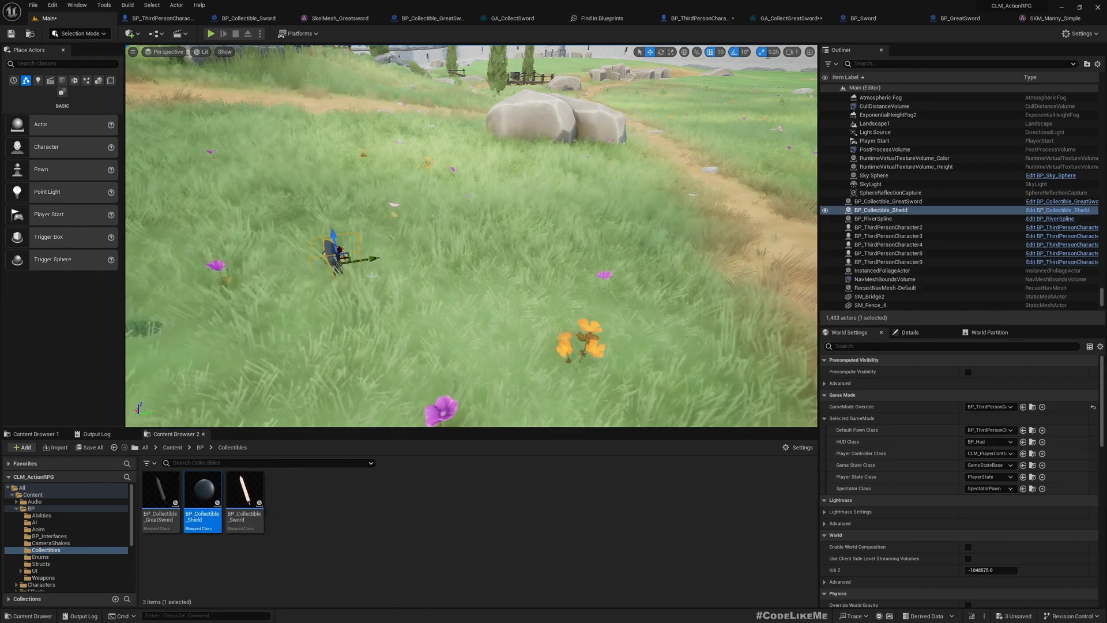
click(210, 34)
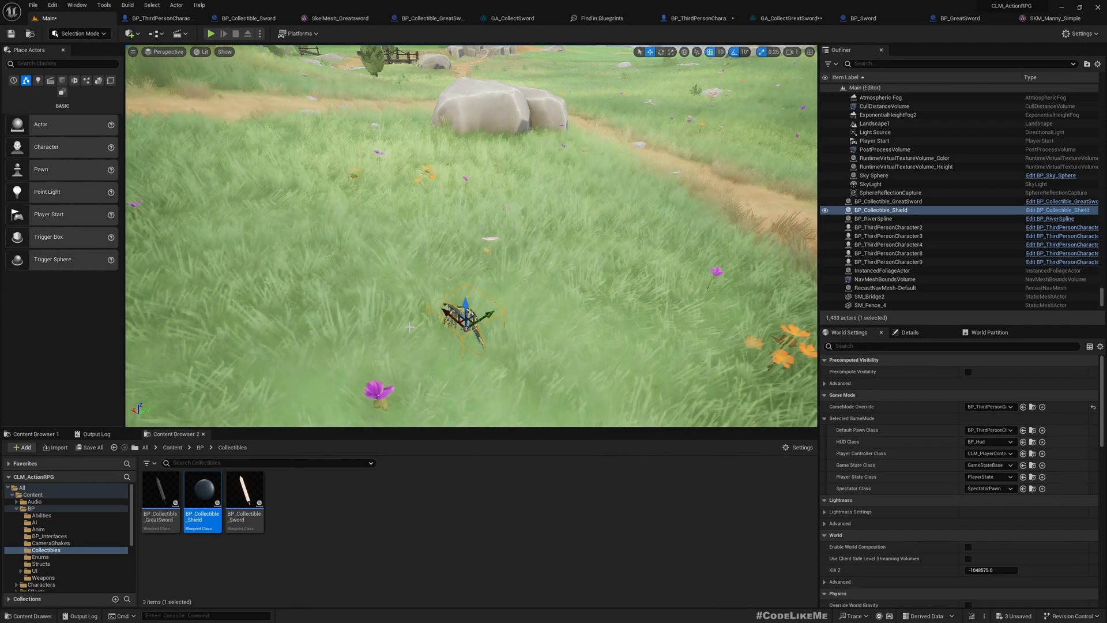
click(210, 33)
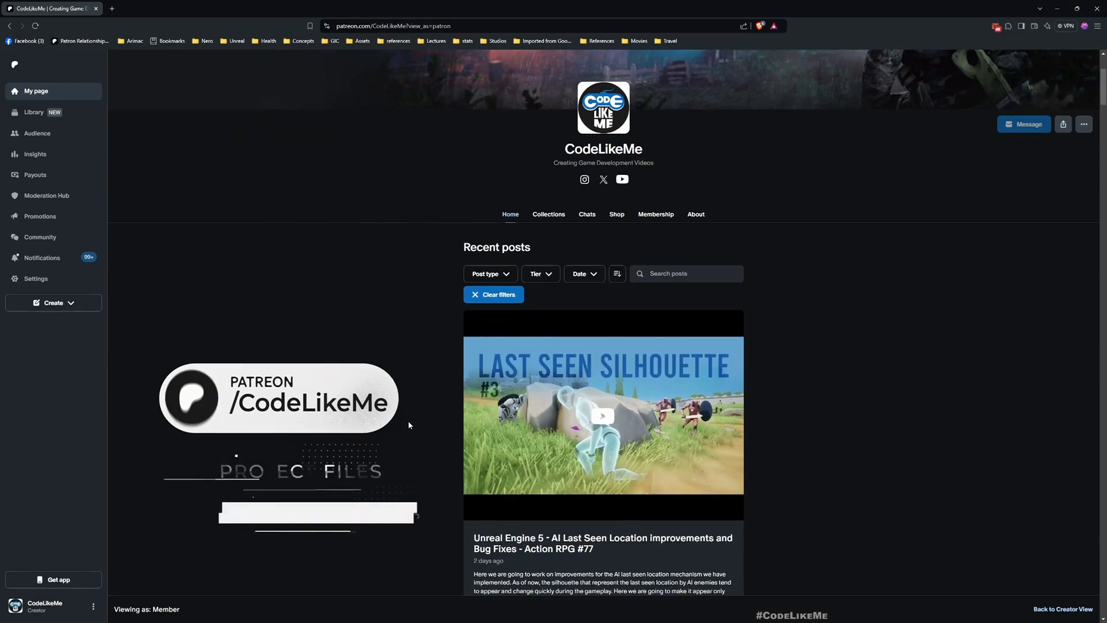
scroll(down, 3)
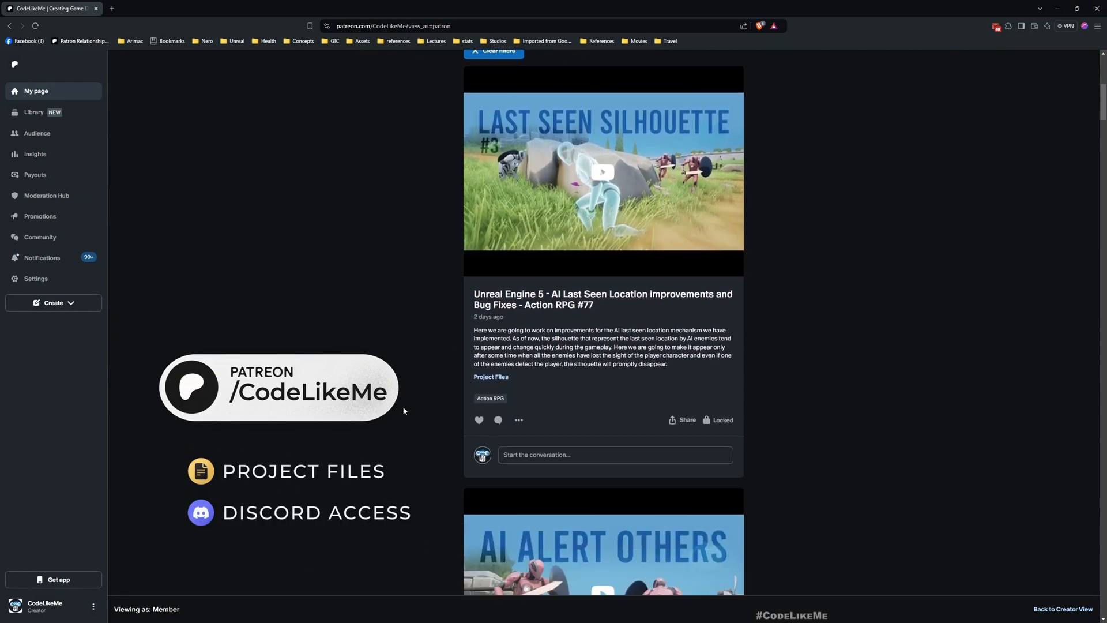
scroll(down, 3)
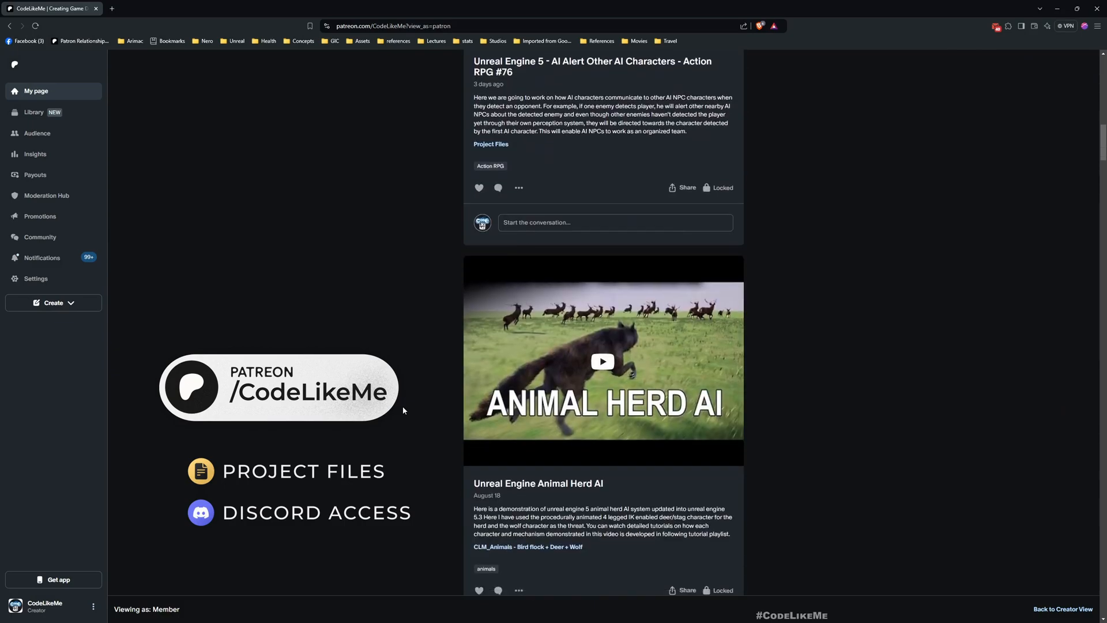
scroll(down, 3)
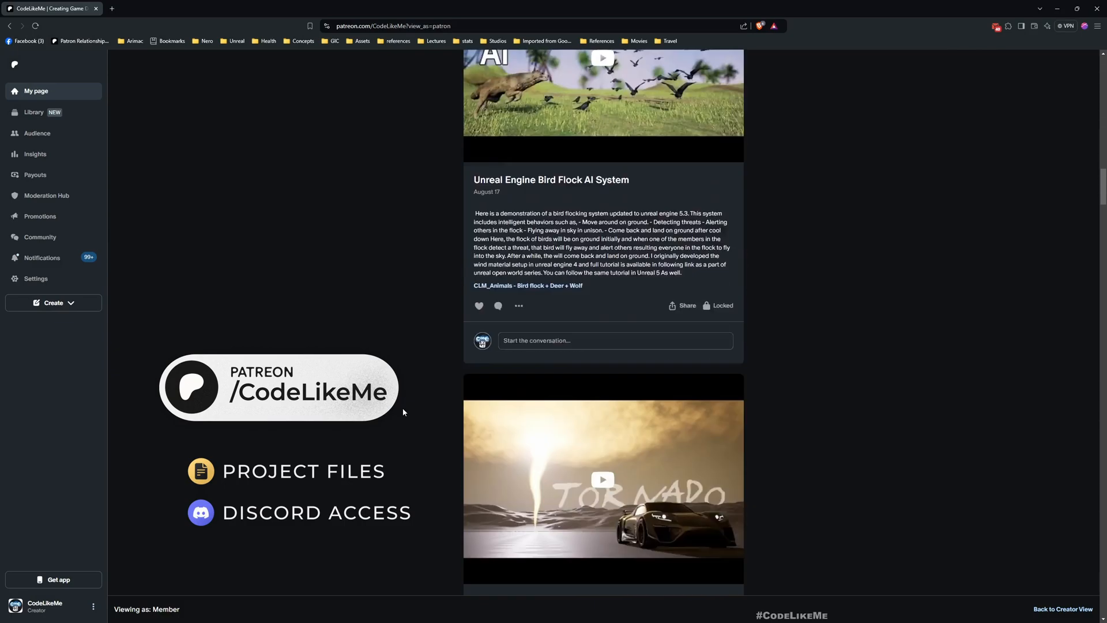
scroll(down, 3)
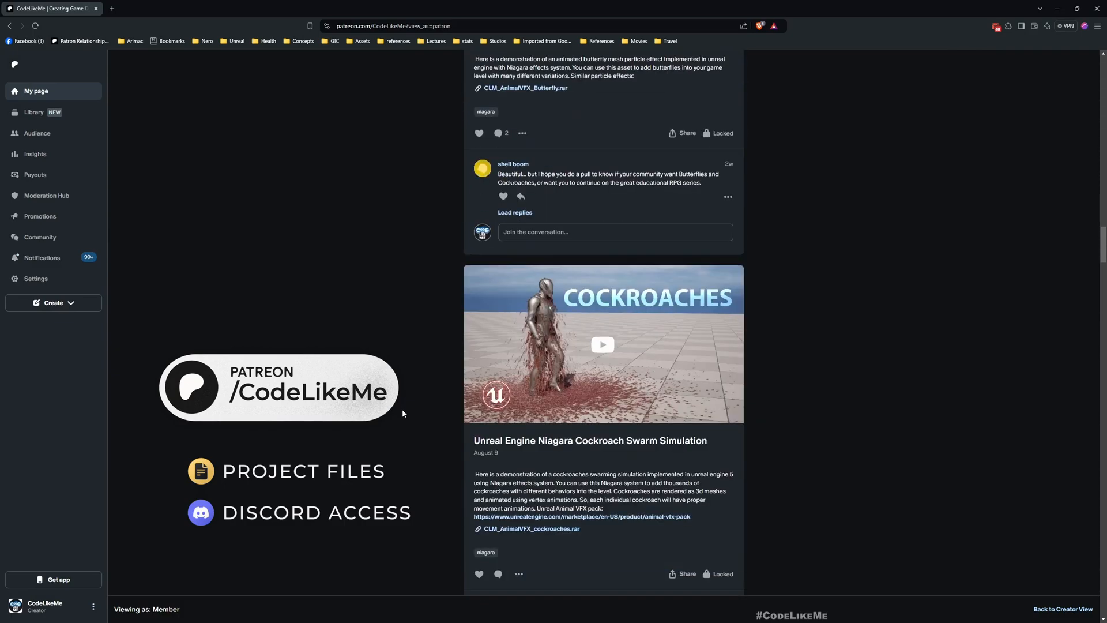
scroll(down, 3)
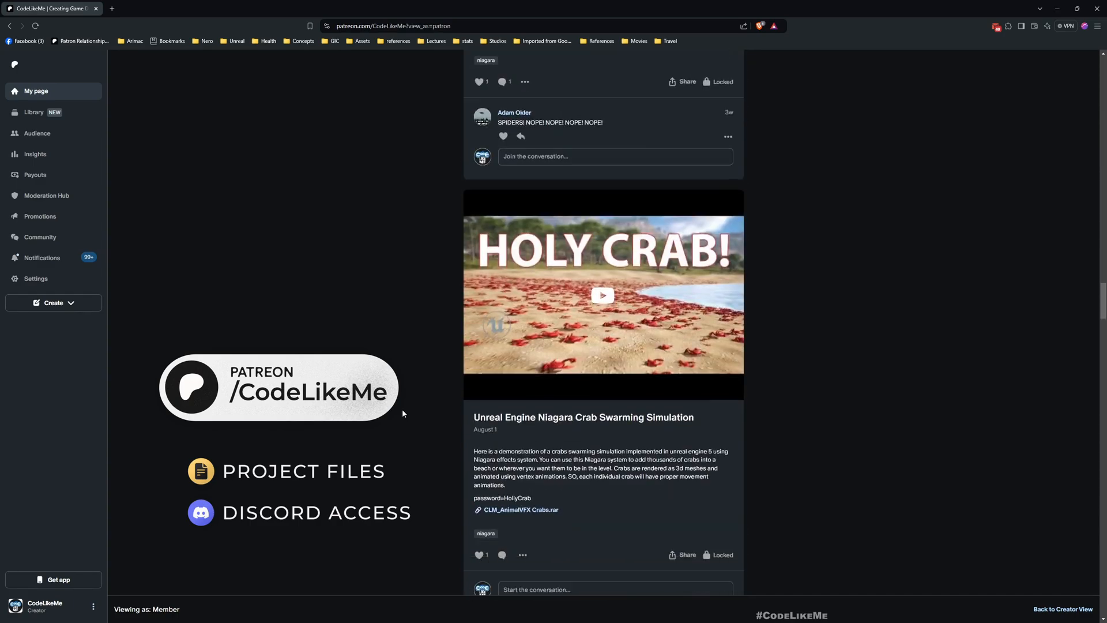
scroll(down, 3)
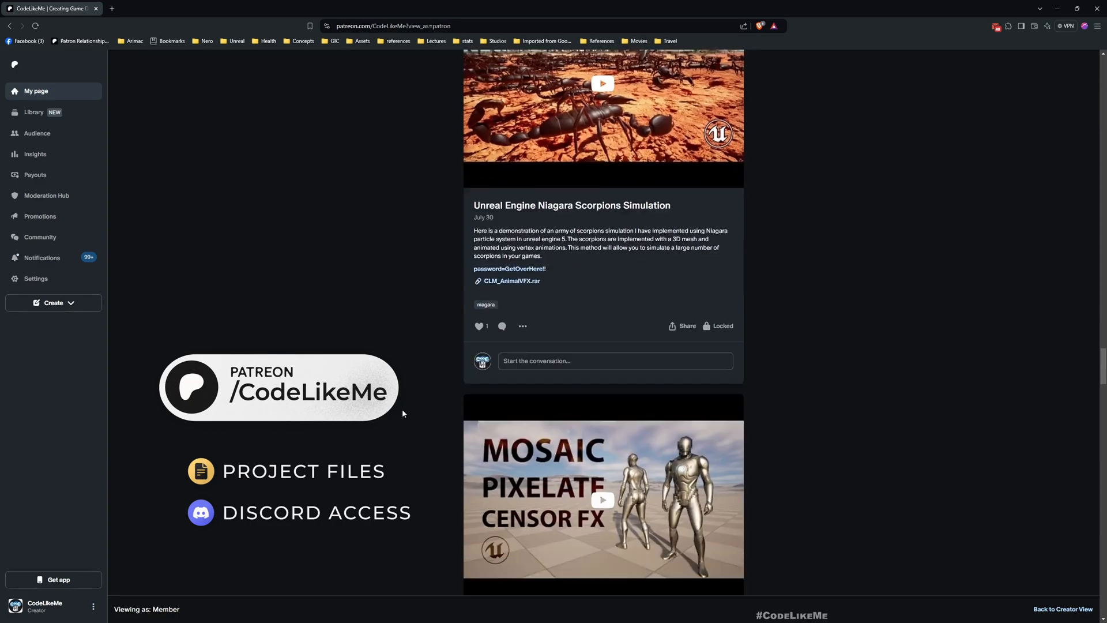
scroll(down, 3)
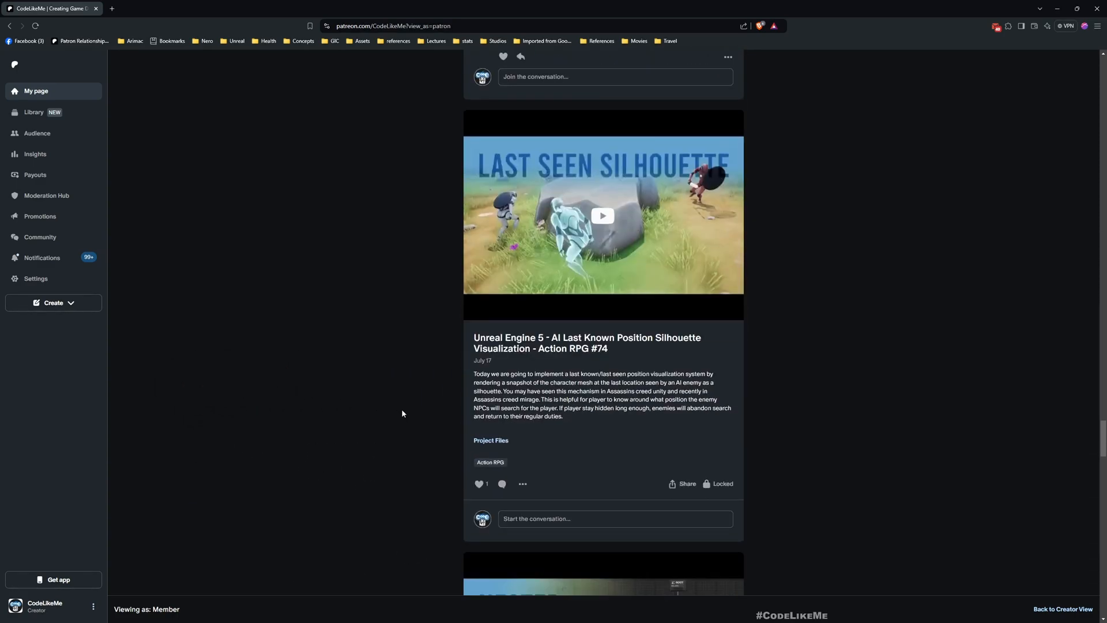